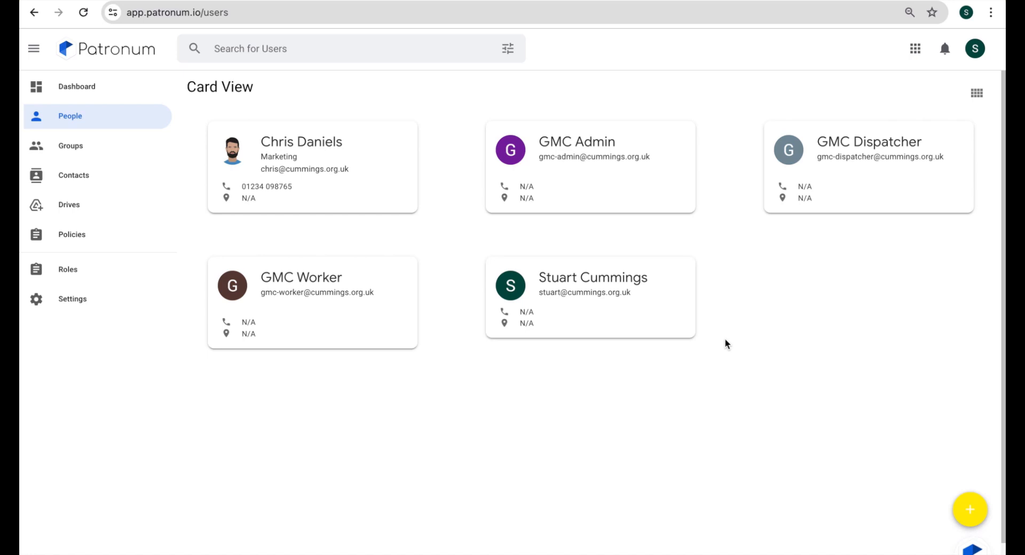
pyautogui.moveTo(697, 368)
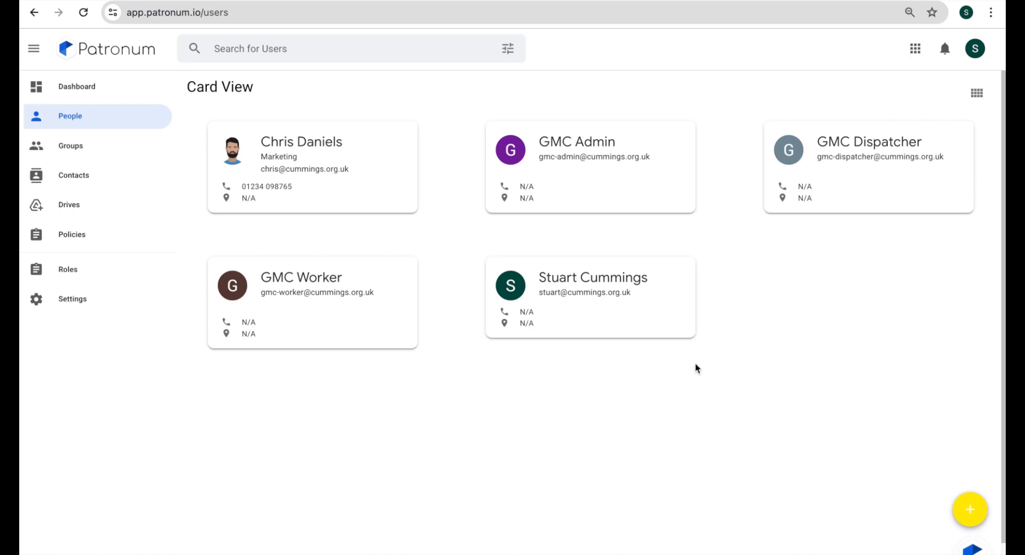
pyautogui.moveTo(448, 316)
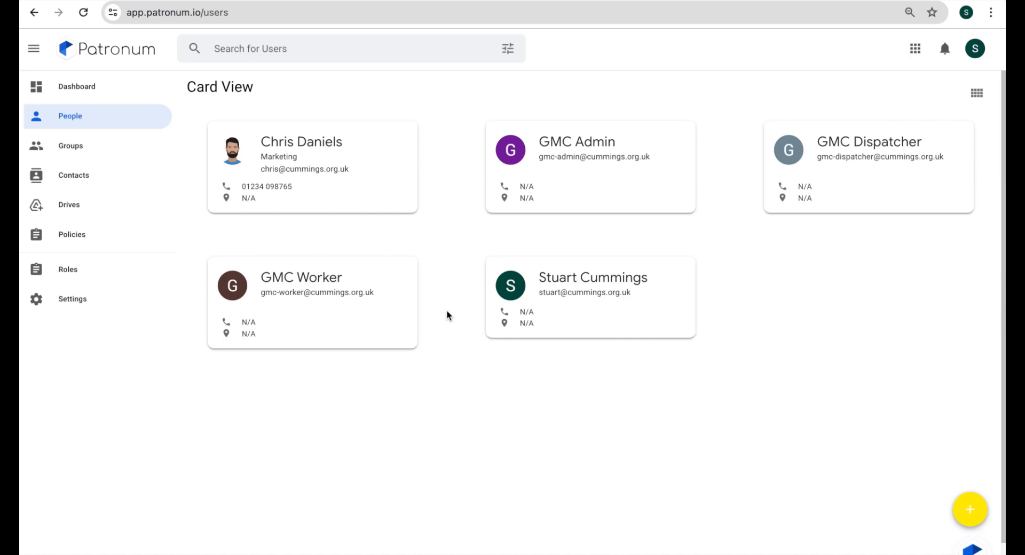
pyautogui.click(301, 142)
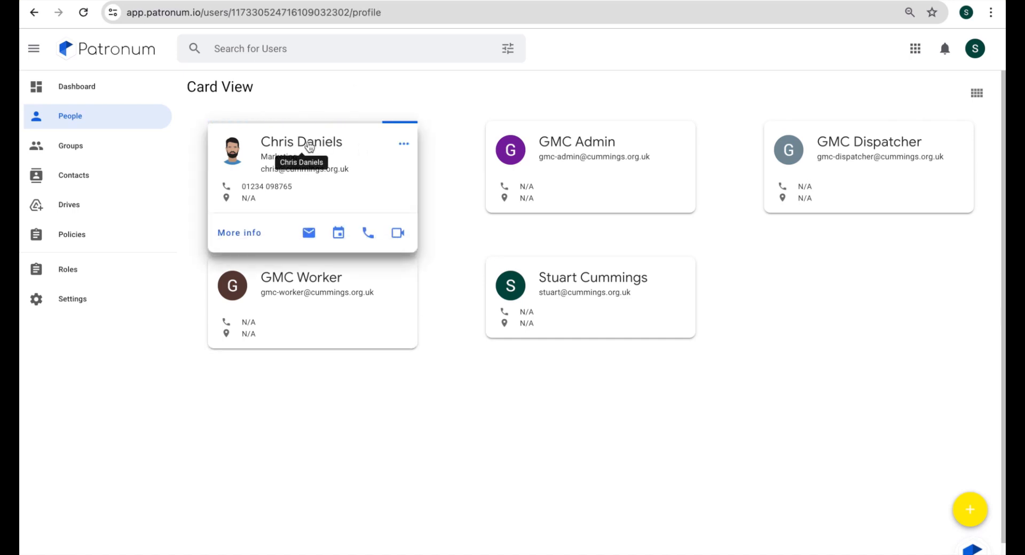
pyautogui.click(302, 142)
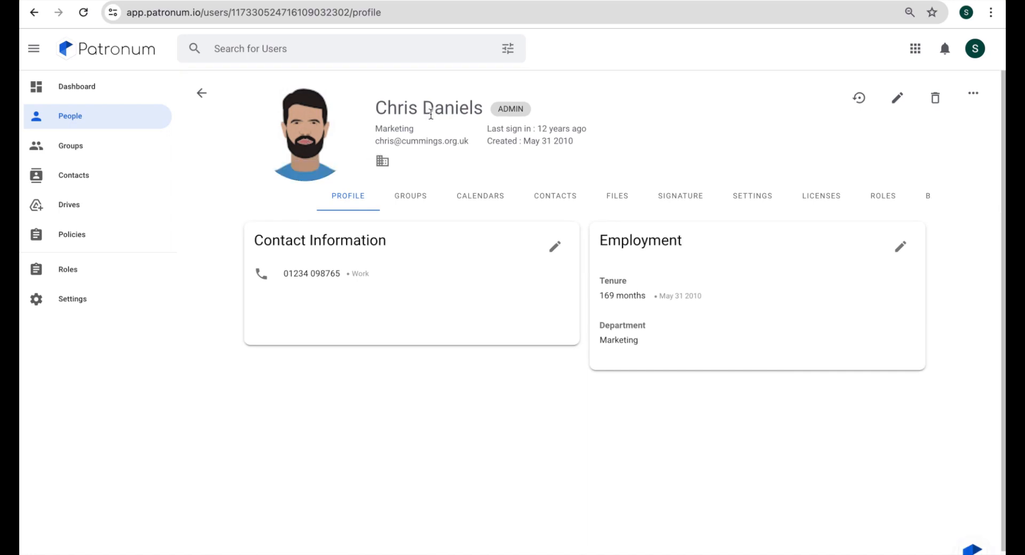
pyautogui.moveTo(586, 104)
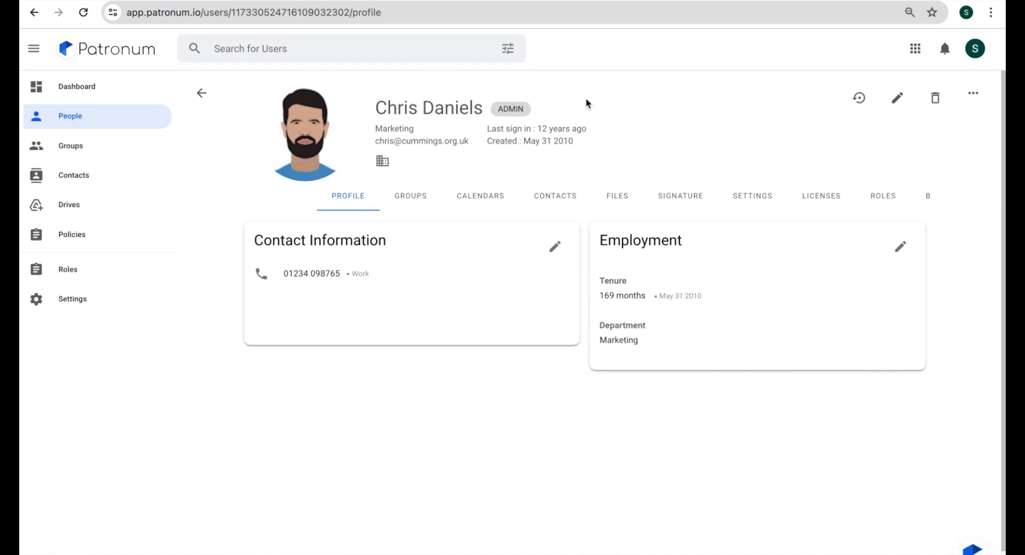
pyautogui.moveTo(657, 98)
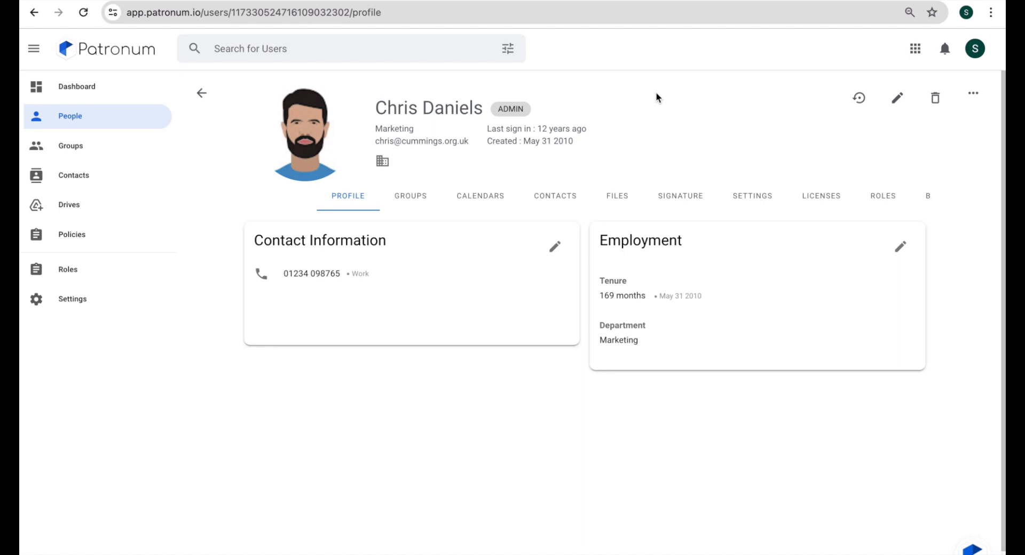
pyautogui.moveTo(663, 136)
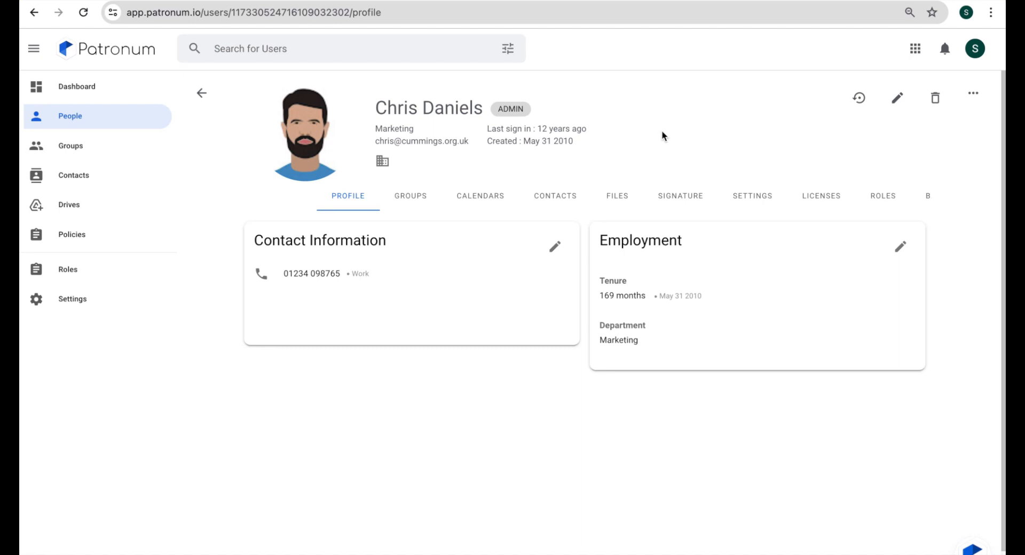
pyautogui.moveTo(679, 196)
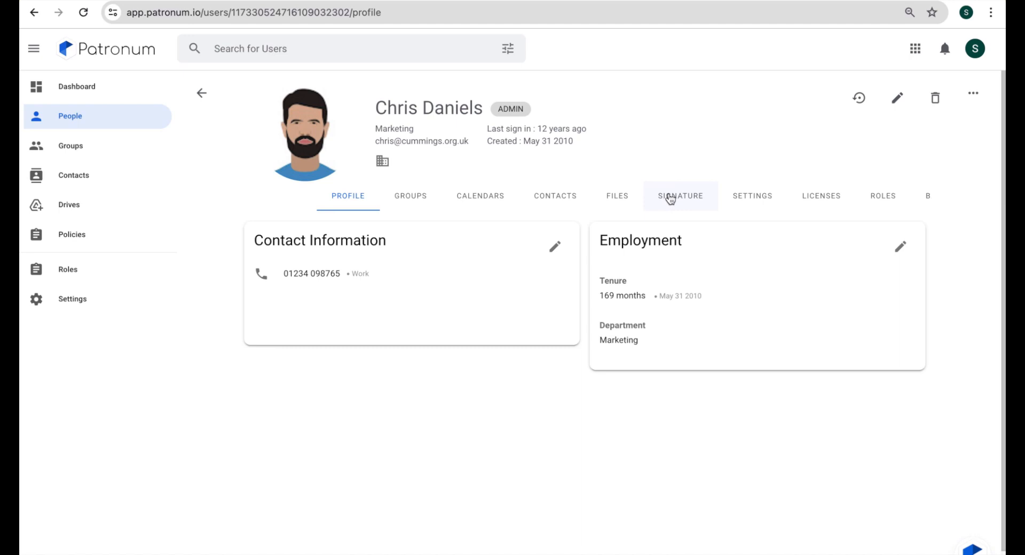
pyautogui.click(679, 195)
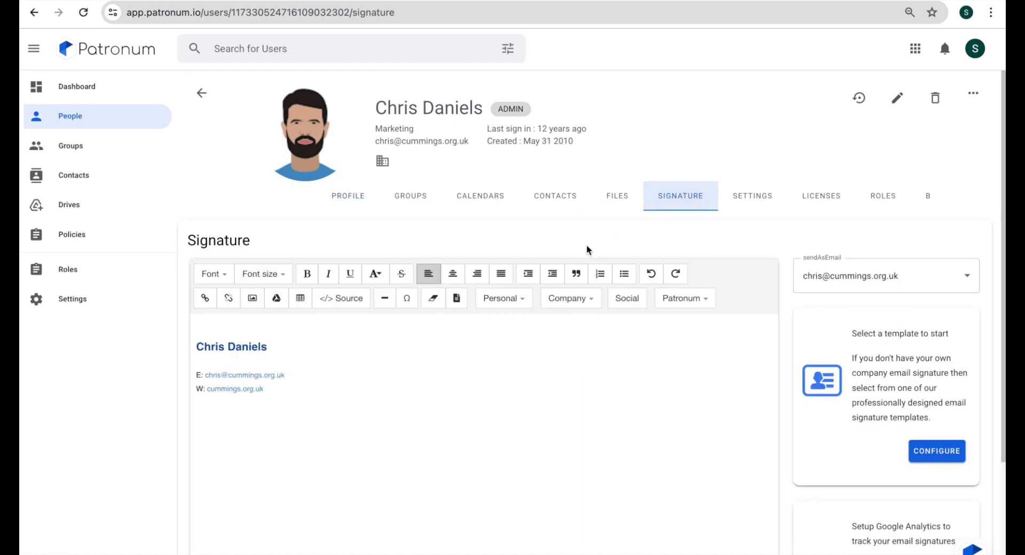
pyautogui.moveTo(326, 364)
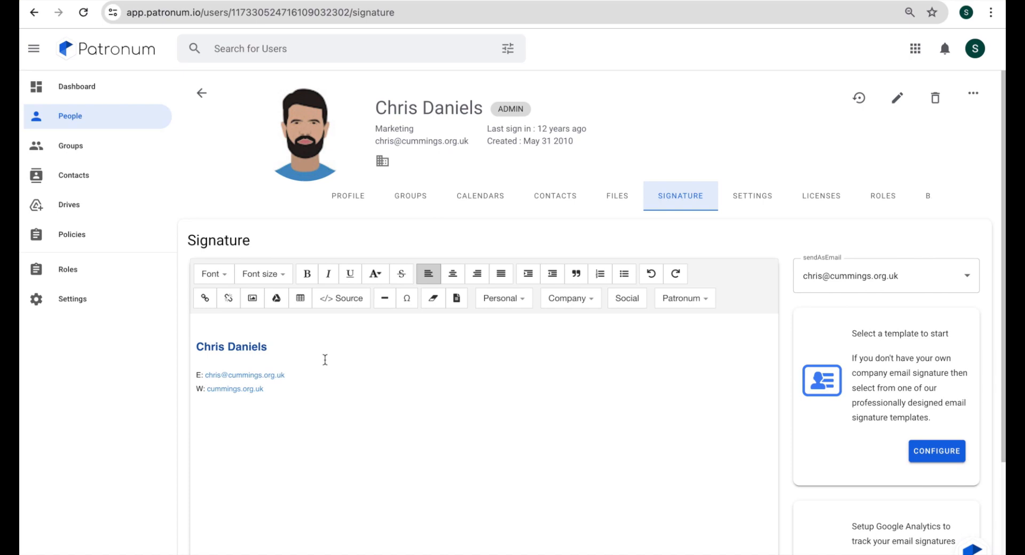
pyautogui.moveTo(303, 383)
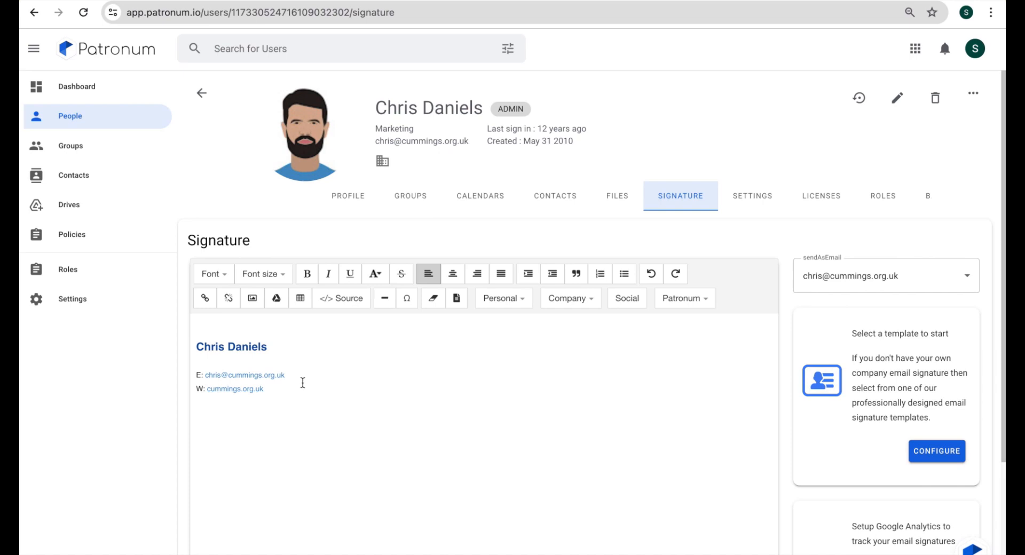
pyautogui.click(294, 393)
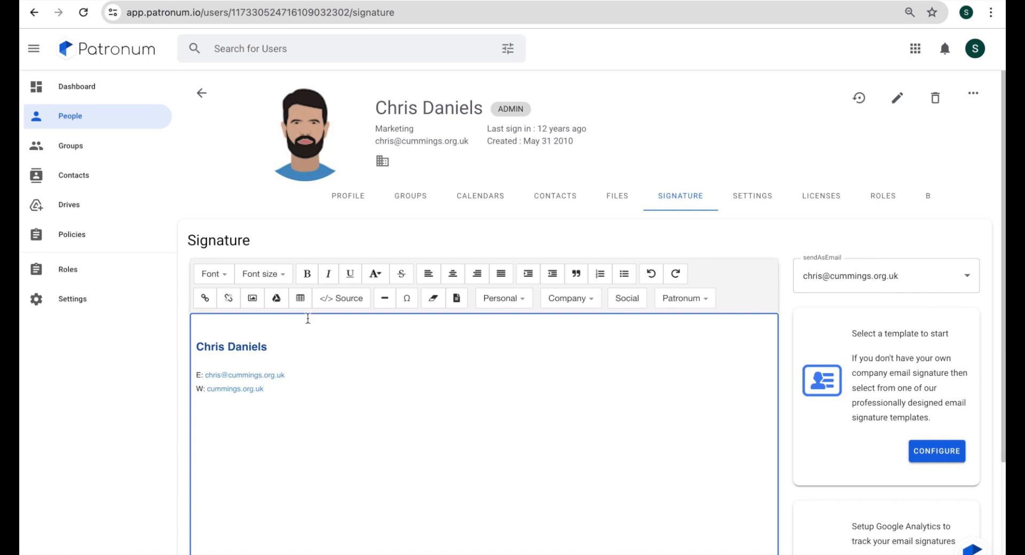
pyautogui.moveTo(500, 274)
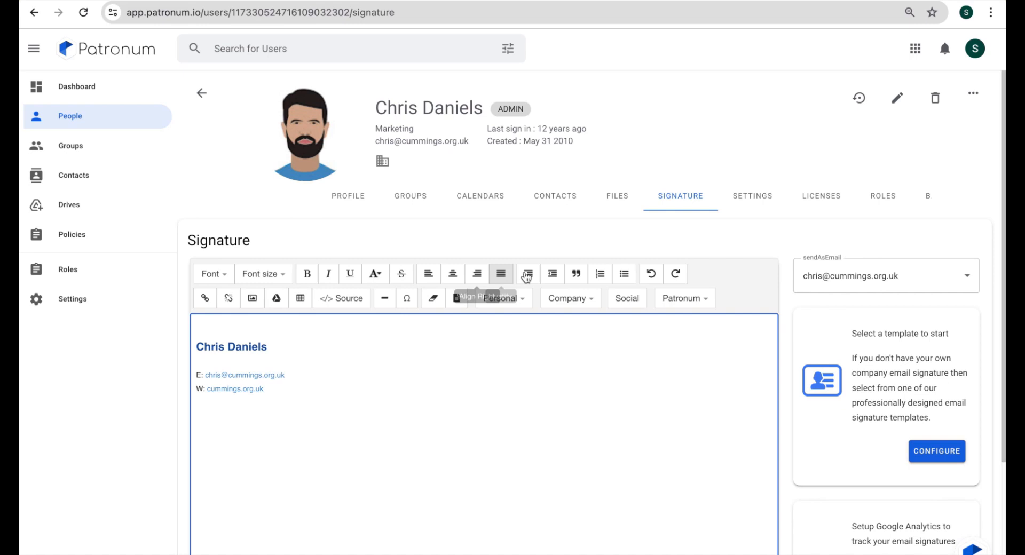
pyautogui.moveTo(401, 274)
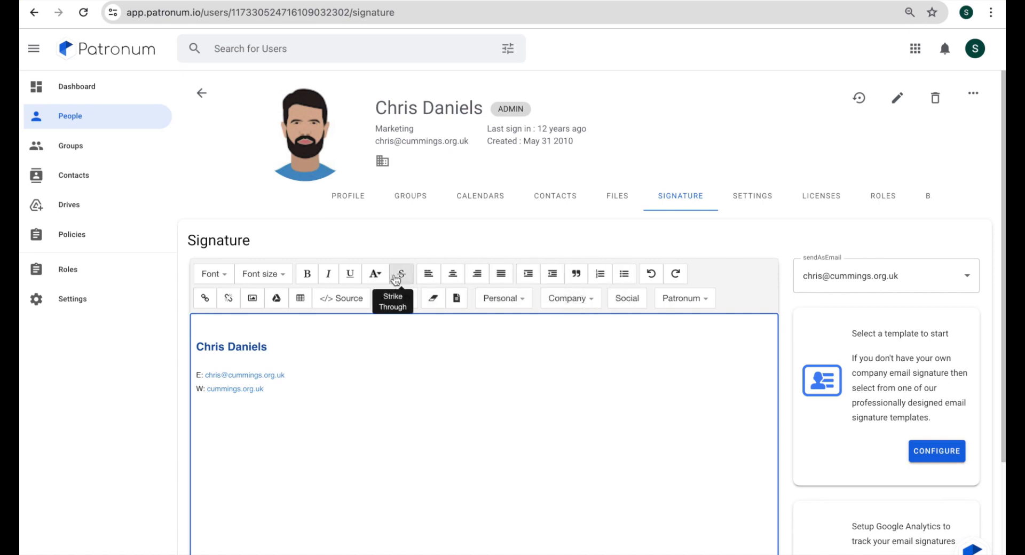
pyautogui.moveTo(354, 393)
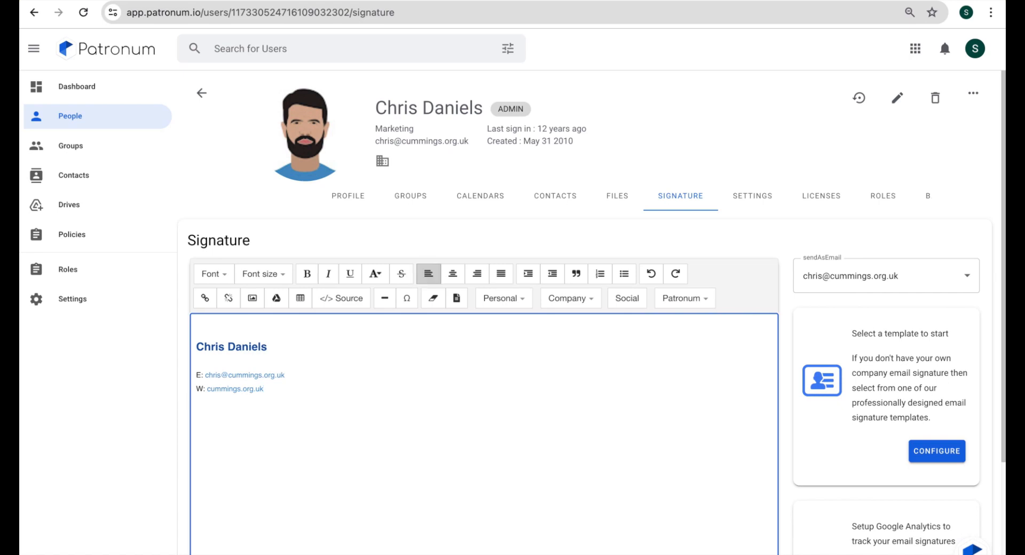
# Step: Add a new signature line 'T:' followed by the Personal > Phone placeholder
pyautogui.write('T')
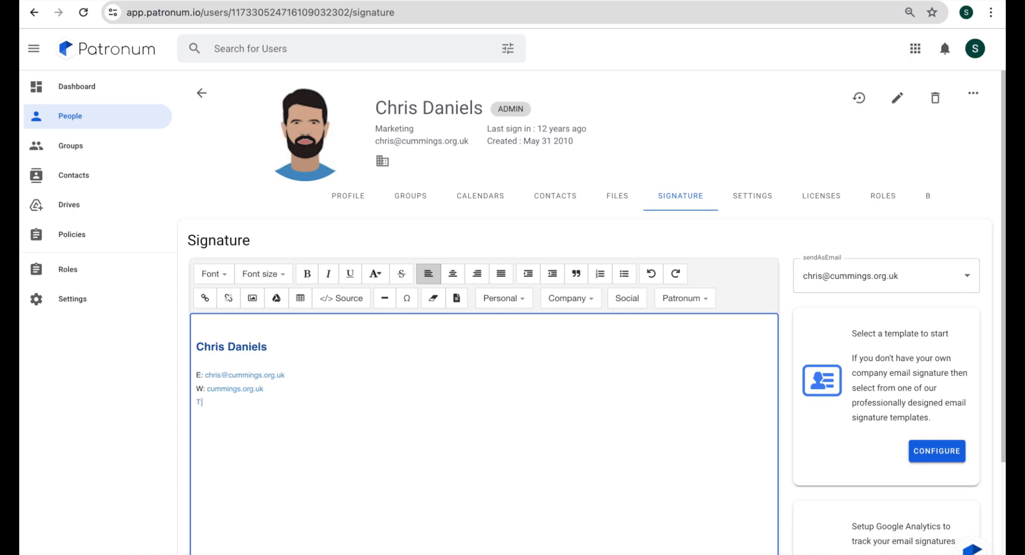
pyautogui.write(':')
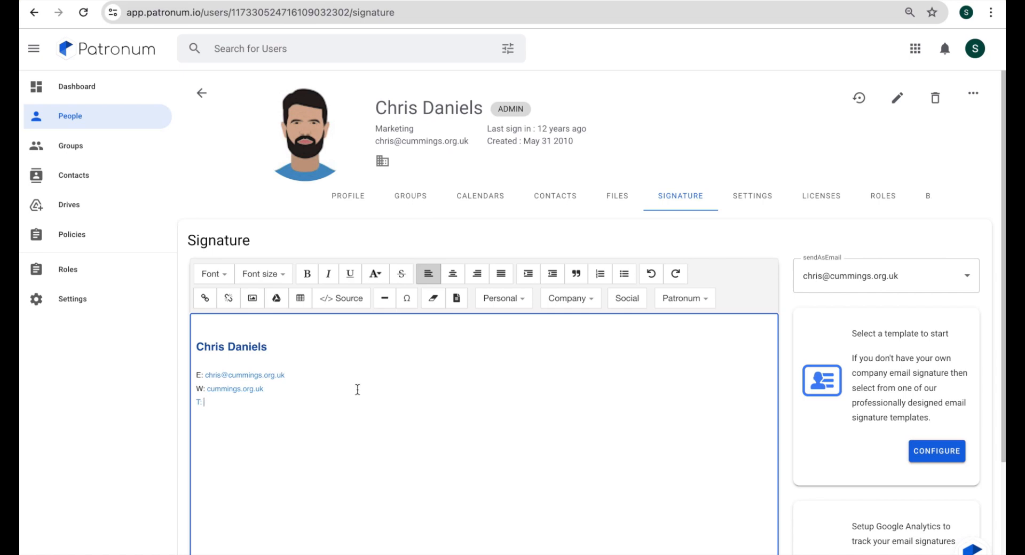
pyautogui.moveTo(503, 299)
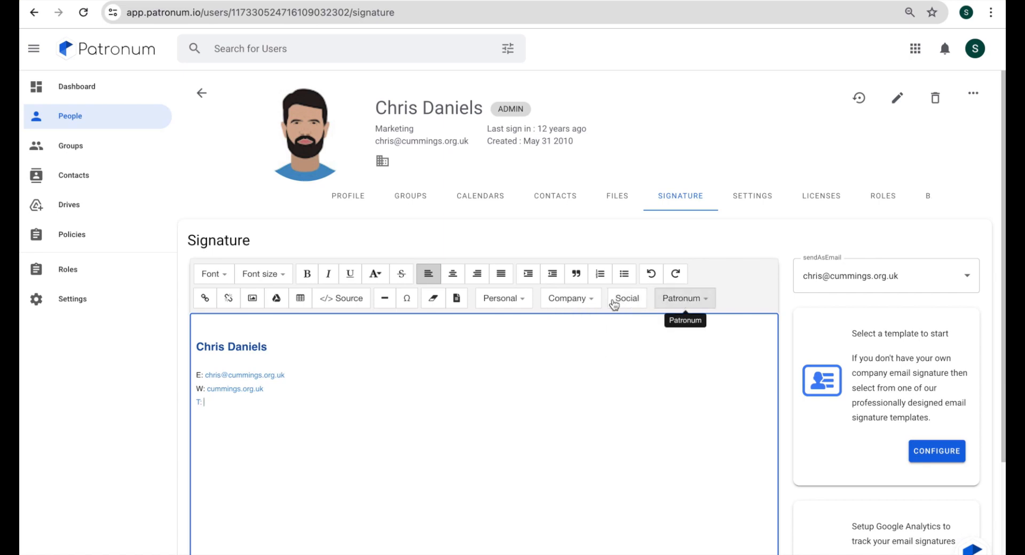
pyautogui.click(502, 298)
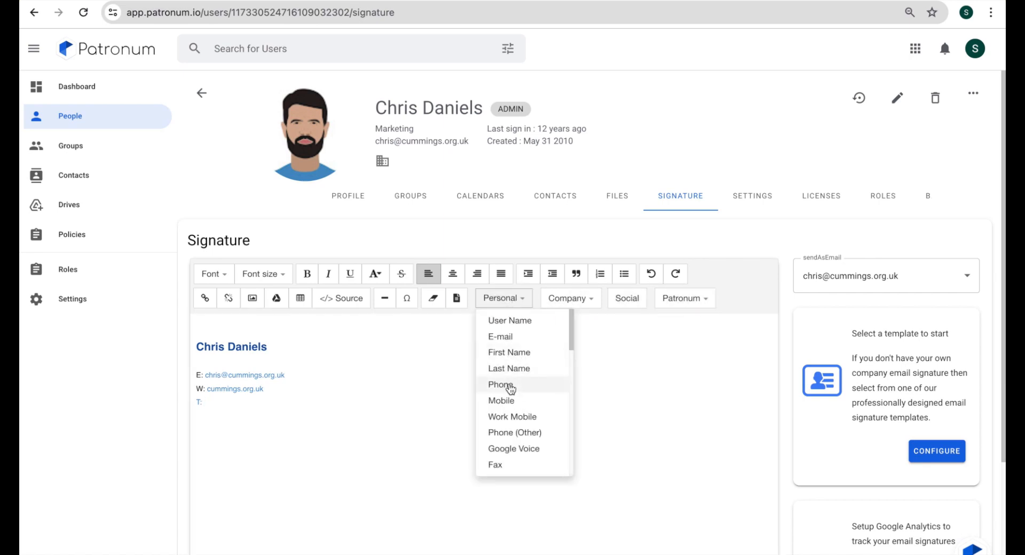
pyautogui.click(500, 384)
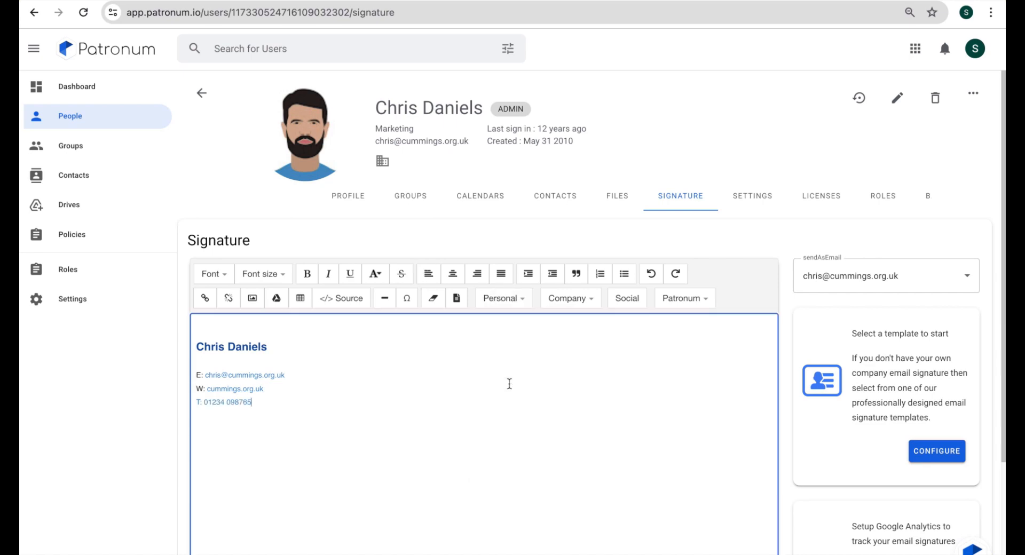
pyautogui.moveTo(218, 425)
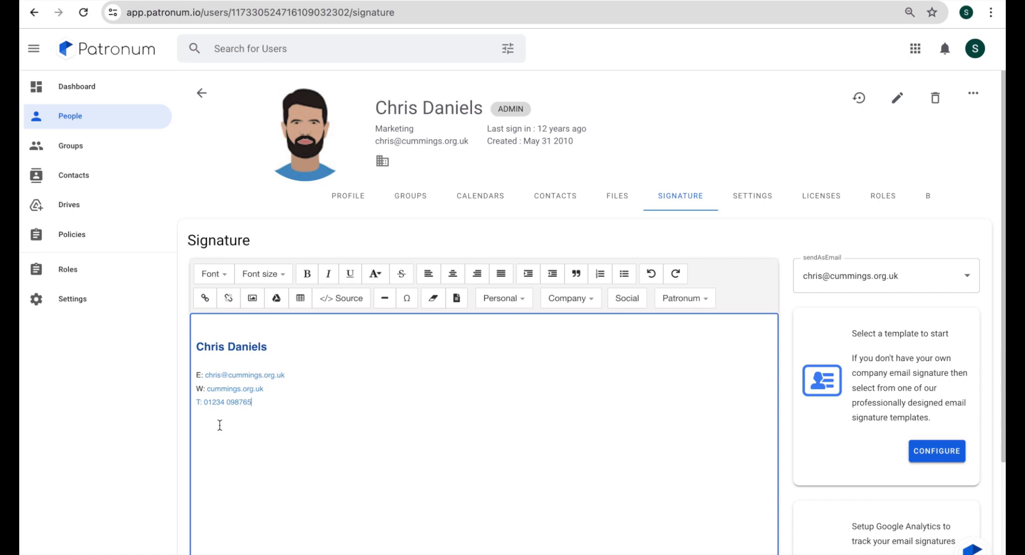
pyautogui.moveTo(144, 287)
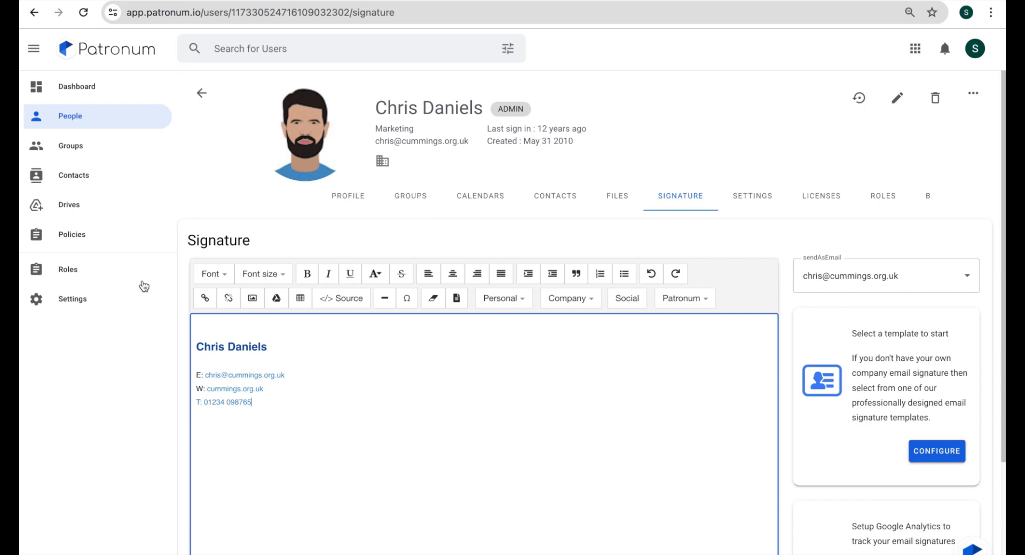
# Step: Go to Policies from the left navigation menu
pyautogui.click(72, 234)
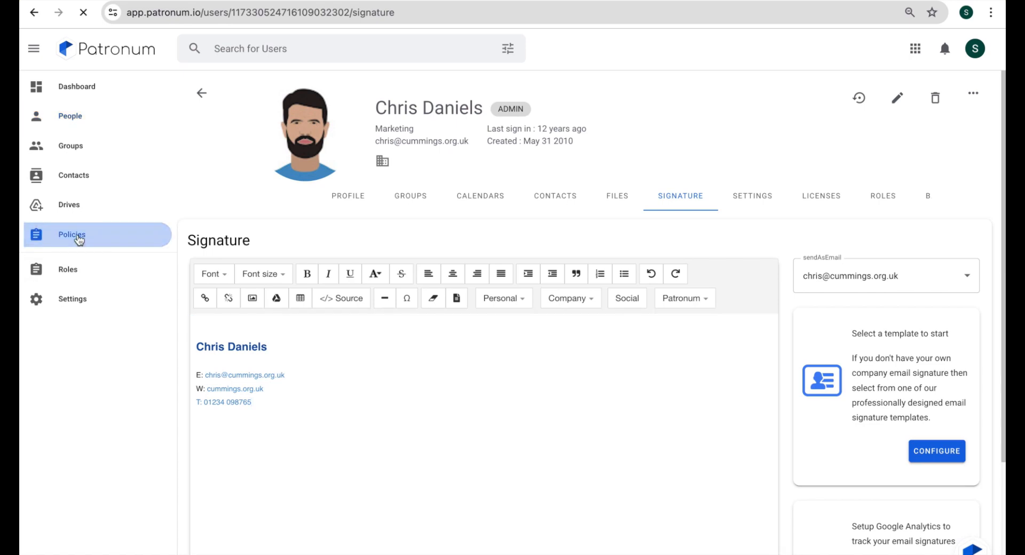
pyautogui.click(71, 235)
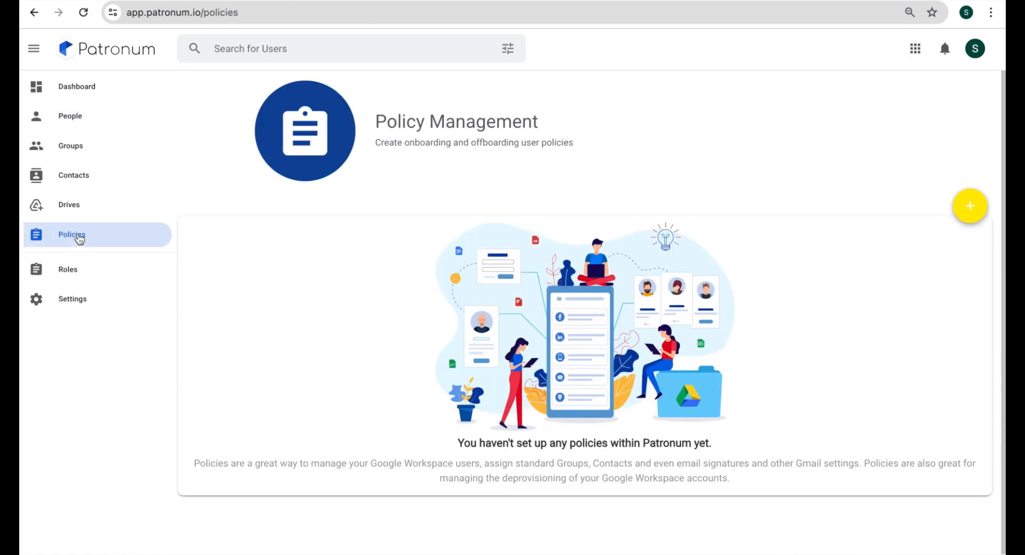
pyautogui.moveTo(239, 267)
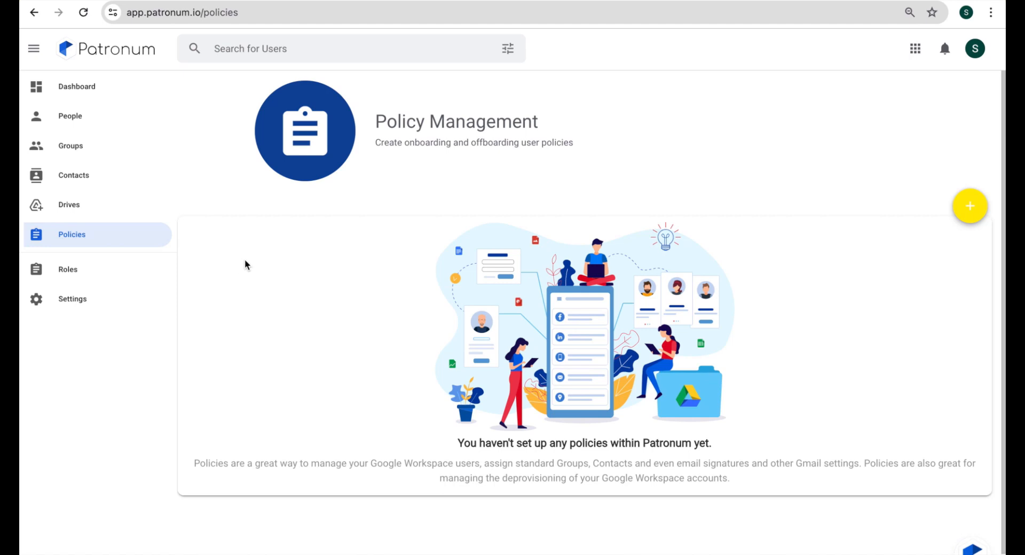
pyautogui.moveTo(970, 206)
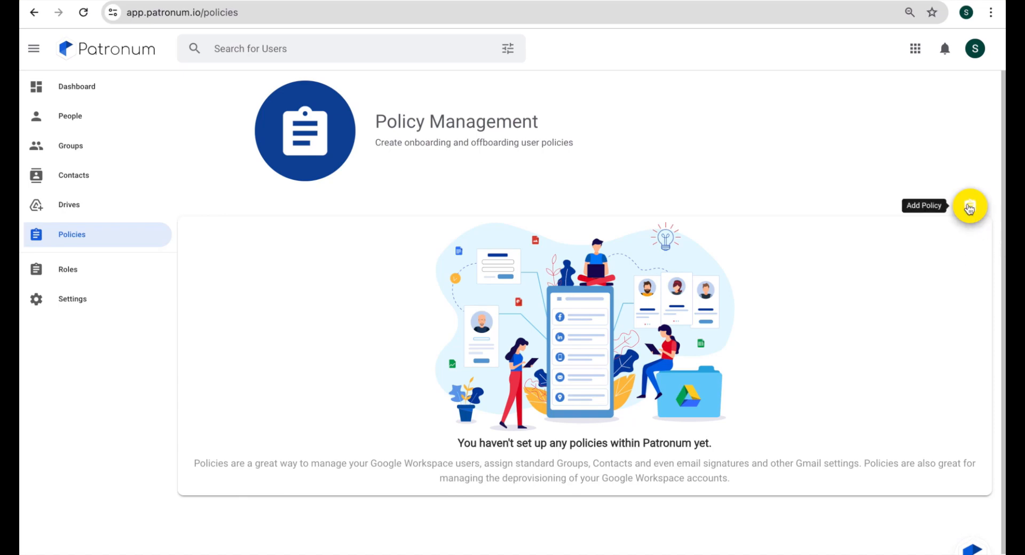
# Step: Create a new policy named 'Email Signatures' and open it from the list
pyautogui.click(970, 207)
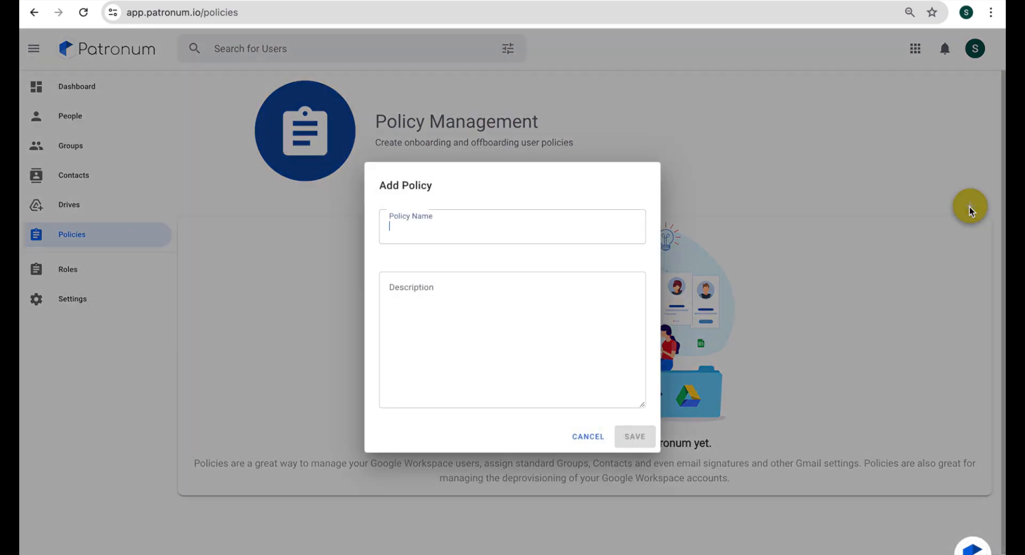
pyautogui.click(512, 227)
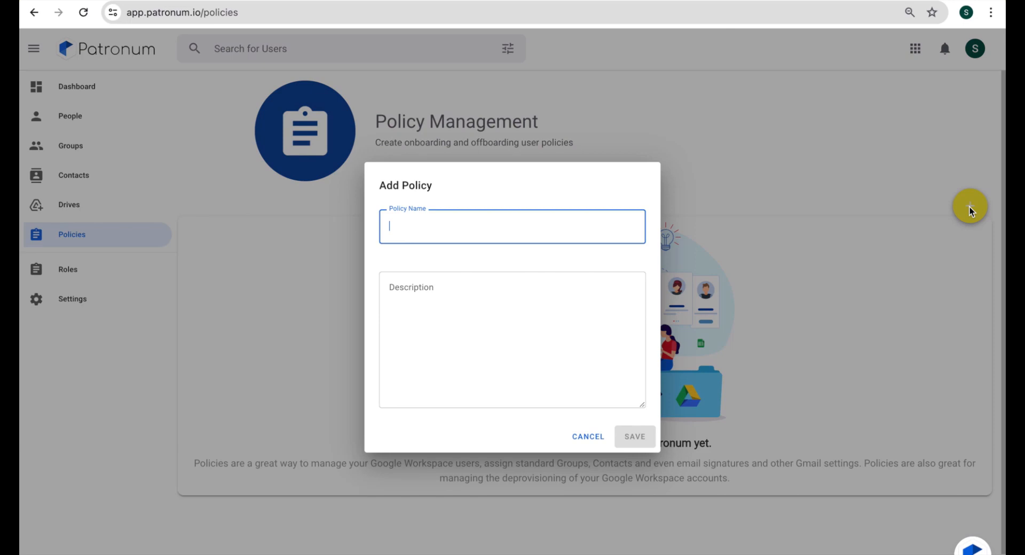
pyautogui.write('Email')
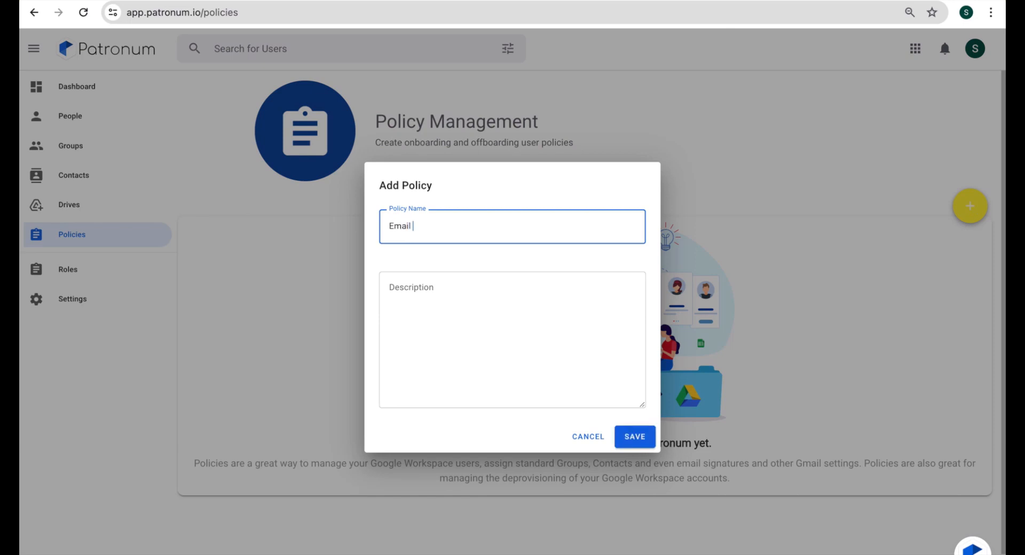
pyautogui.write('Signature')
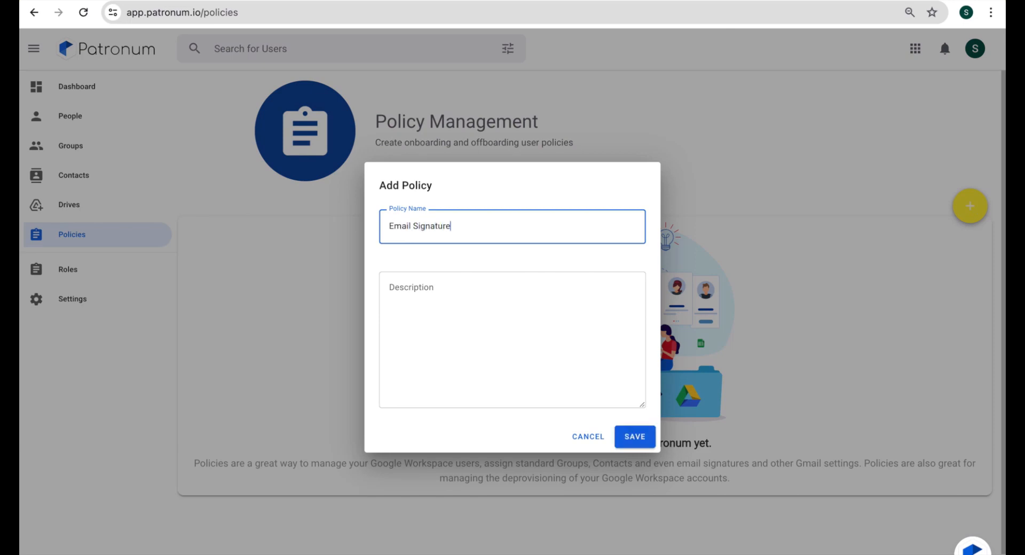
pyautogui.write('s')
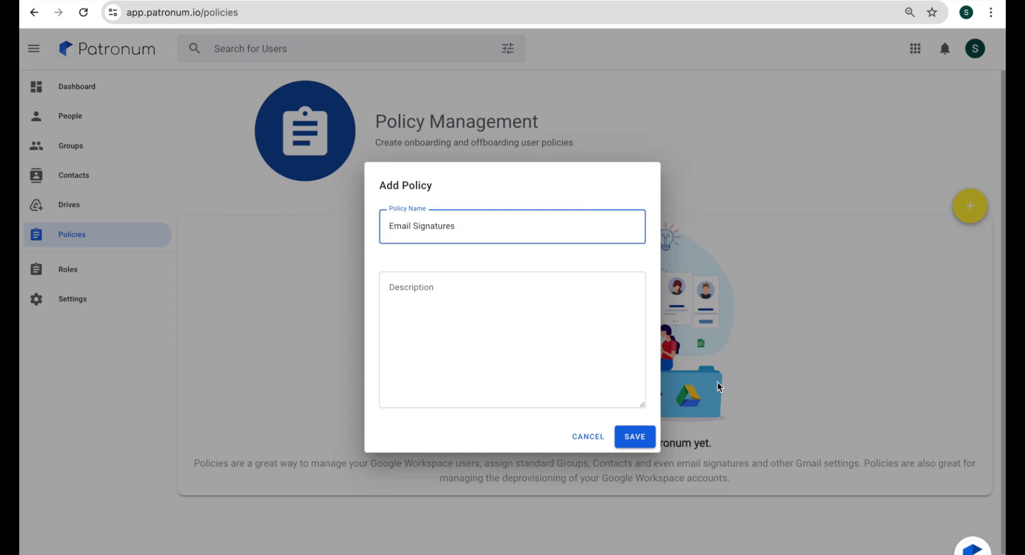
pyautogui.click(633, 436)
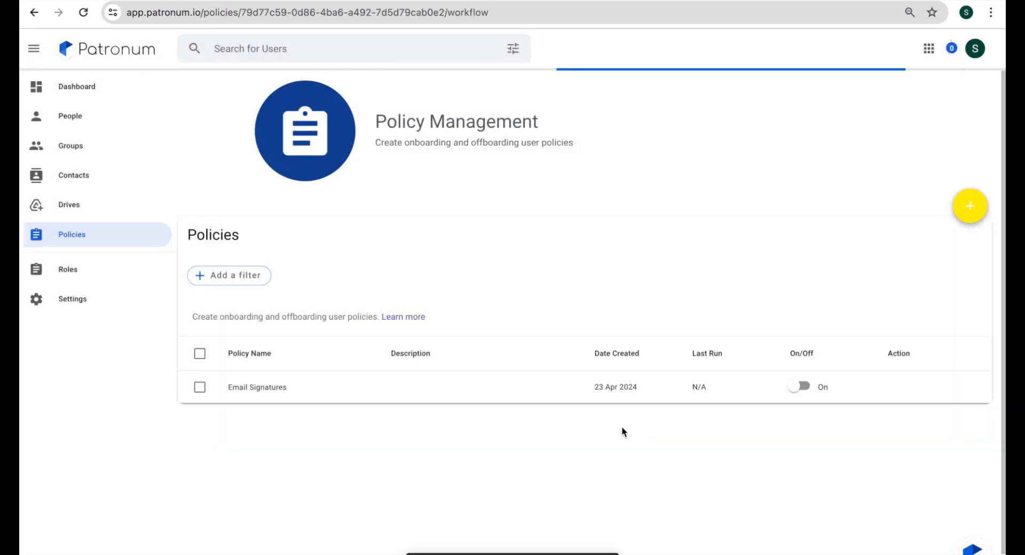
# Step: Open the Email Signatures policy to its Workflow tab
pyautogui.click(256, 387)
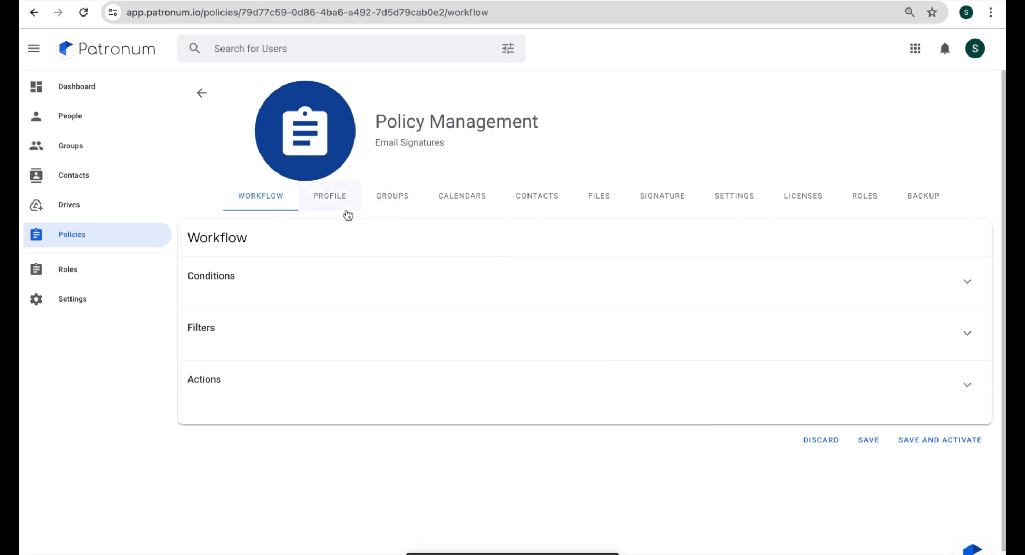
pyautogui.moveTo(599, 196)
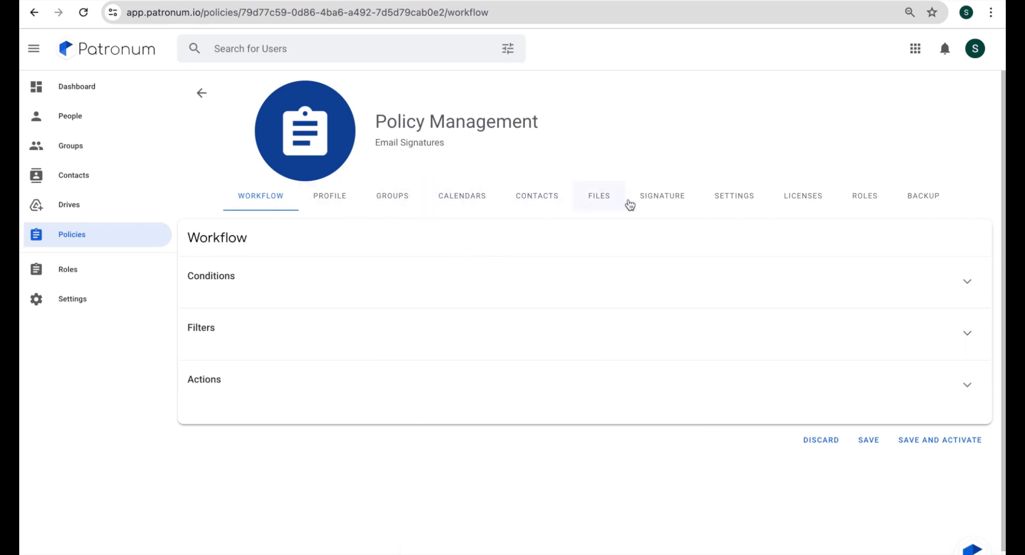
pyautogui.moveTo(922, 196)
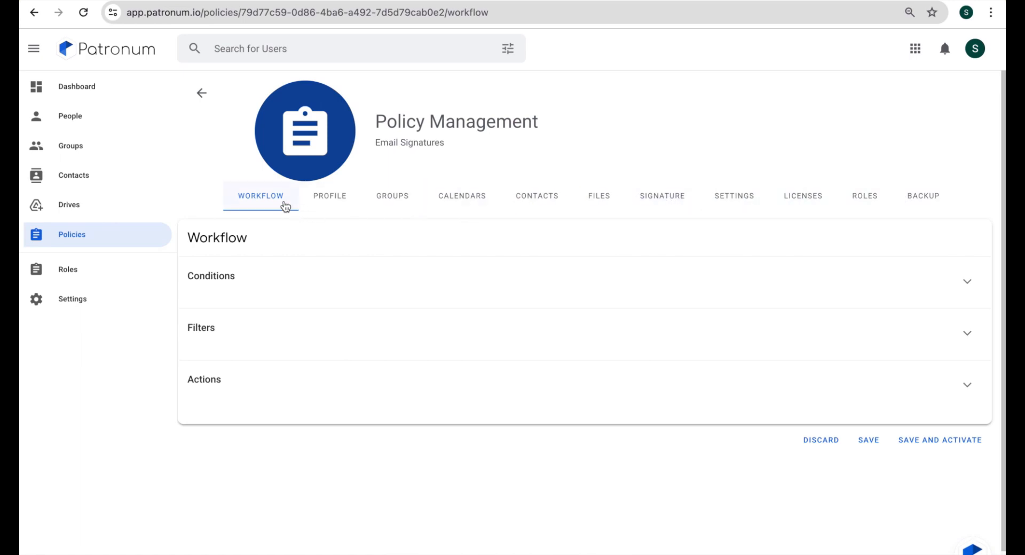
pyautogui.moveTo(251, 200)
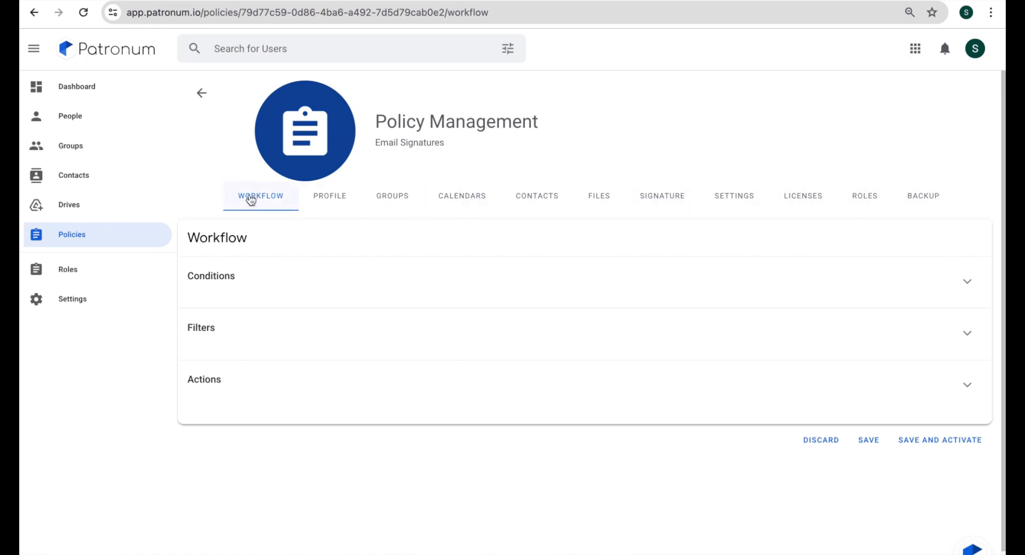
pyautogui.moveTo(253, 204)
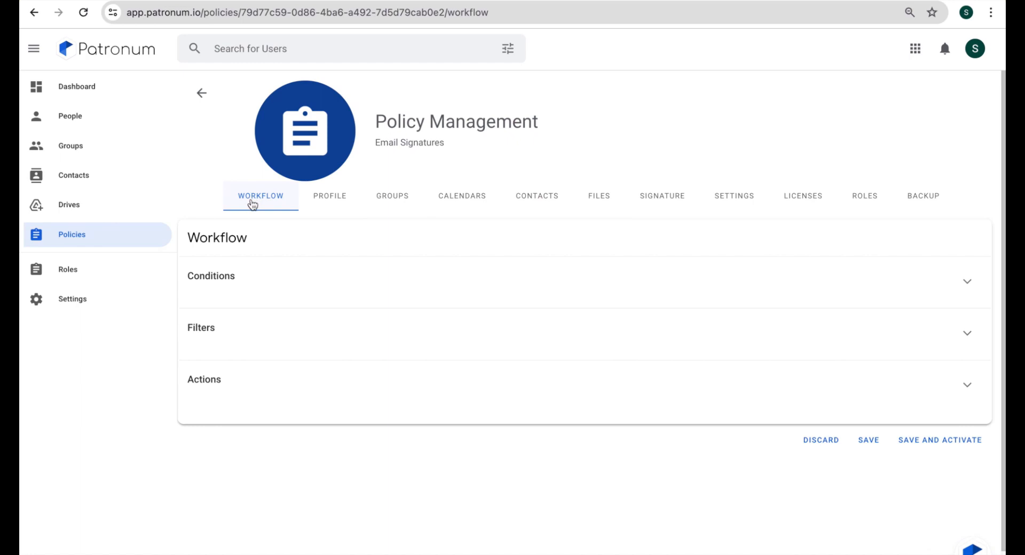
pyautogui.moveTo(257, 214)
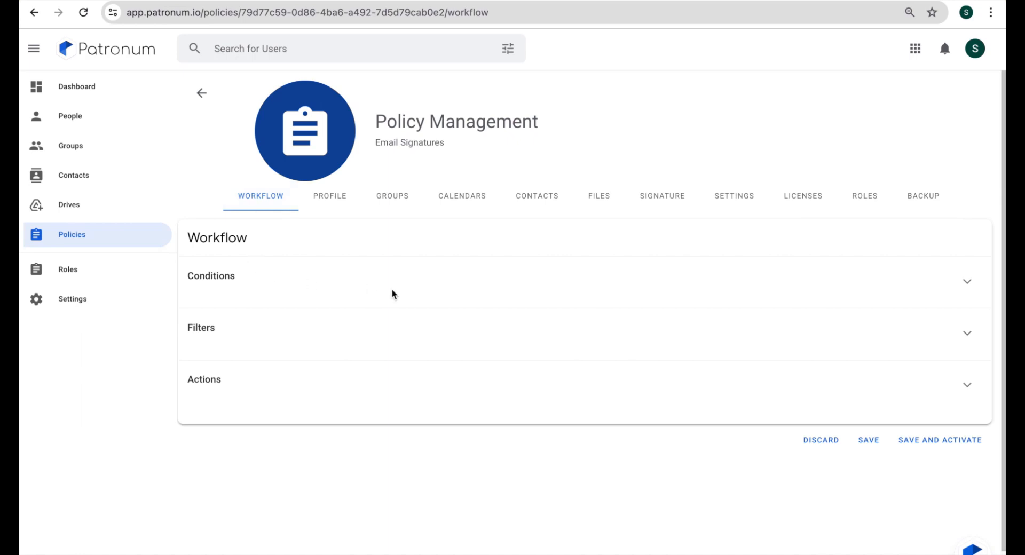
pyautogui.moveTo(967, 282)
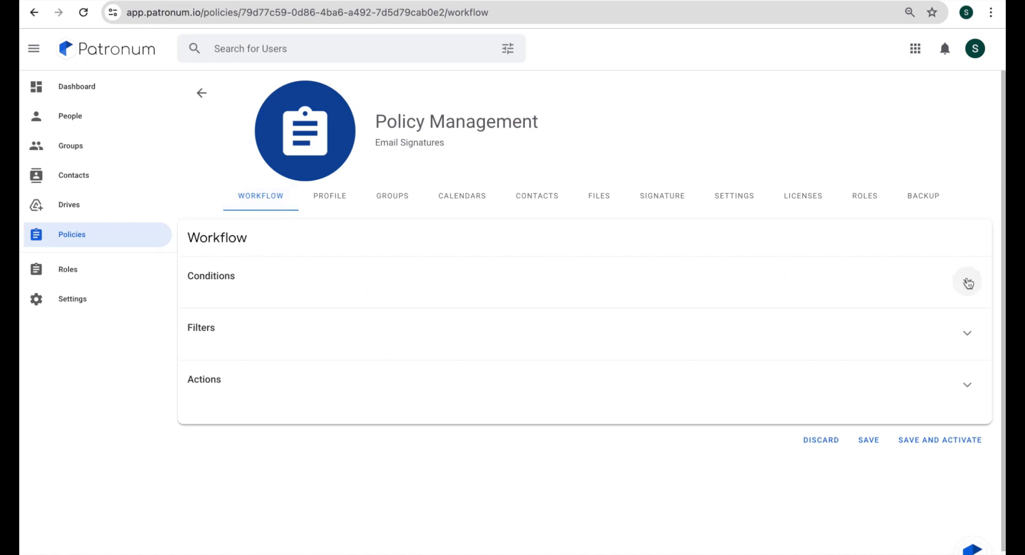
pyautogui.click(967, 282)
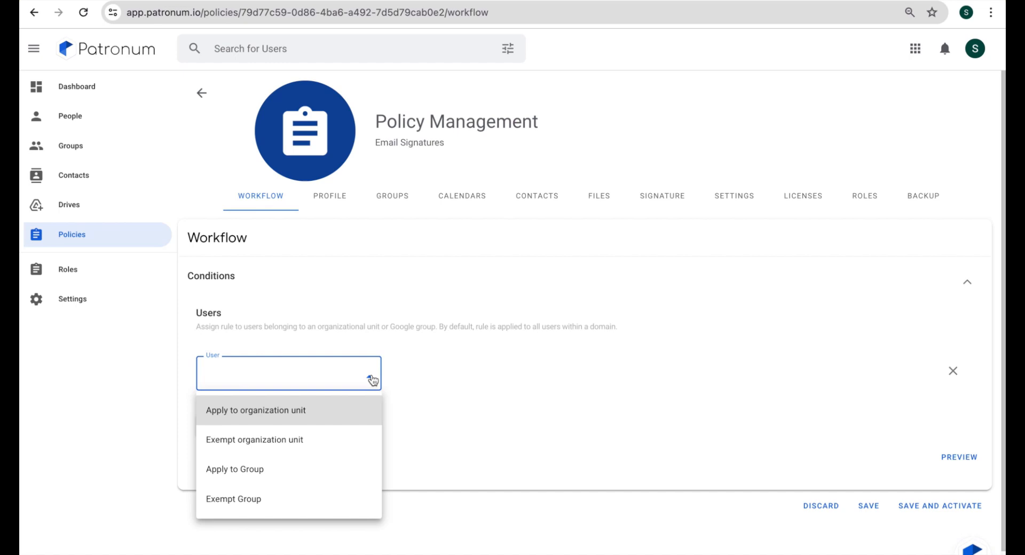
pyautogui.moveTo(317, 420)
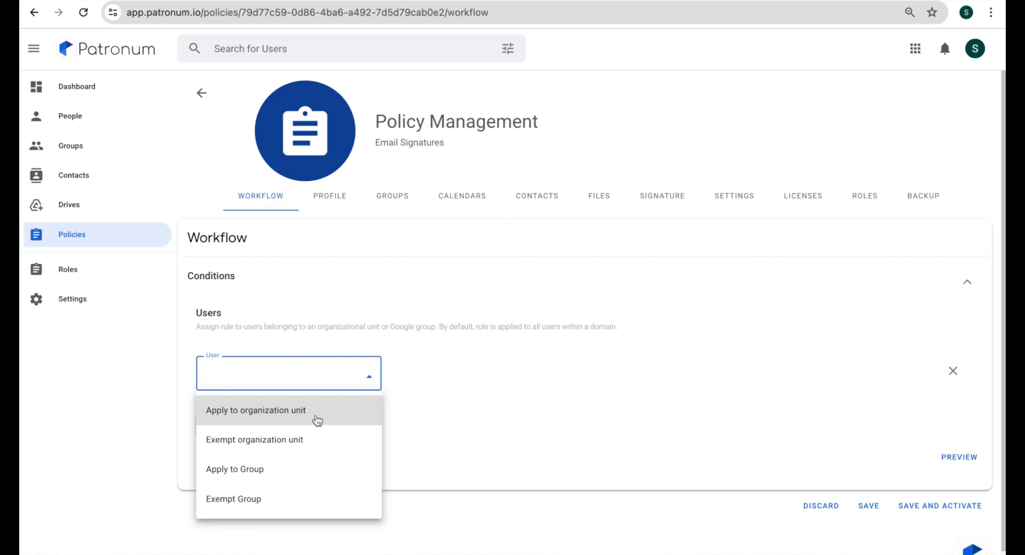
pyautogui.moveTo(302, 470)
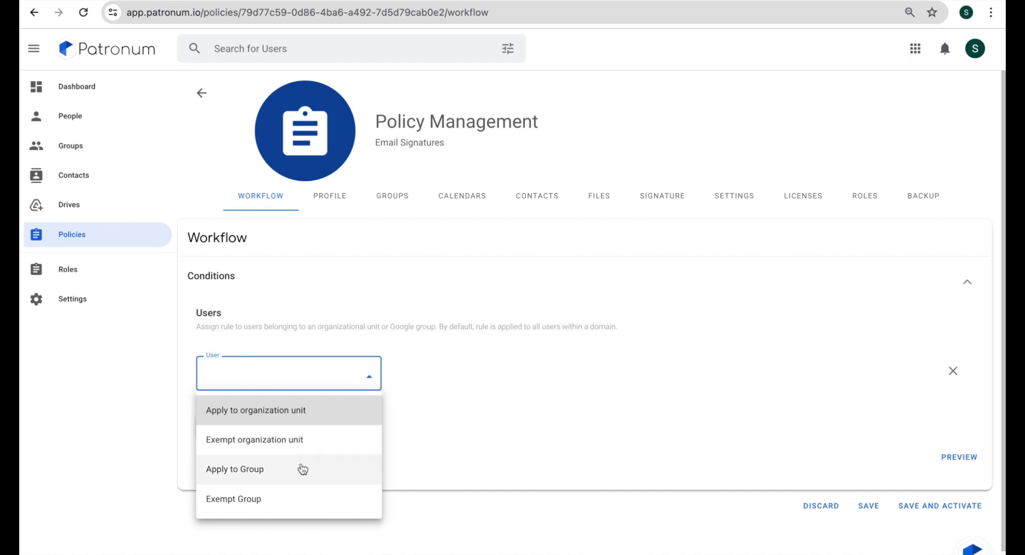
pyautogui.moveTo(985, 291)
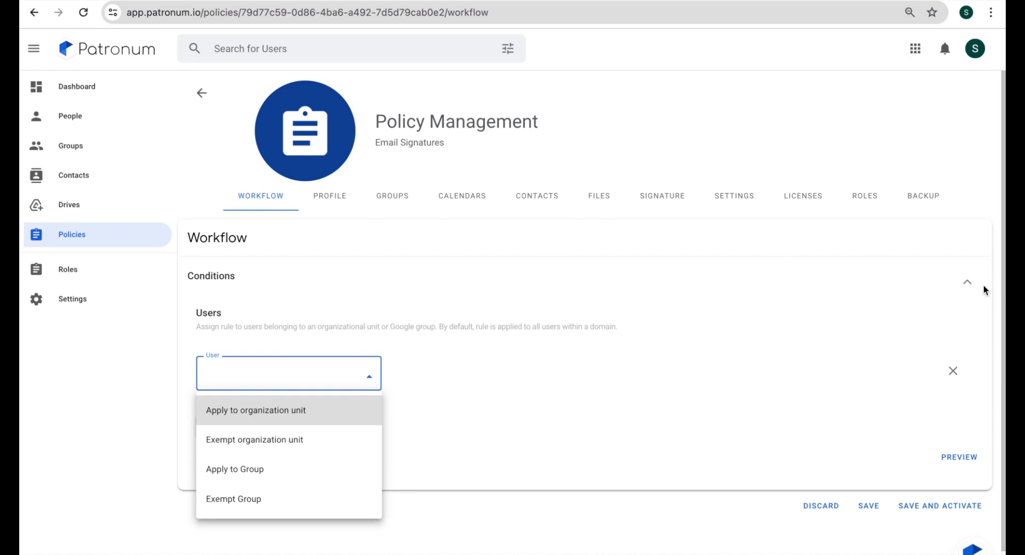
pyautogui.click(967, 282)
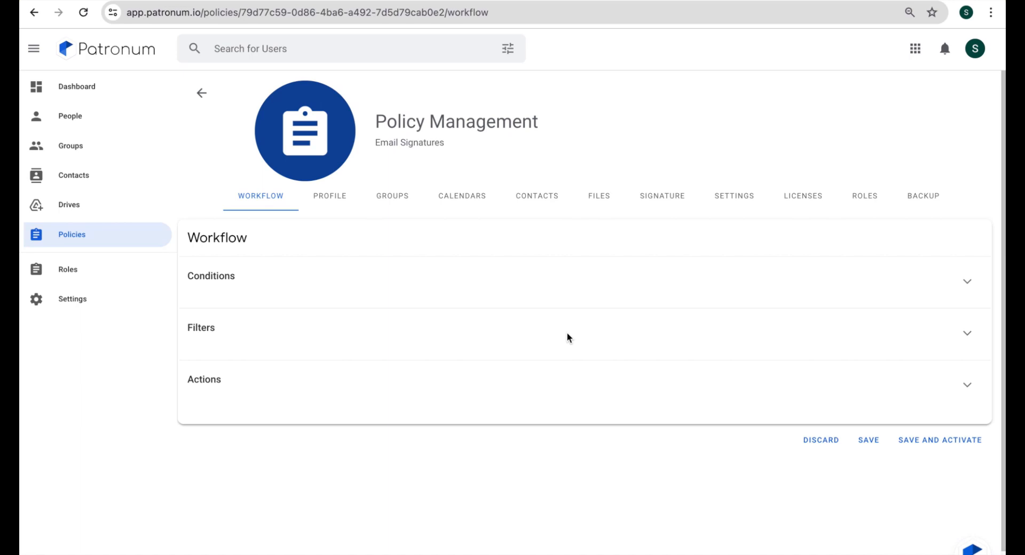
pyautogui.moveTo(475, 315)
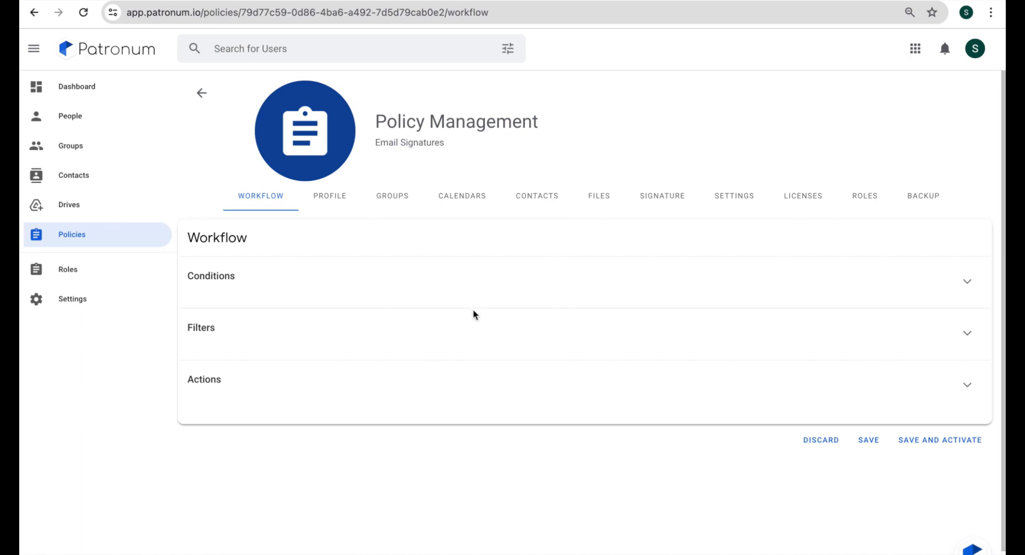
pyautogui.moveTo(509, 290)
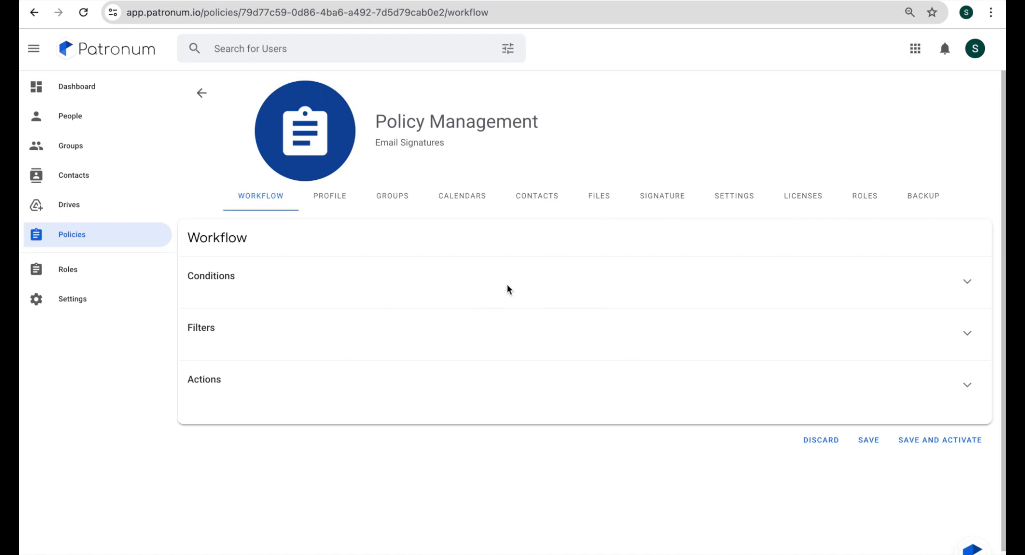
pyautogui.moveTo(661, 196)
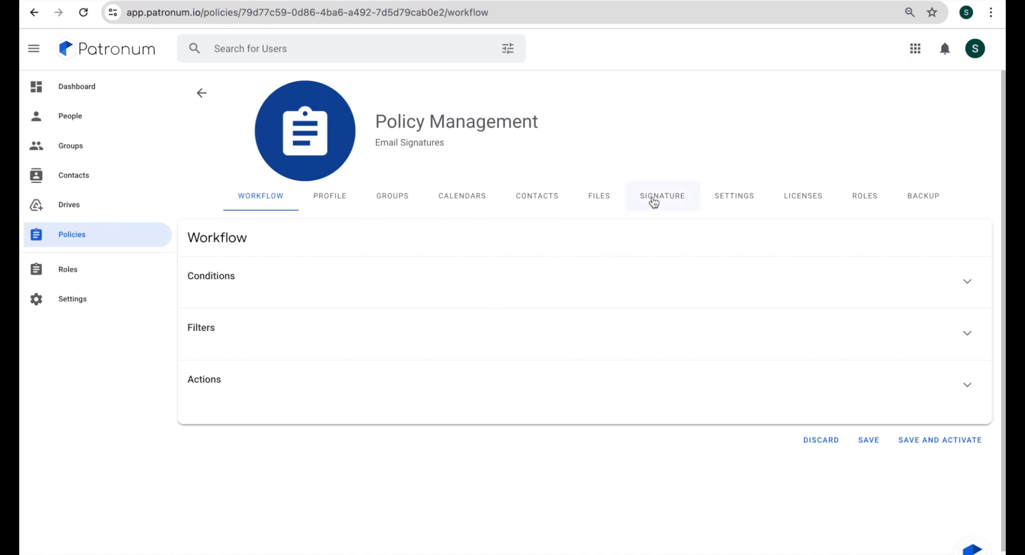
# Step: Switch the Email Signatures policy to its SIGNATURE tab
pyautogui.click(661, 195)
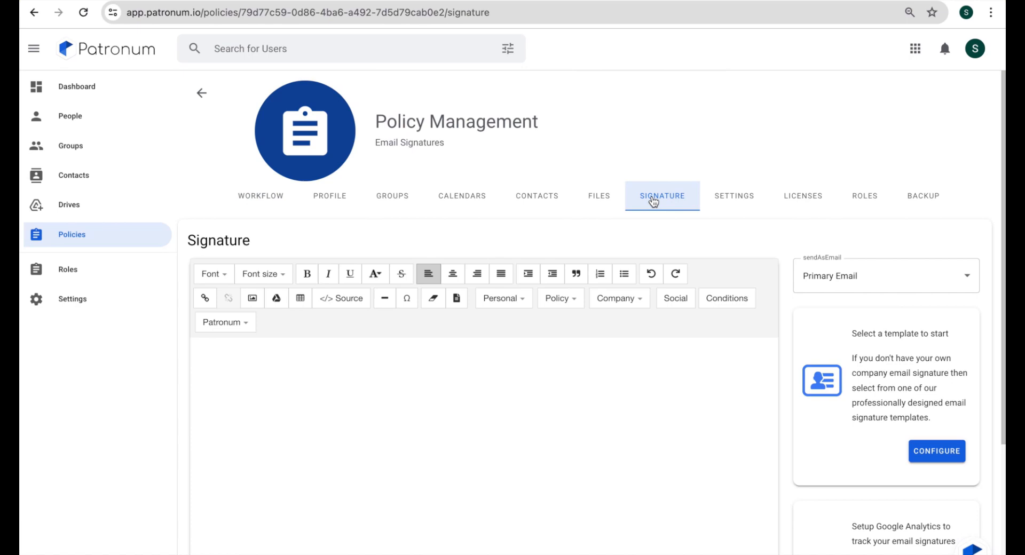
pyautogui.moveTo(495, 233)
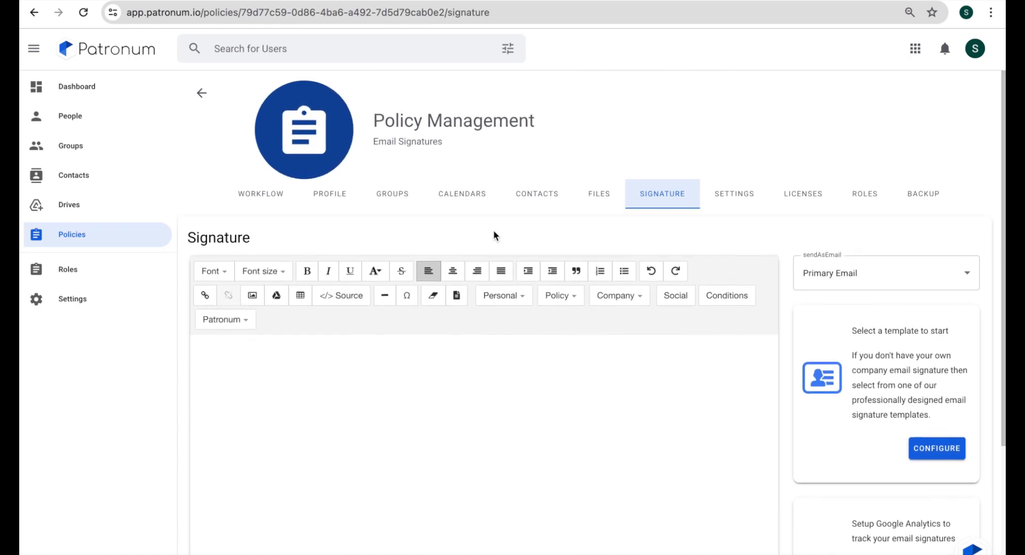
pyautogui.moveTo(227, 373)
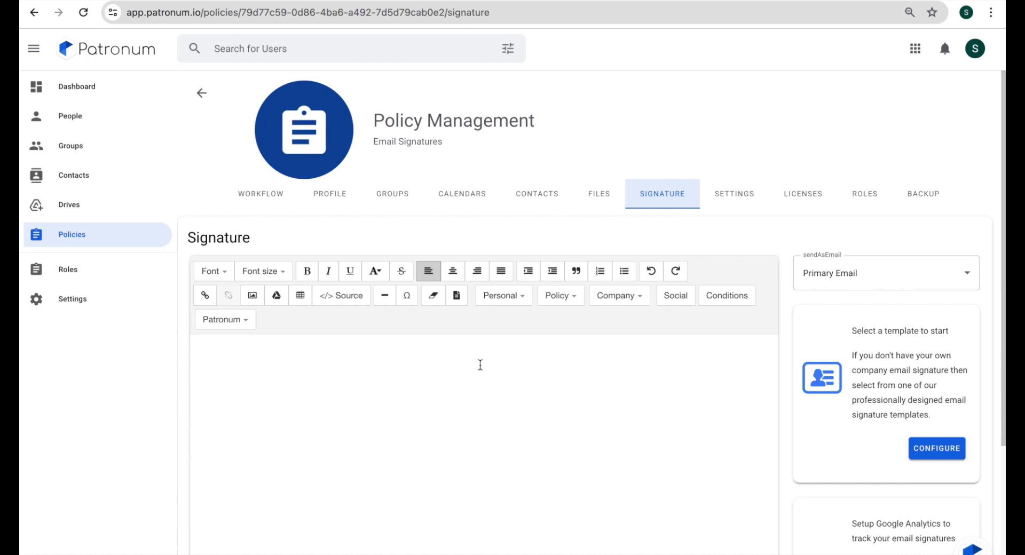
pyautogui.moveTo(765, 386)
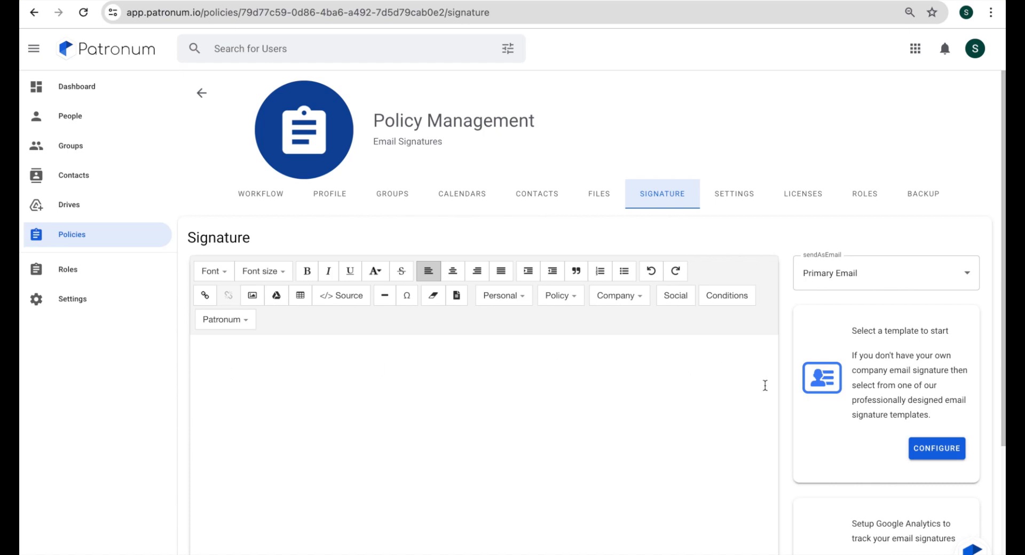
pyautogui.moveTo(937, 448)
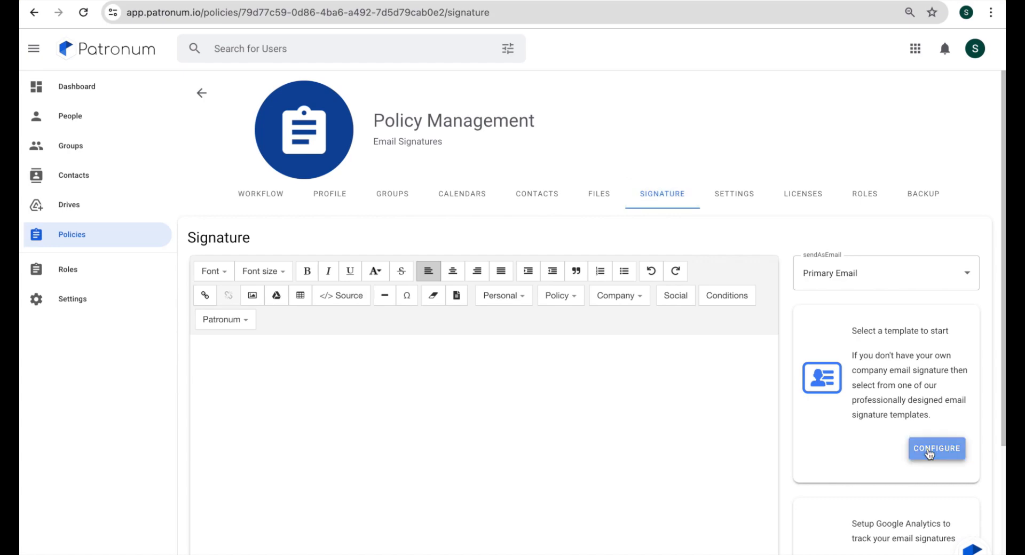
# Step: Open Choose Template and browse the carousel to the photo-circle template
pyautogui.click(936, 449)
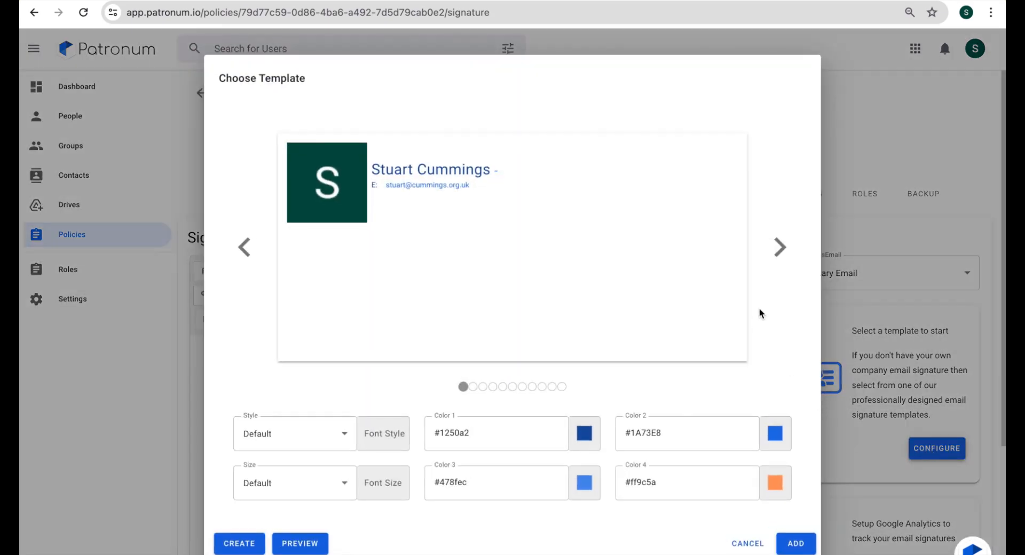
pyautogui.moveTo(628, 230)
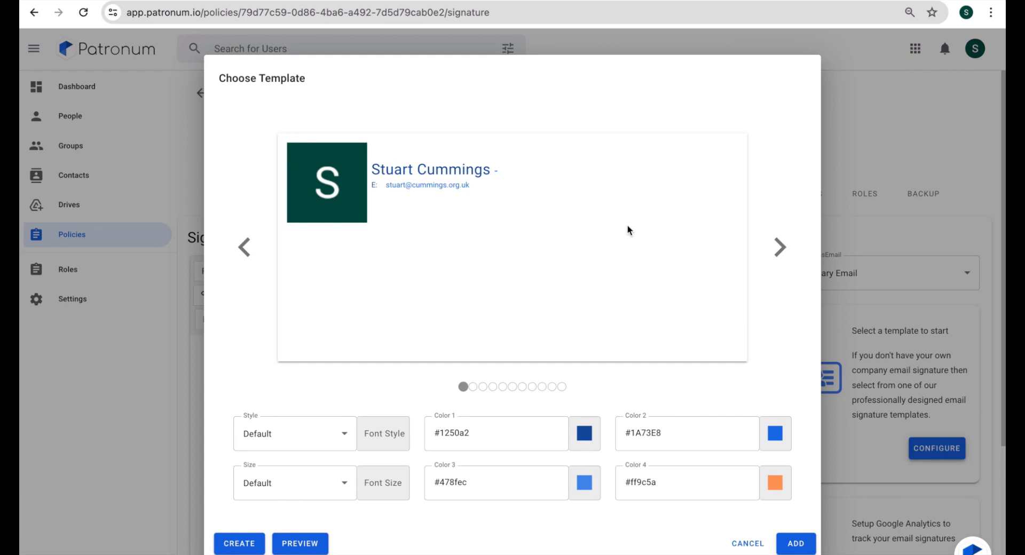
pyautogui.moveTo(324, 206)
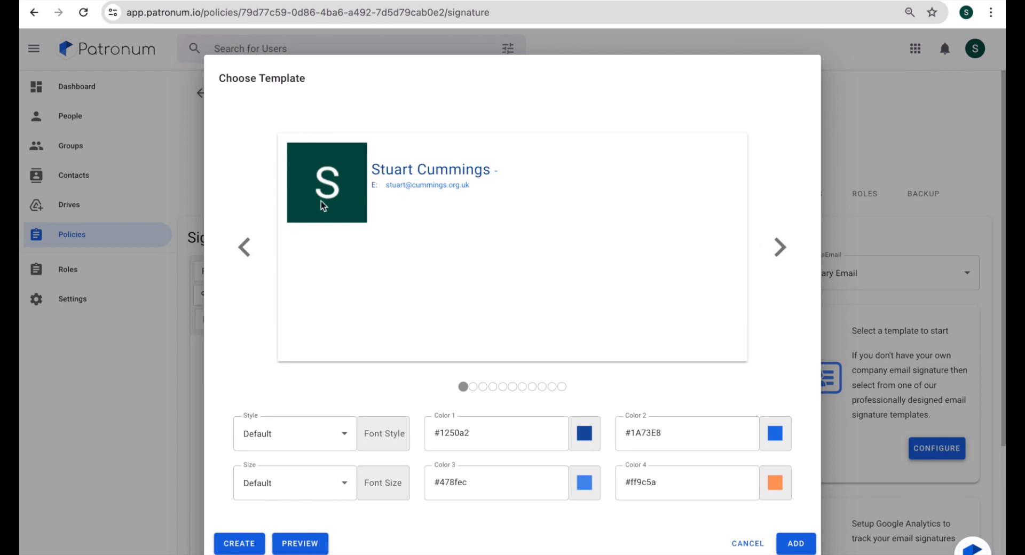
pyautogui.moveTo(779, 247)
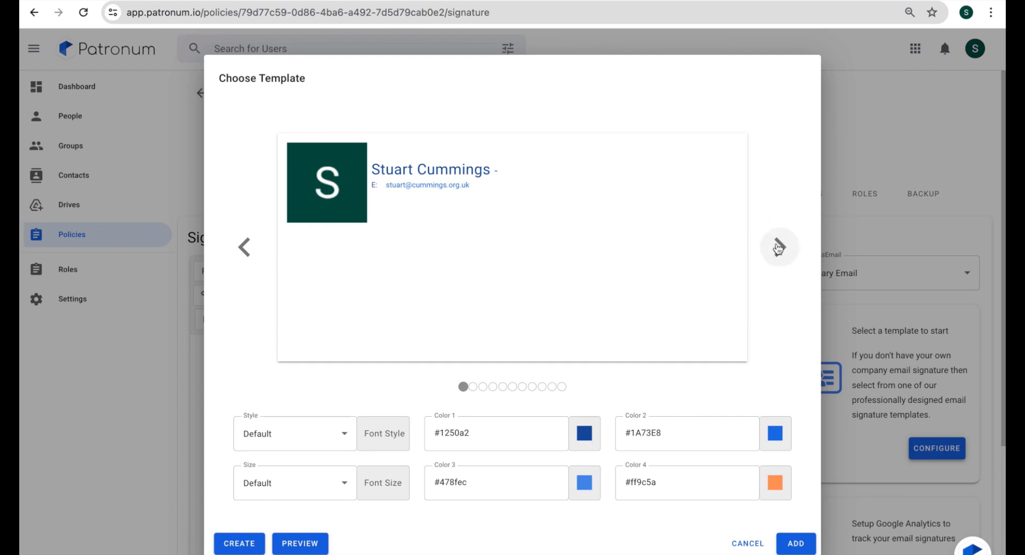
pyautogui.click(777, 247)
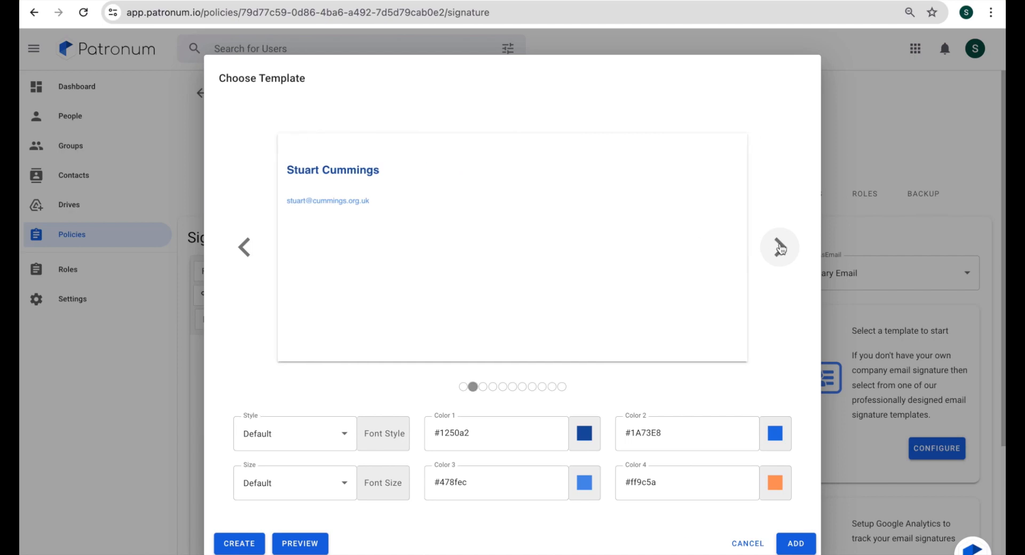
pyautogui.click(780, 247)
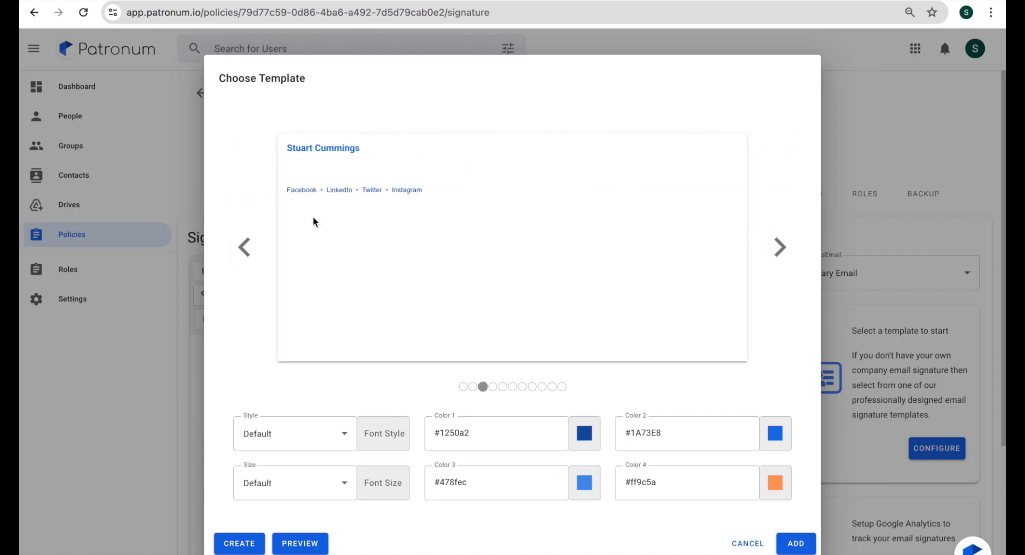
pyautogui.moveTo(627, 235)
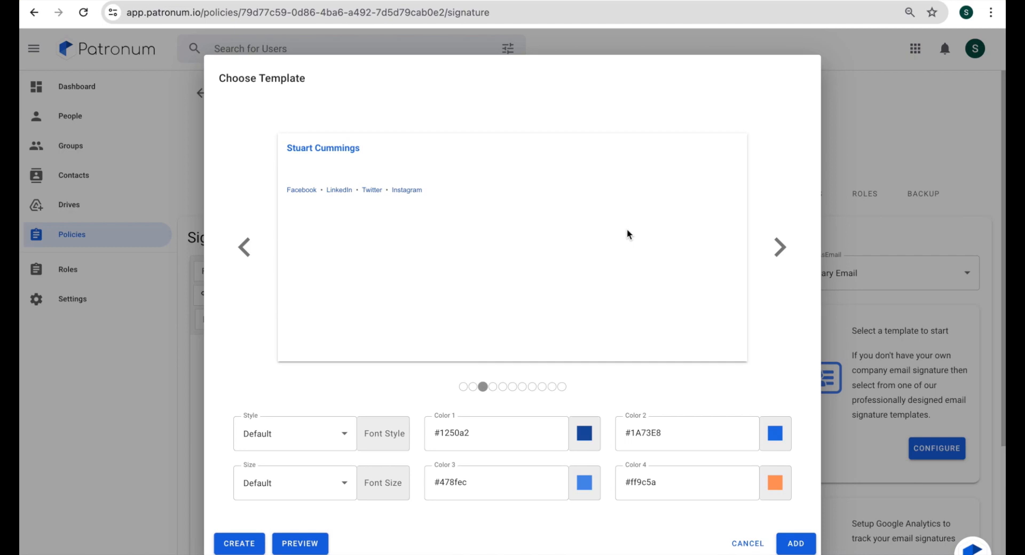
pyautogui.click(778, 247)
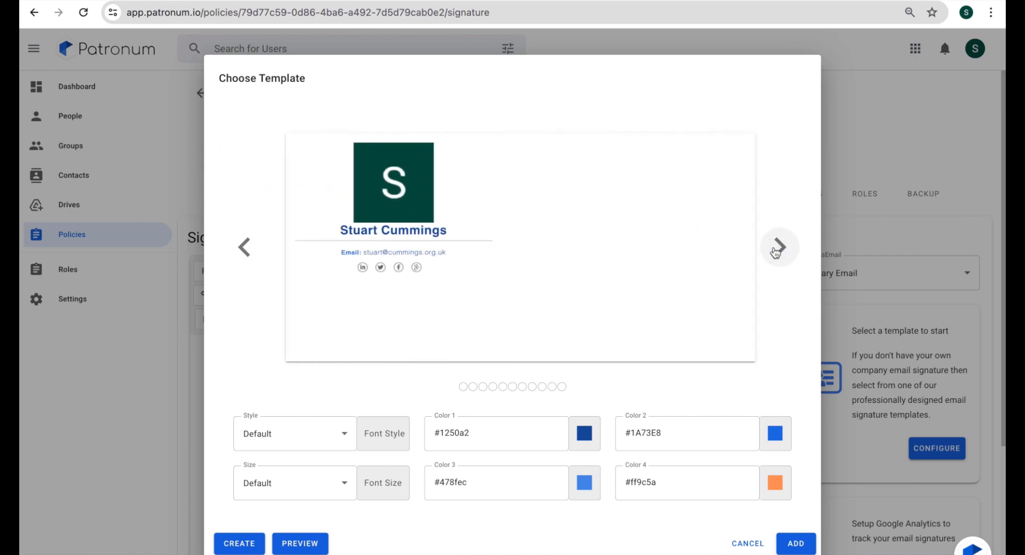
pyautogui.click(778, 247)
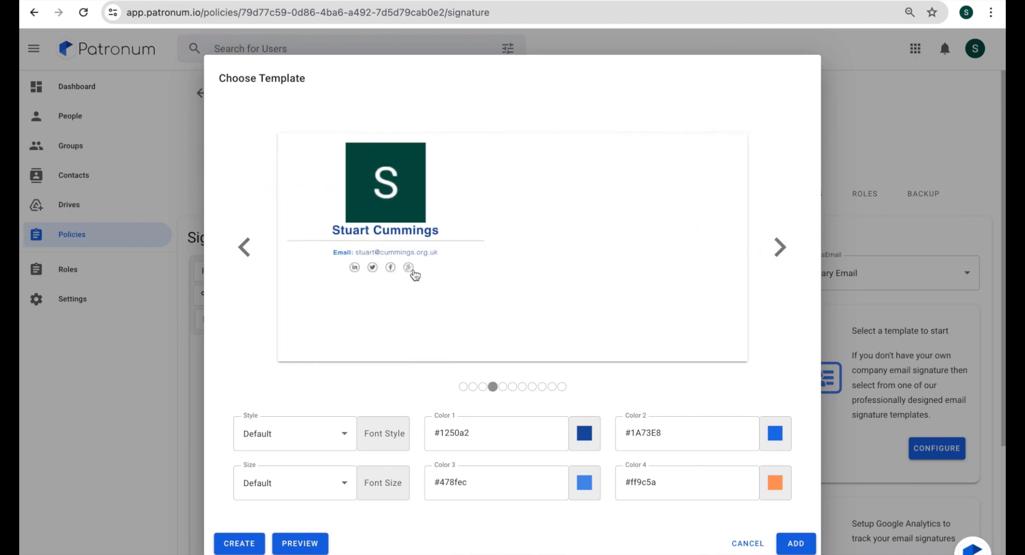
pyautogui.moveTo(770, 253)
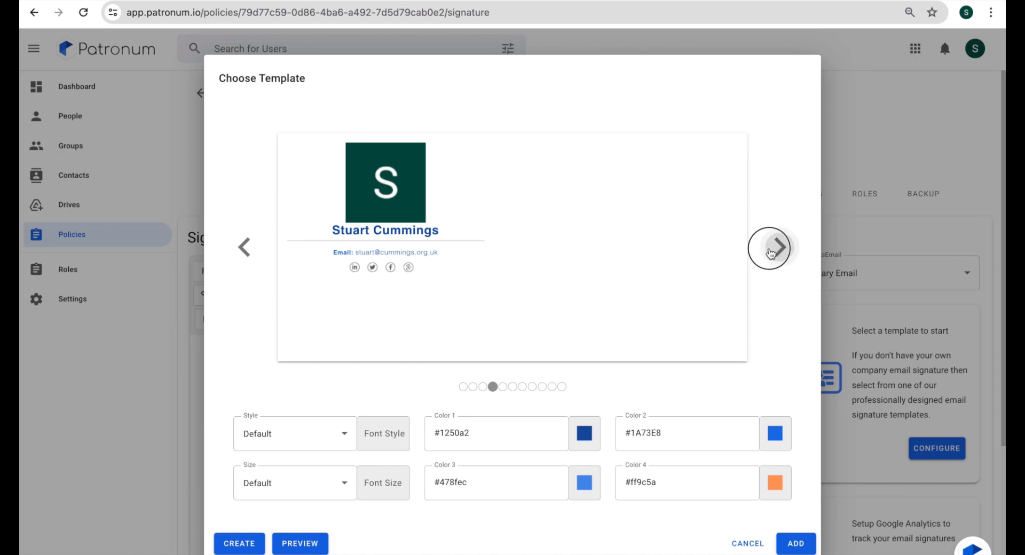
pyautogui.click(771, 248)
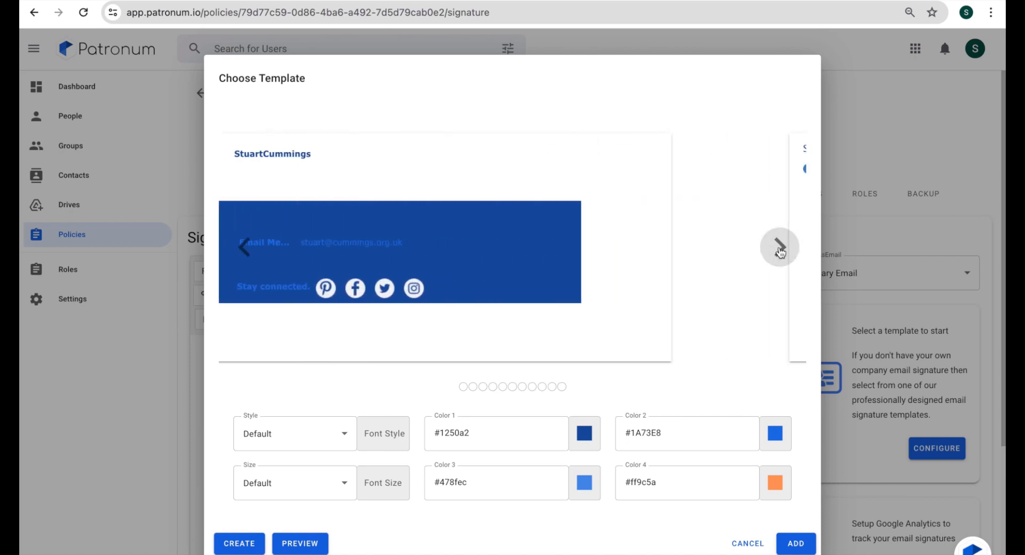
pyautogui.click(779, 247)
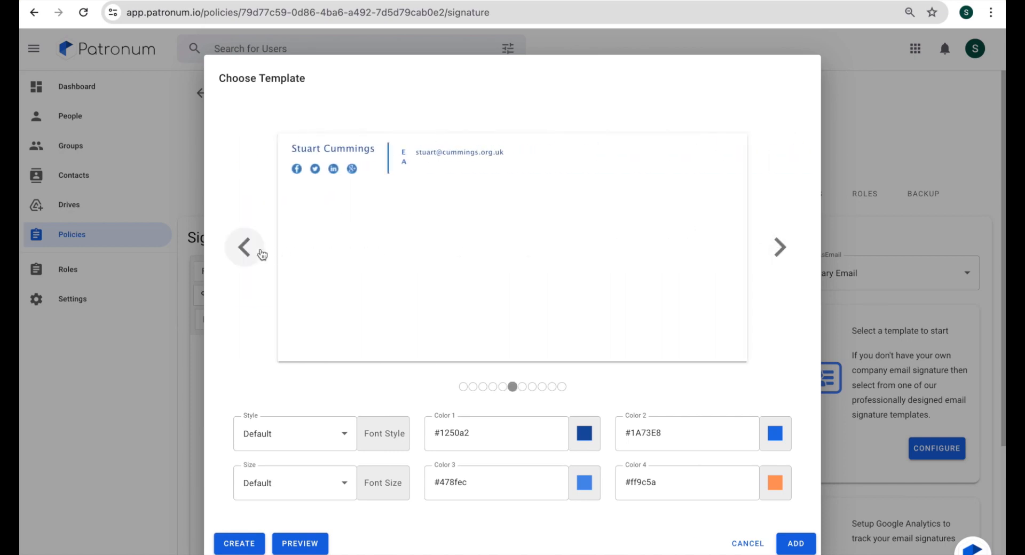
pyautogui.click(244, 247)
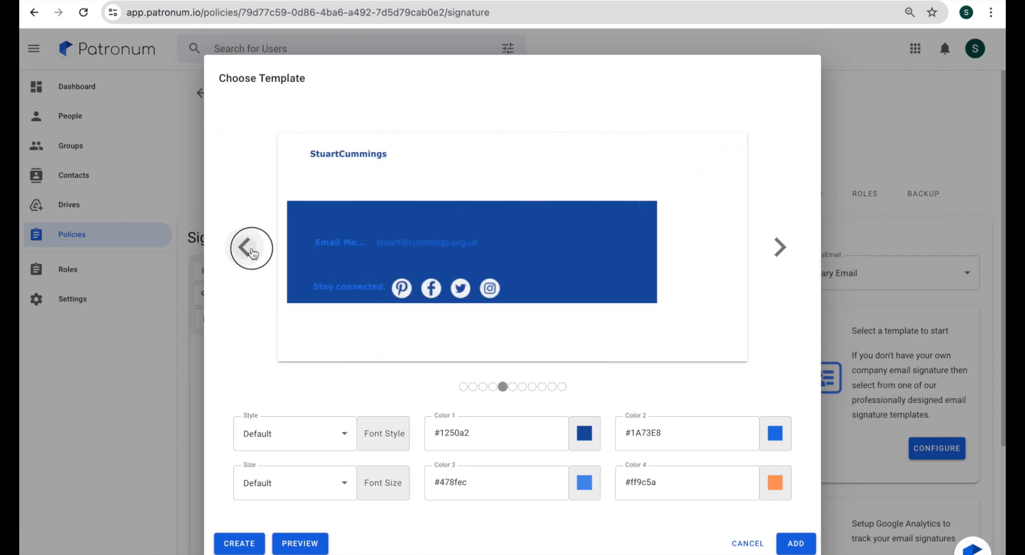
pyautogui.click(250, 248)
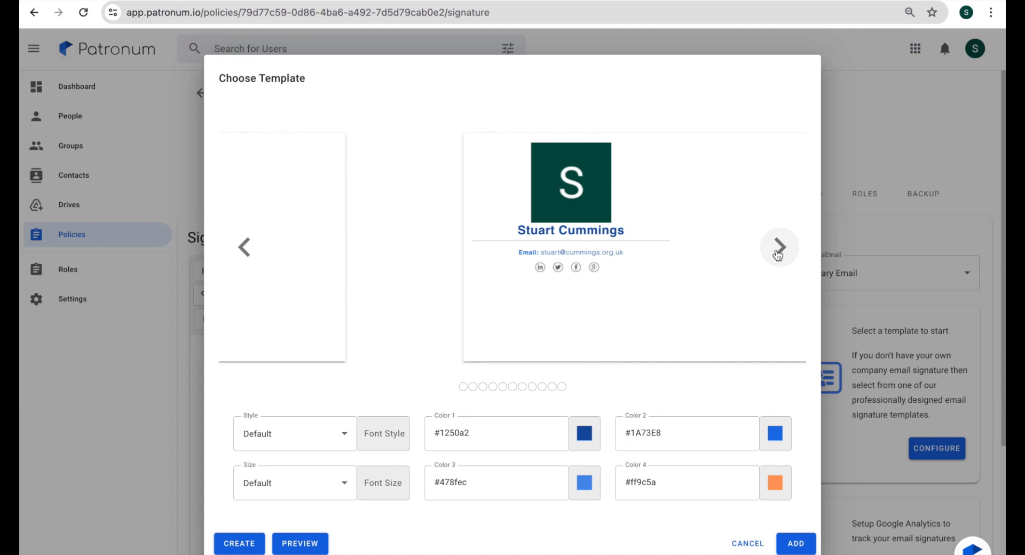
pyautogui.click(778, 248)
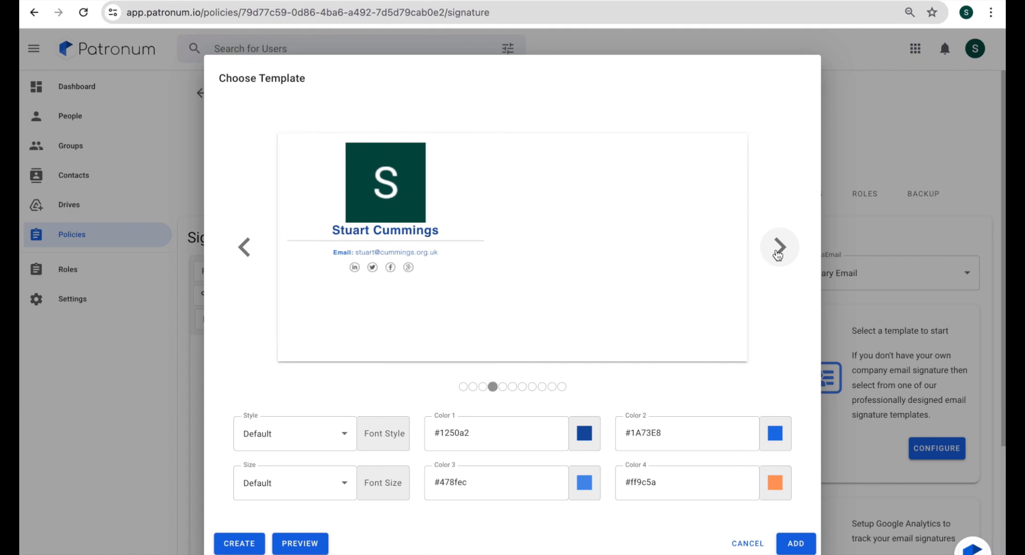
pyautogui.moveTo(329, 436)
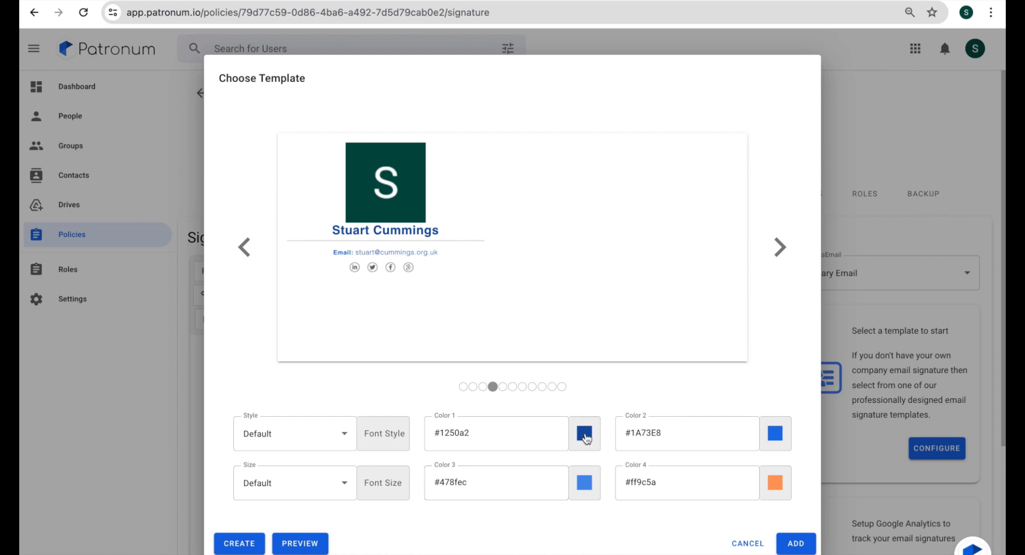
# Step: Set the template's Color 1 to red (#ff0000)
pyautogui.click(583, 434)
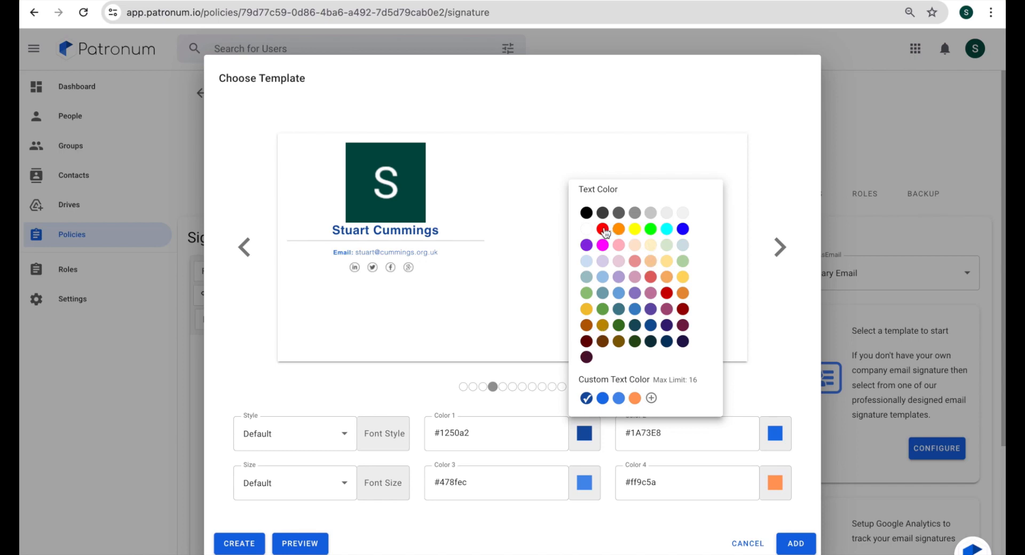
pyautogui.click(602, 229)
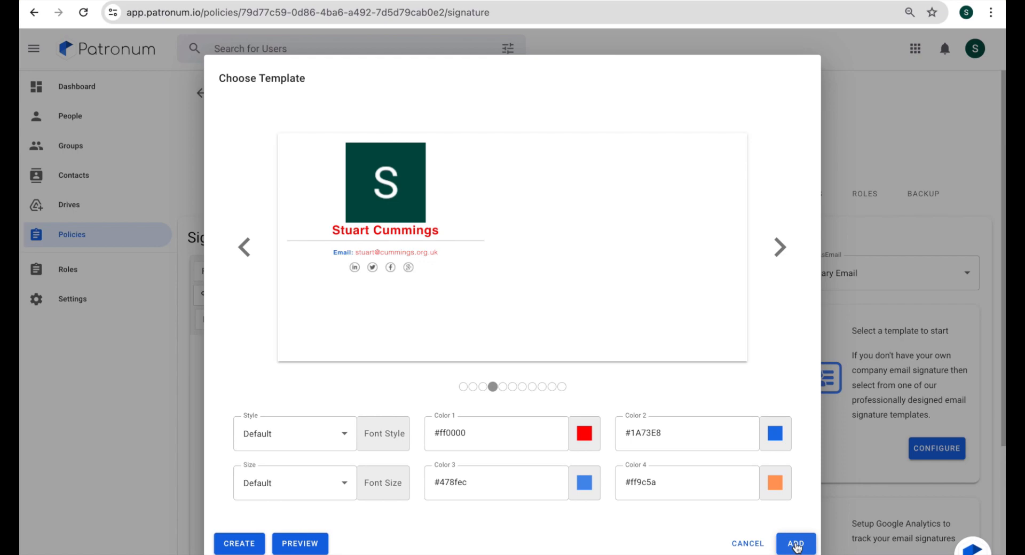
# Step: Insert the red photo-and-name template with its name, job title and contact placeholders
pyautogui.click(795, 543)
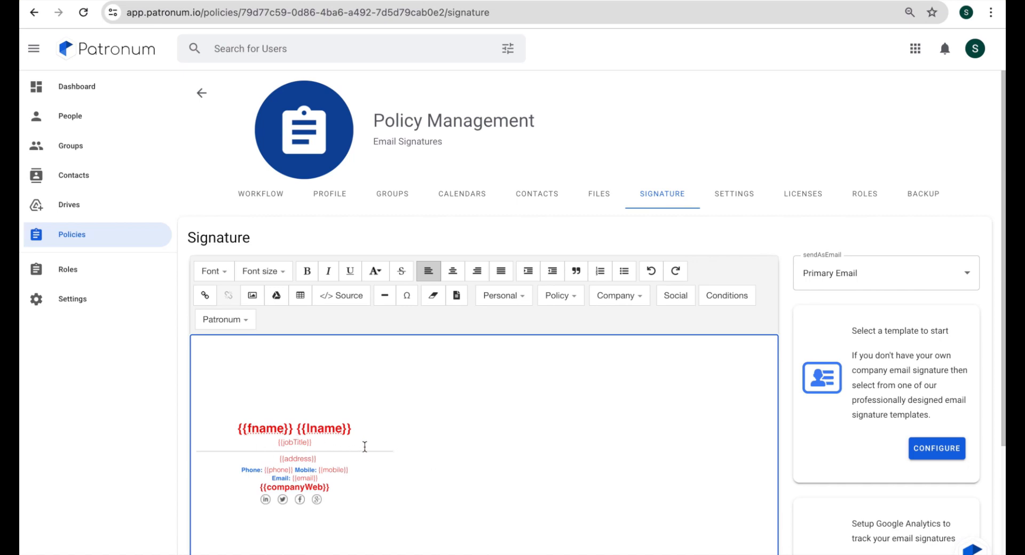
pyautogui.moveTo(429, 446)
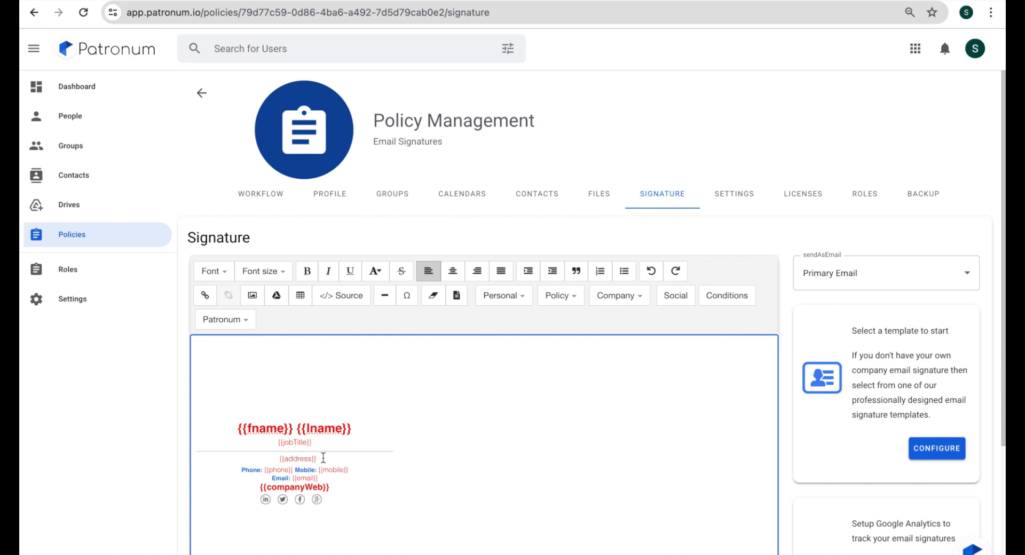
pyautogui.moveTo(566, 516)
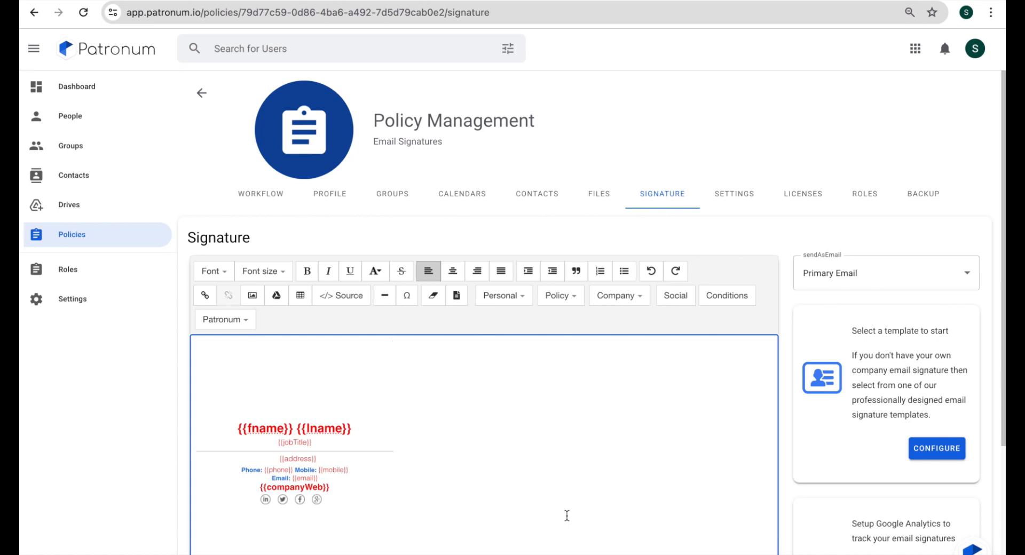
pyautogui.moveTo(514, 310)
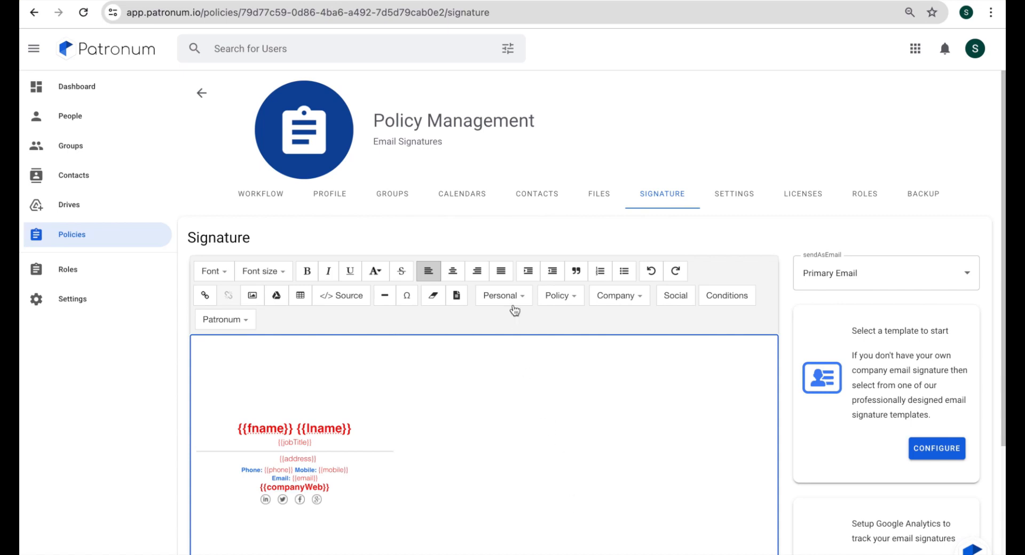
pyautogui.click(500, 296)
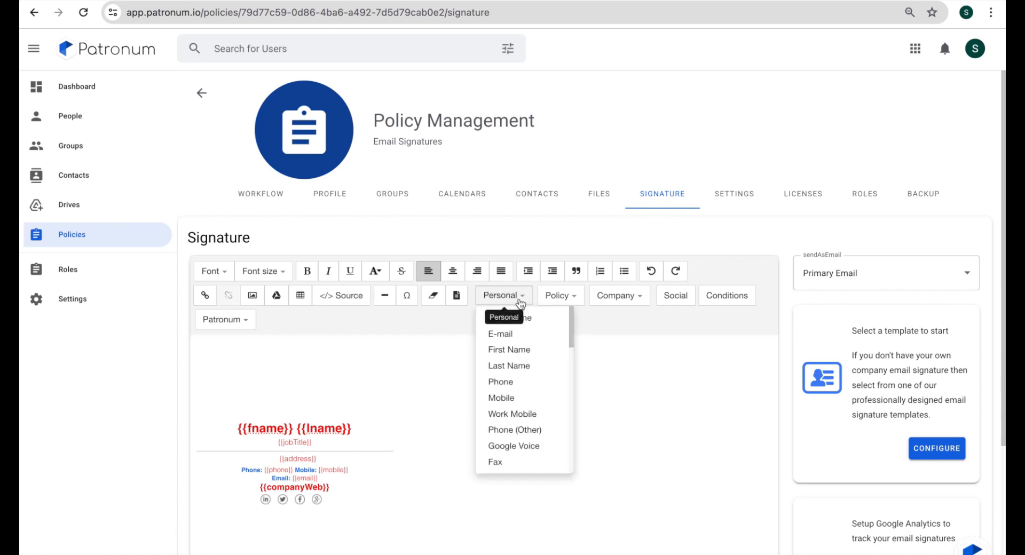
pyautogui.scroll(-3)
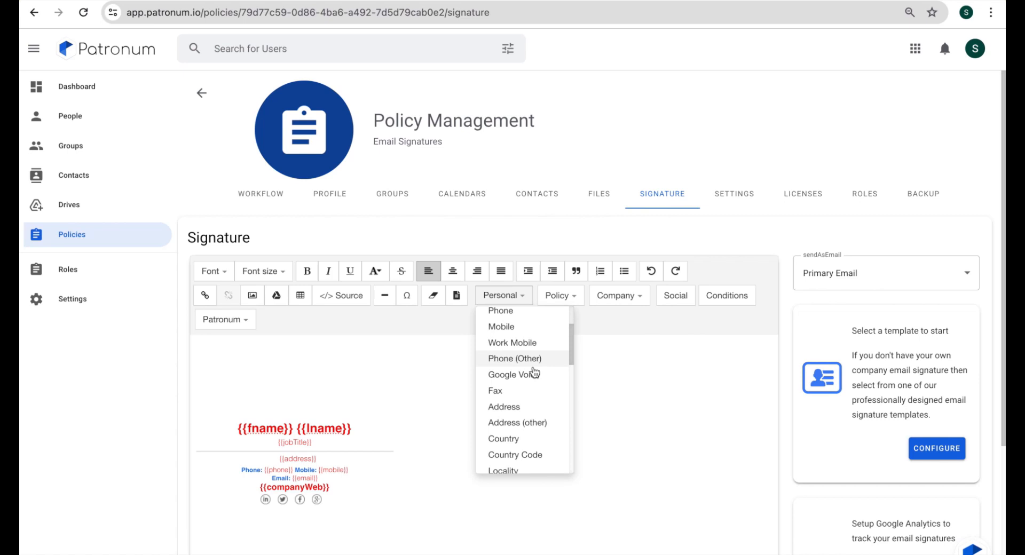
pyautogui.scroll(-3)
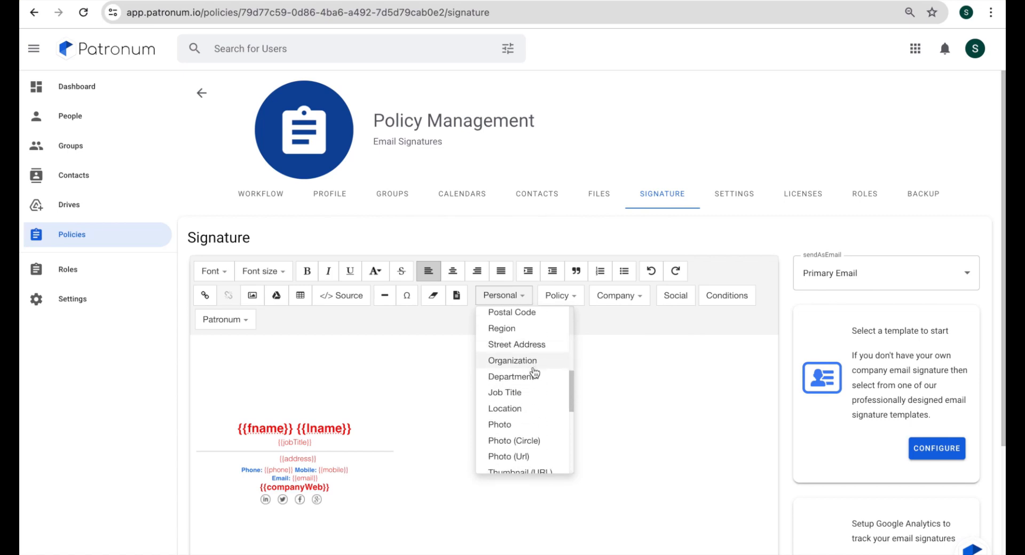
pyautogui.scroll(-3)
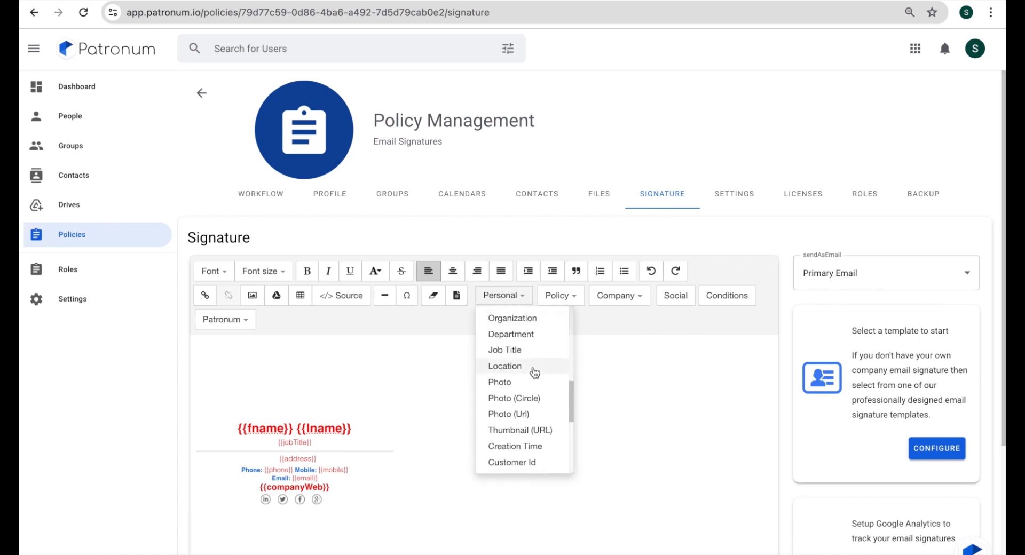
pyautogui.moveTo(512, 318)
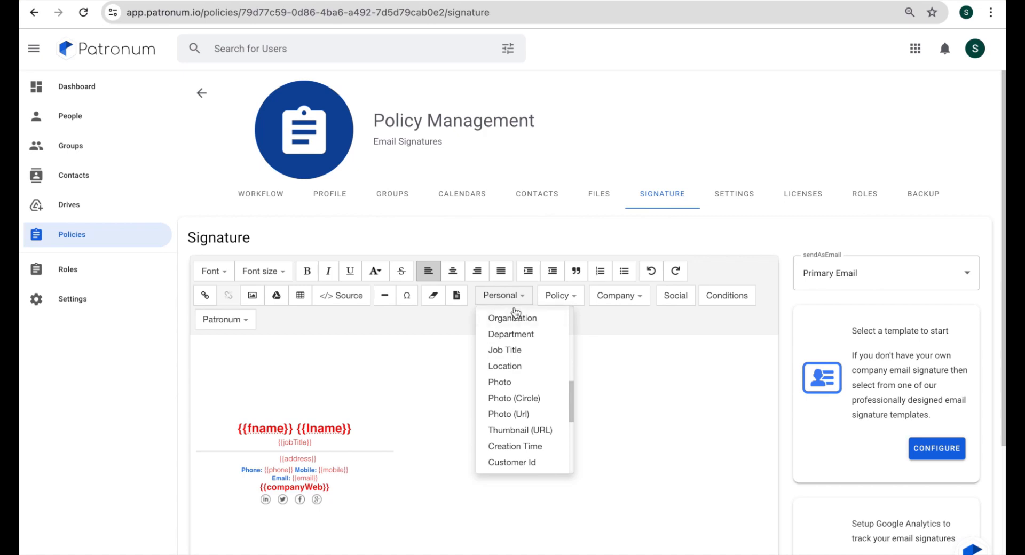
pyautogui.moveTo(619, 295)
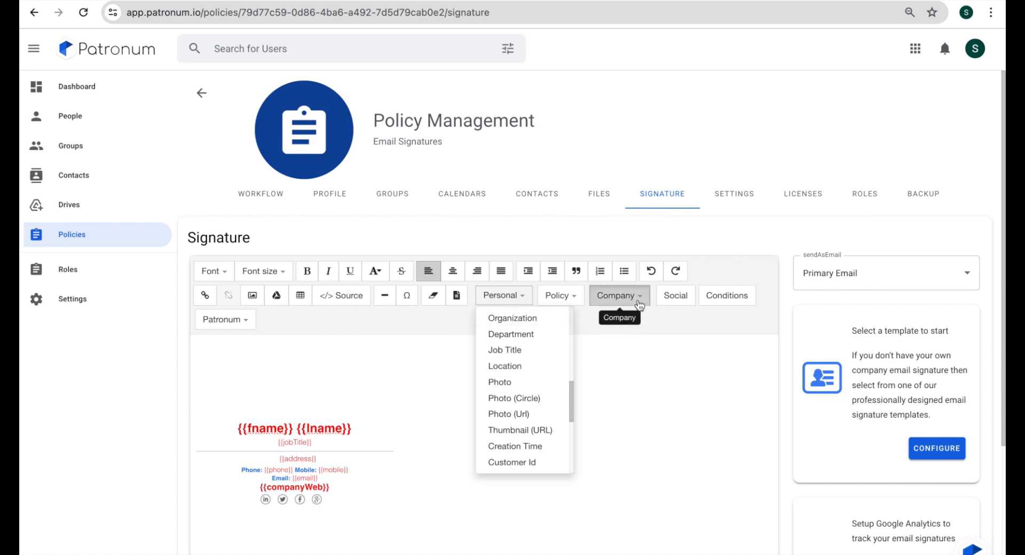
pyautogui.click(614, 295)
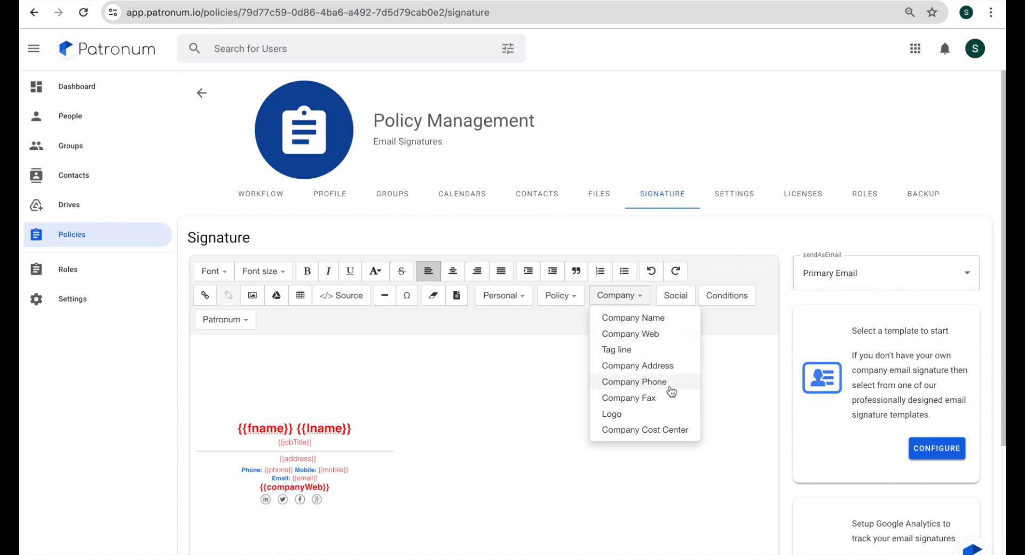
pyautogui.moveTo(632, 334)
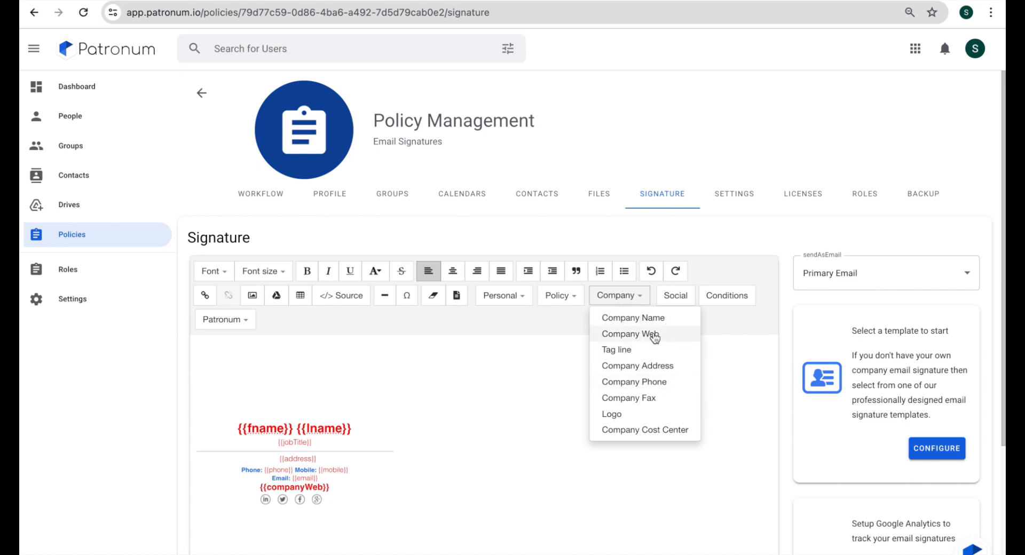
pyautogui.moveTo(554, 335)
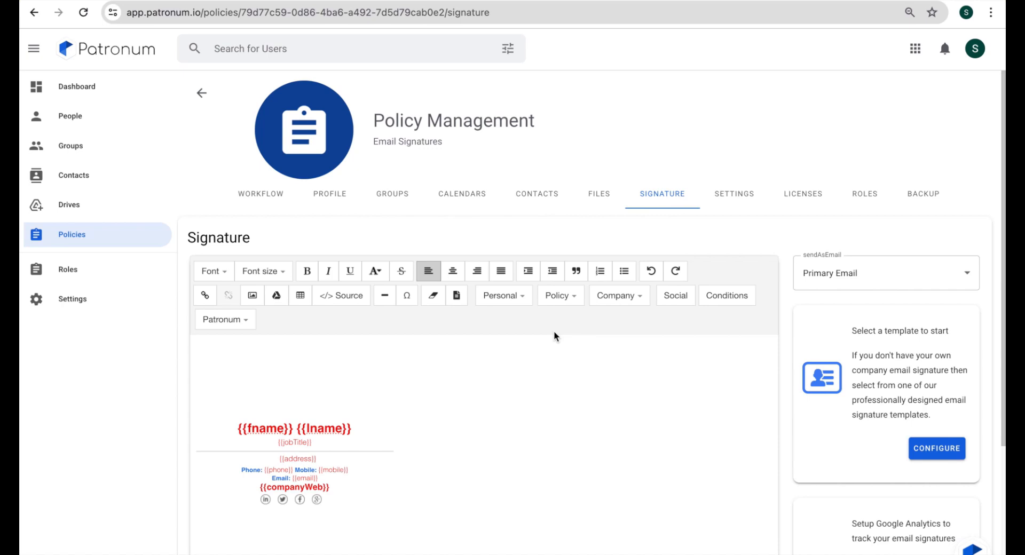
pyautogui.moveTo(513, 350)
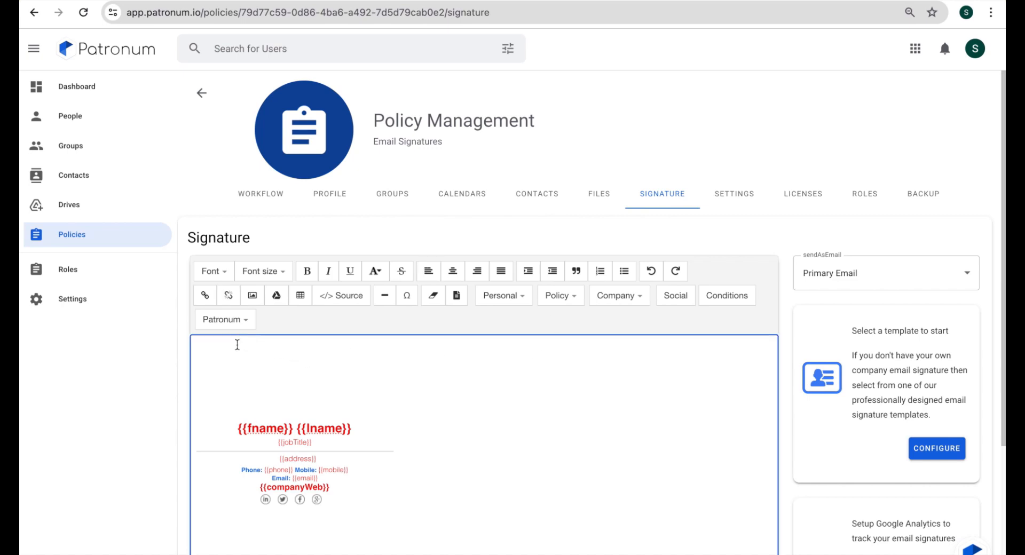
pyautogui.moveTo(280, 347)
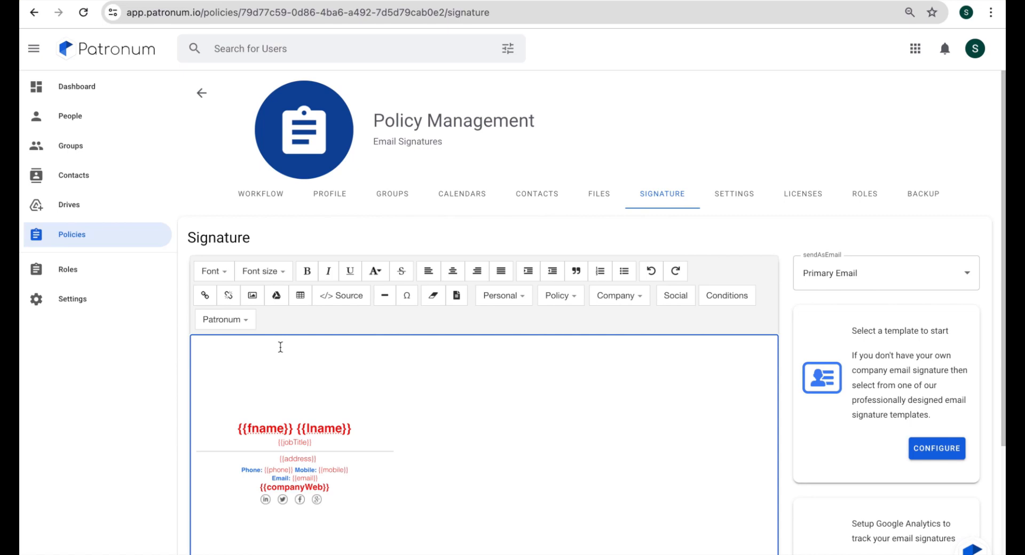
pyautogui.moveTo(329, 325)
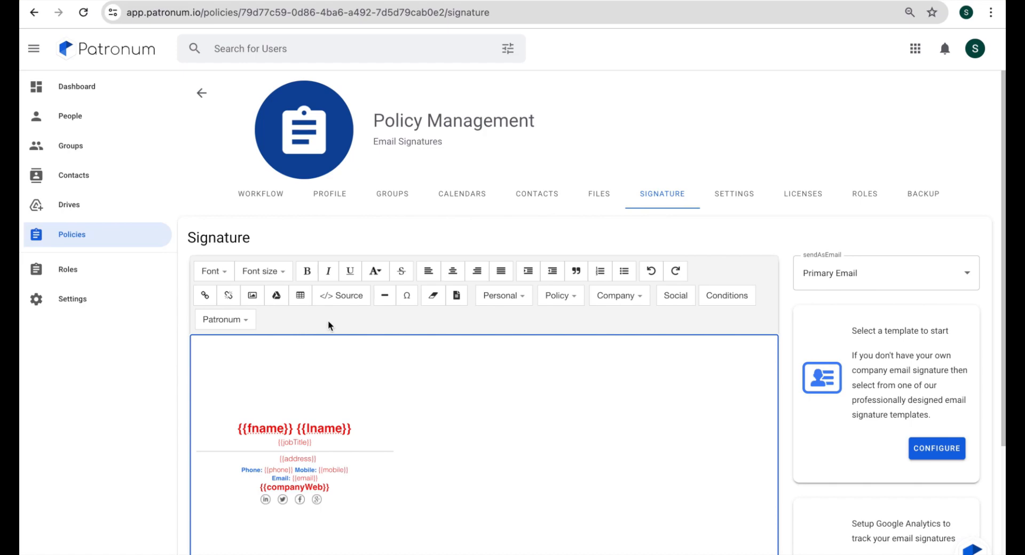
pyautogui.moveTo(340, 296)
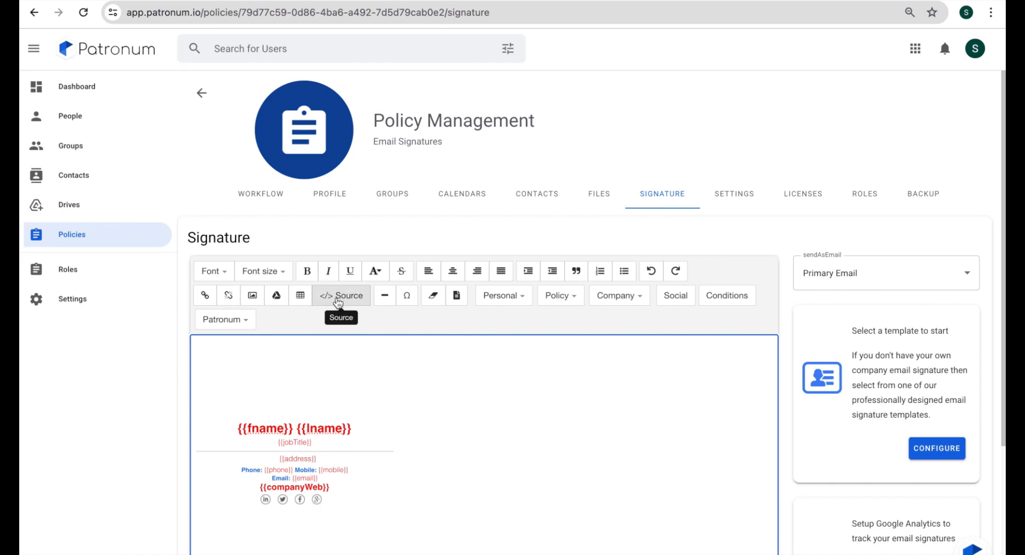
pyautogui.click(340, 295)
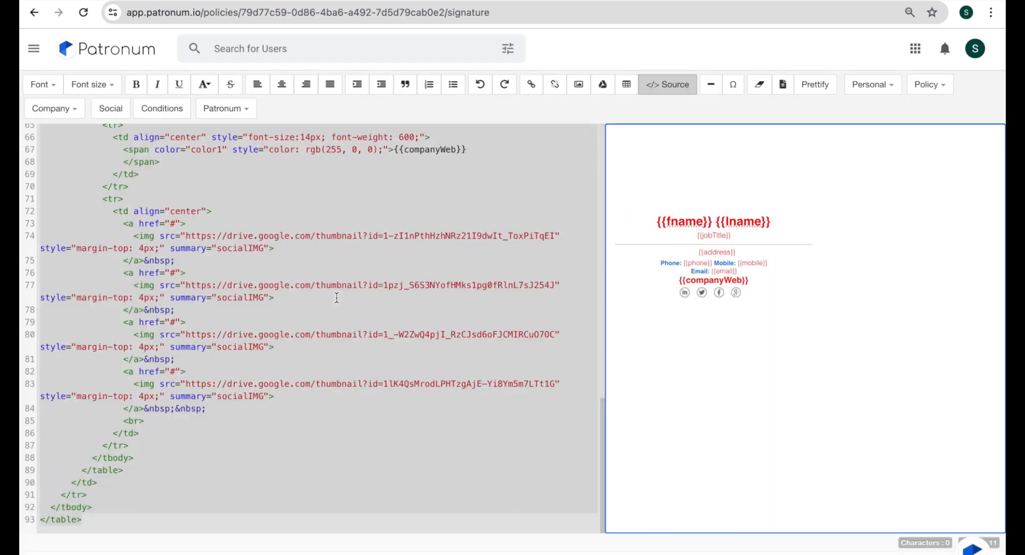
pyautogui.scroll(3)
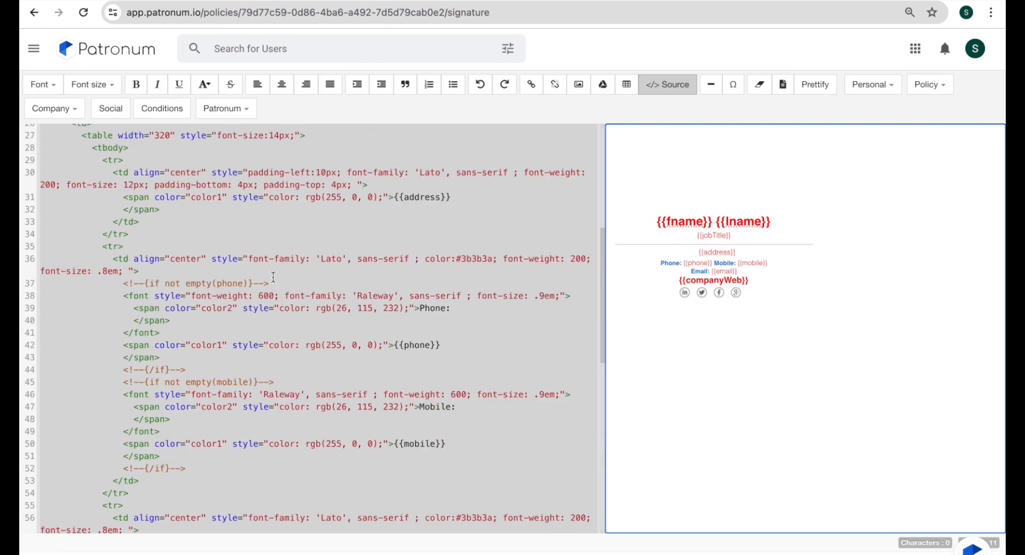
pyautogui.scroll(3)
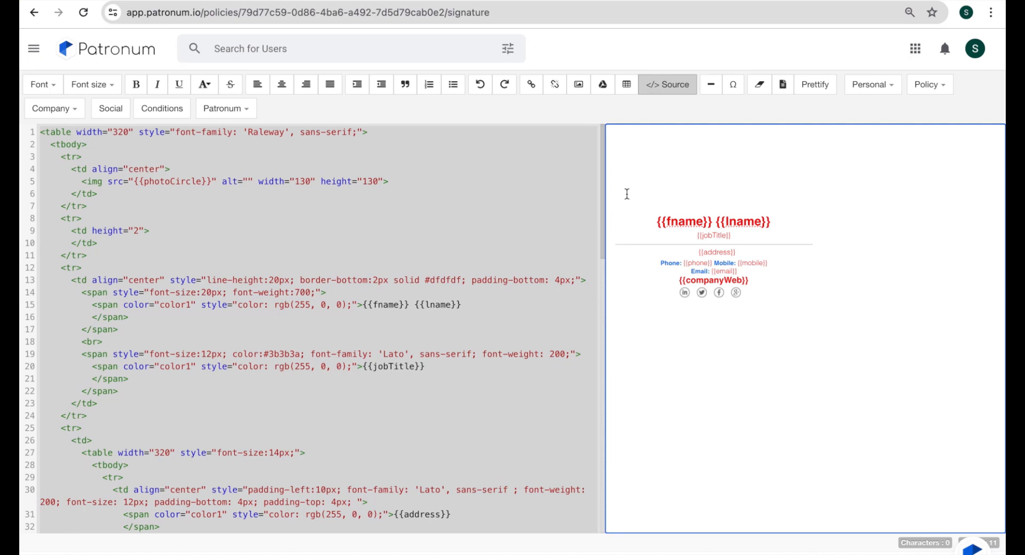
pyautogui.moveTo(741, 244)
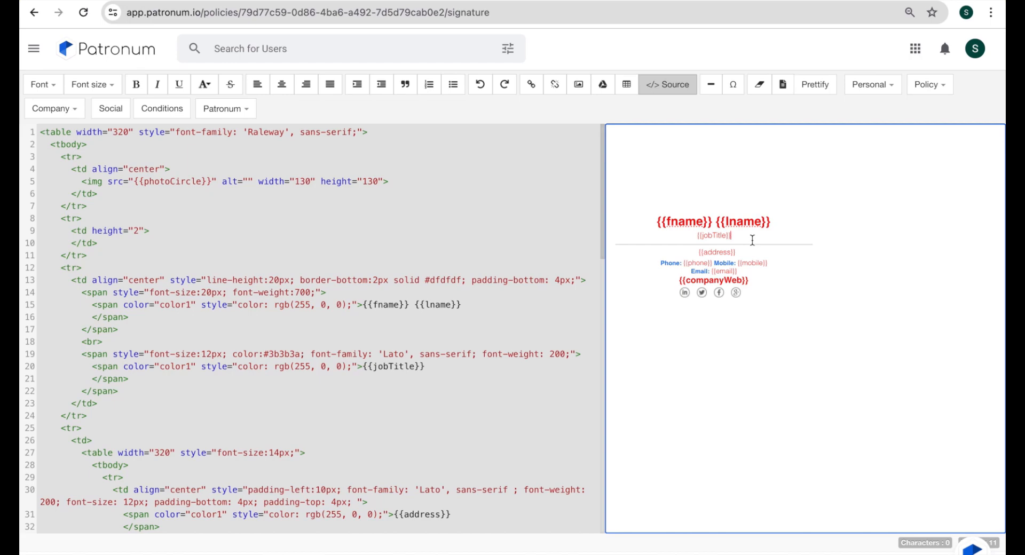
pyautogui.moveTo(667, 85)
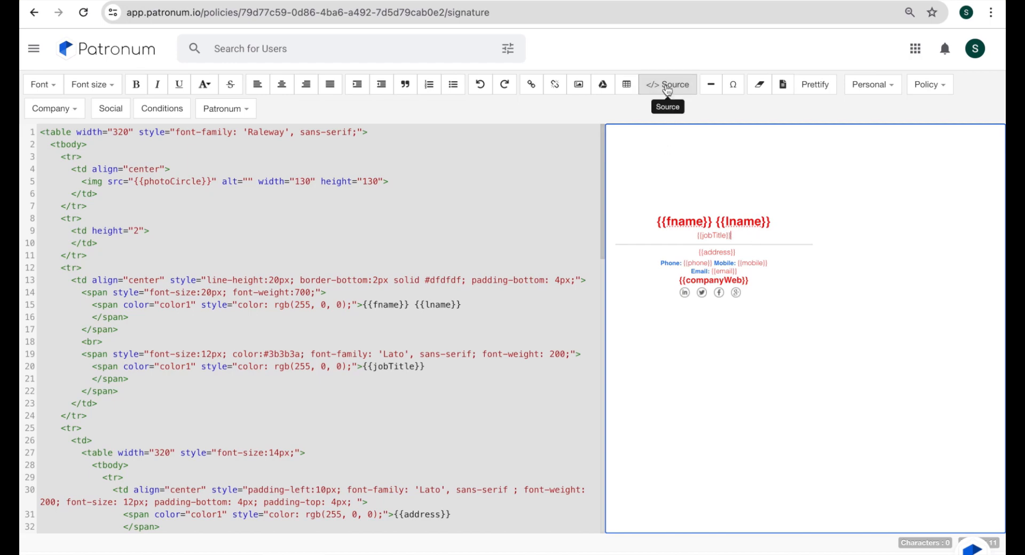
pyautogui.click(668, 84)
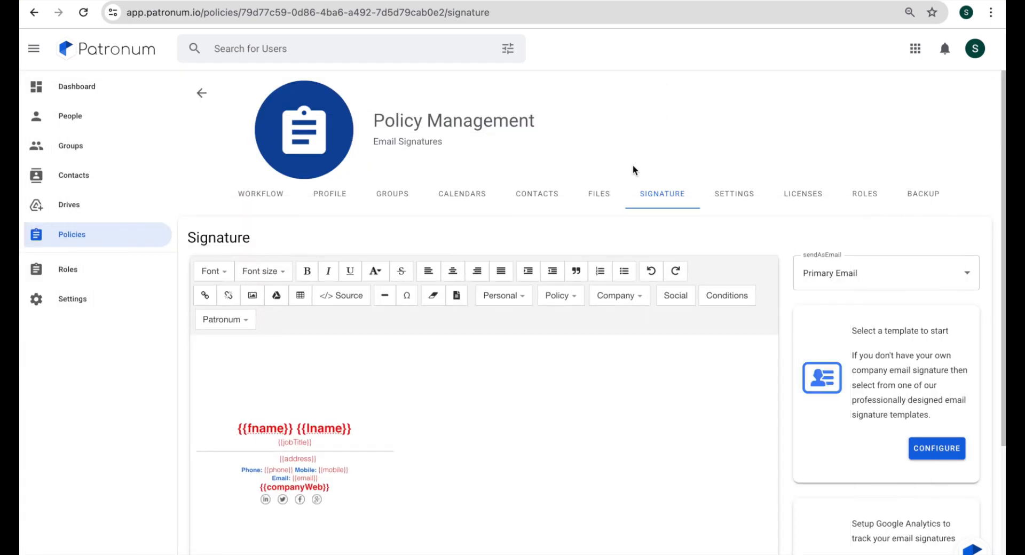
pyautogui.moveTo(433, 295)
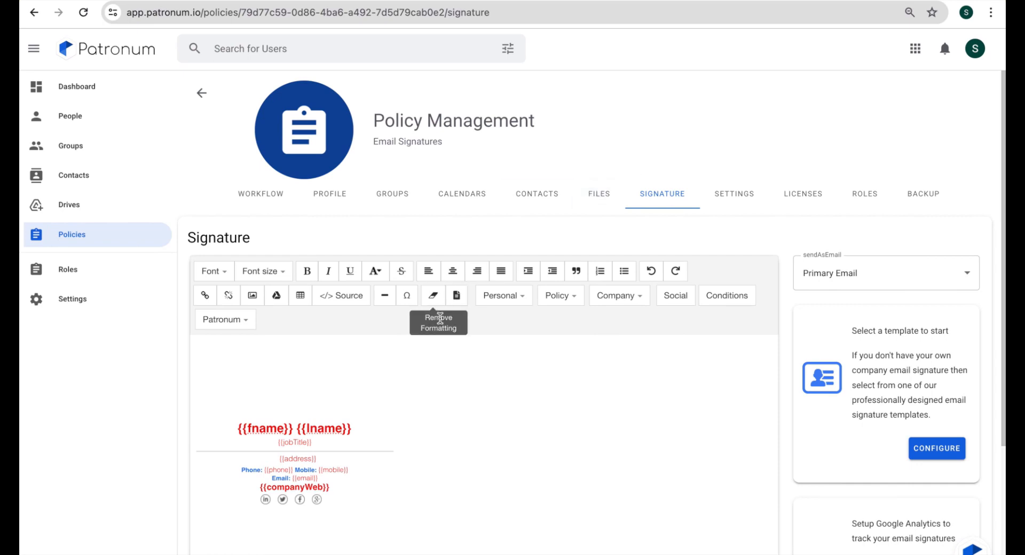
pyautogui.moveTo(403, 389)
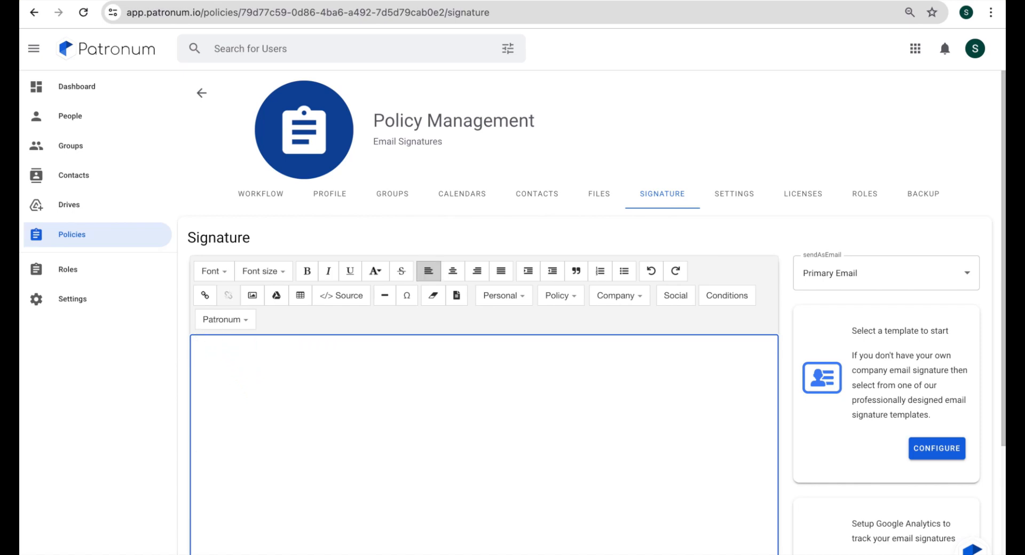
pyautogui.moveTo(138, 324)
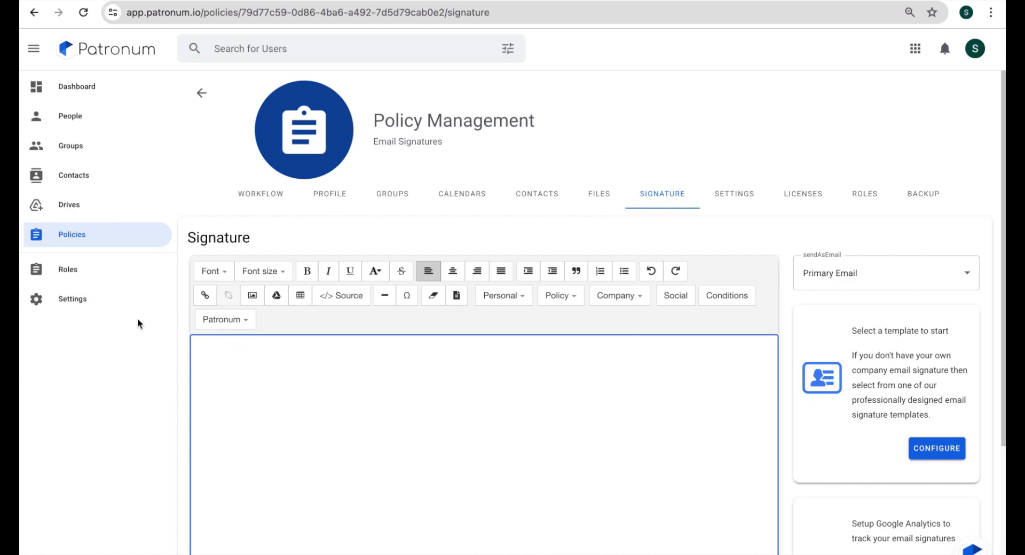
pyautogui.moveTo(252, 296)
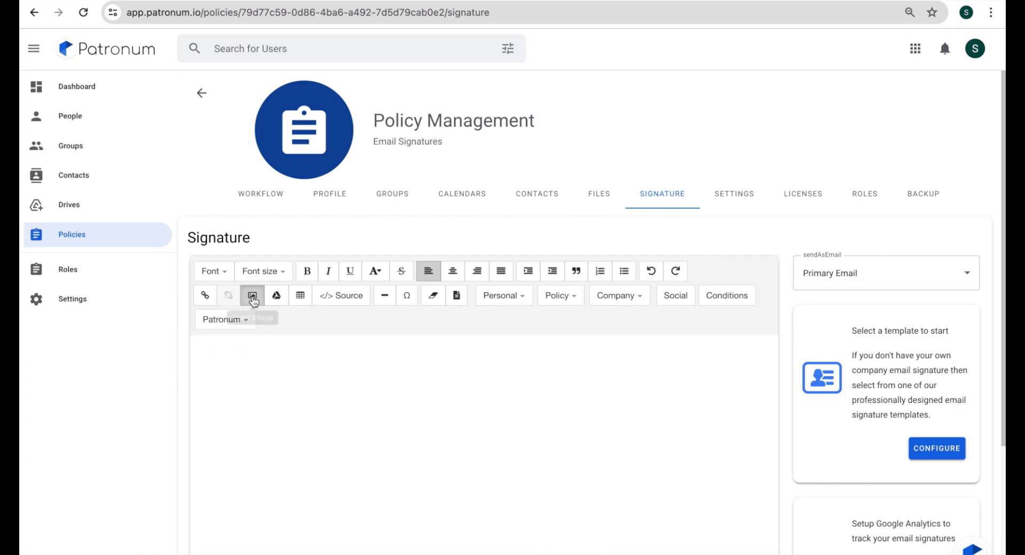
pyautogui.click(252, 295)
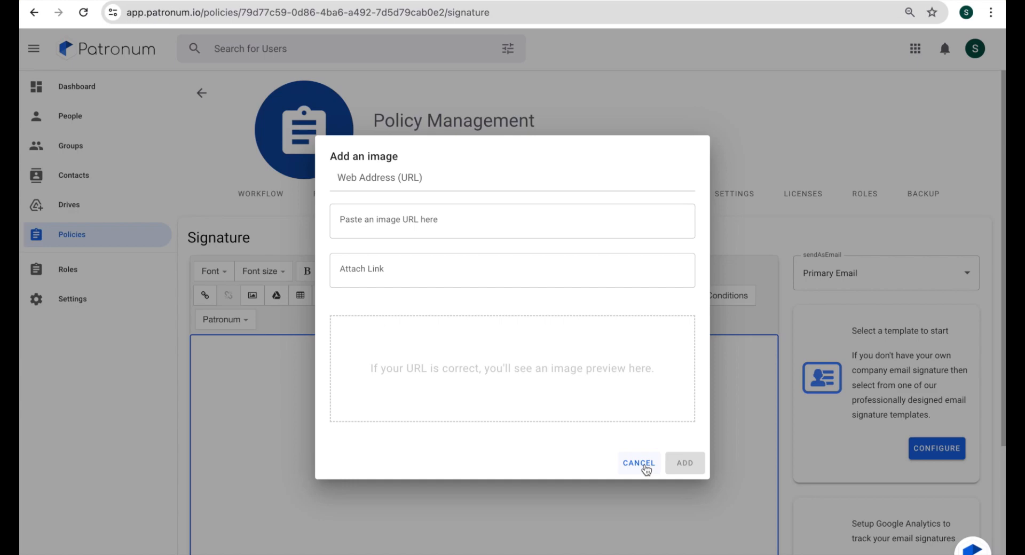
pyautogui.click(638, 463)
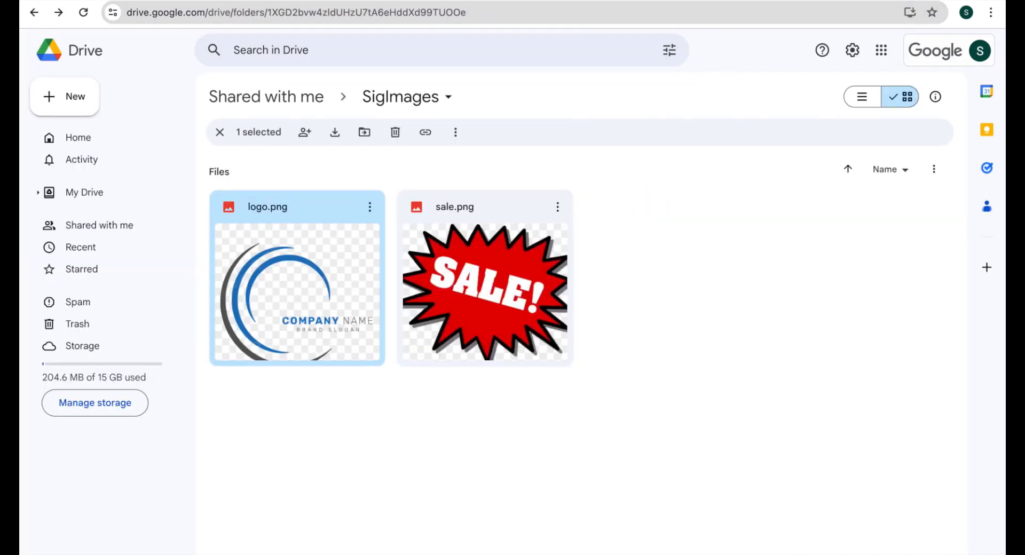
pyautogui.moveTo(506, 111)
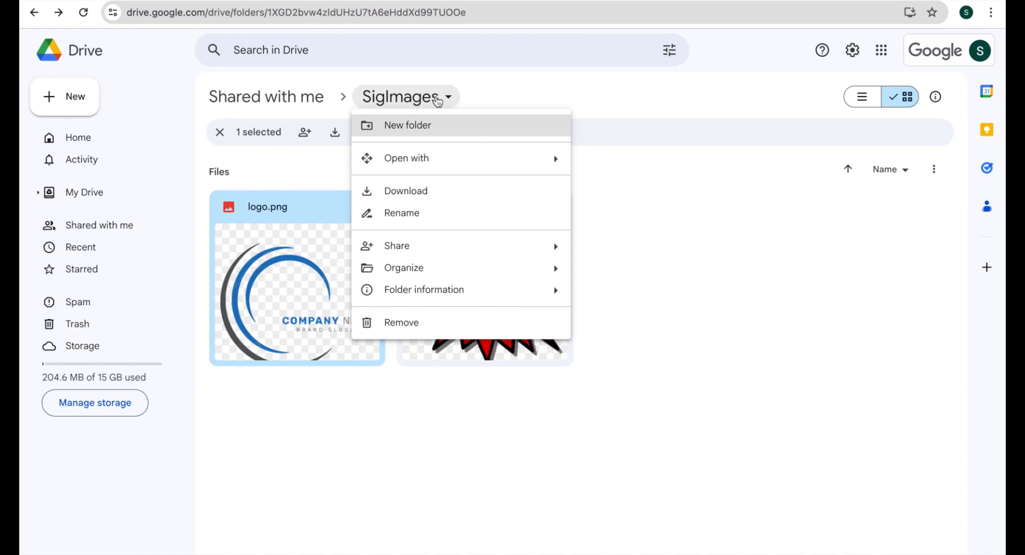
pyautogui.moveTo(397, 246)
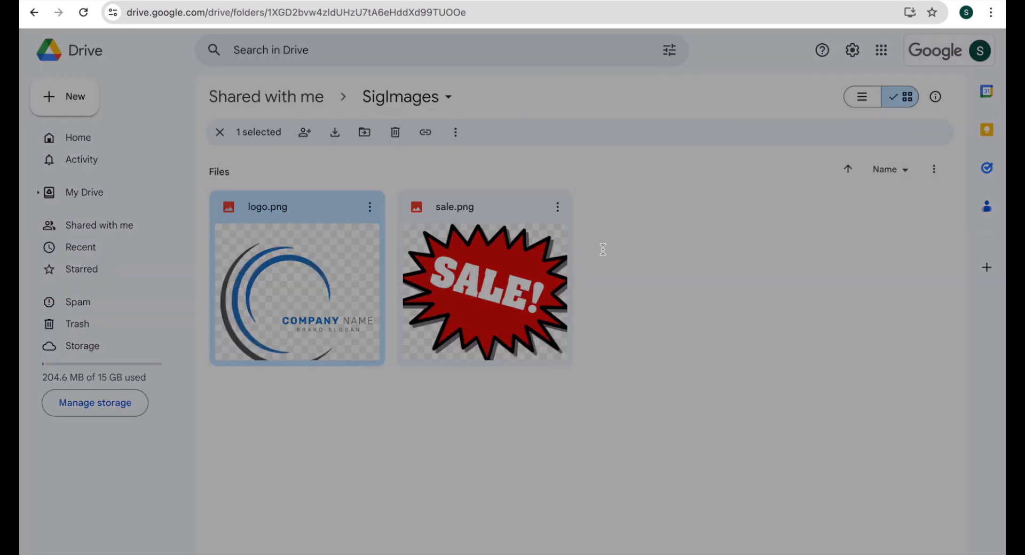
pyautogui.click(304, 132)
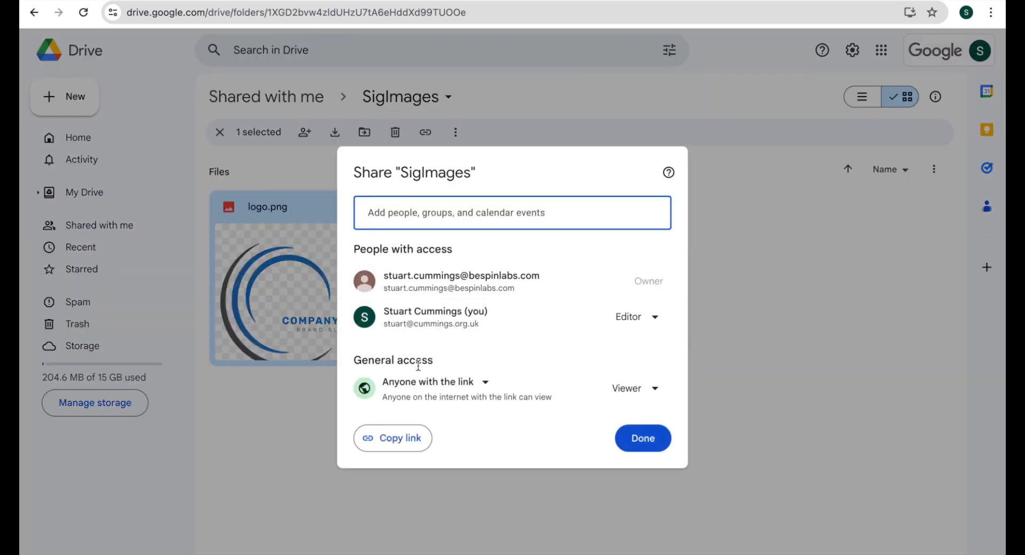
pyautogui.moveTo(458, 387)
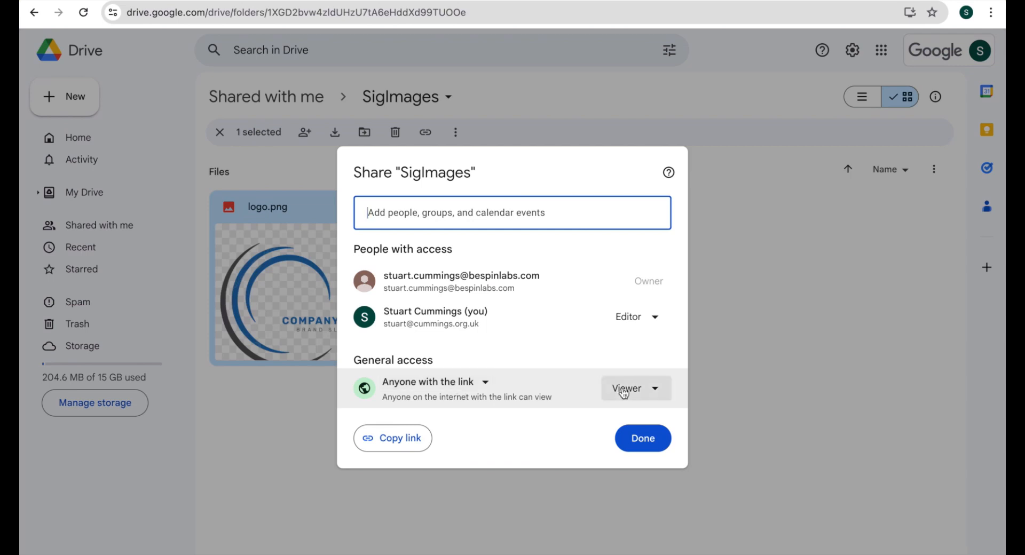
pyautogui.moveTo(506, 410)
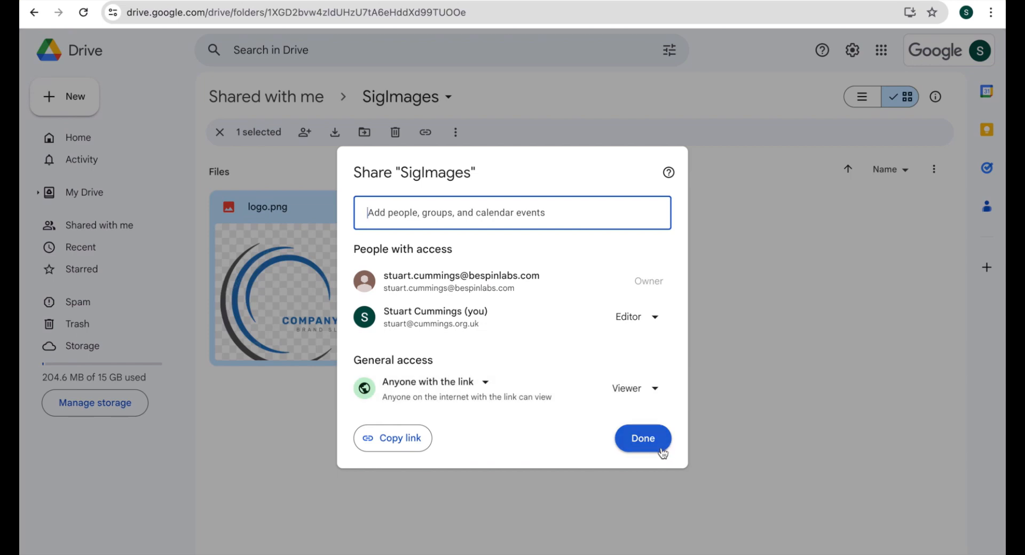
pyautogui.click(641, 438)
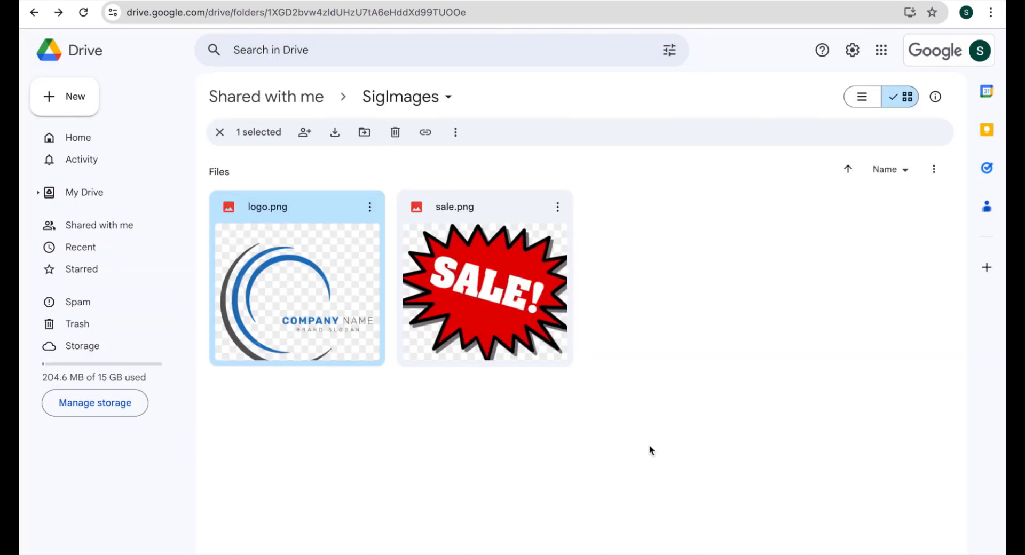
pyautogui.moveTo(592, 409)
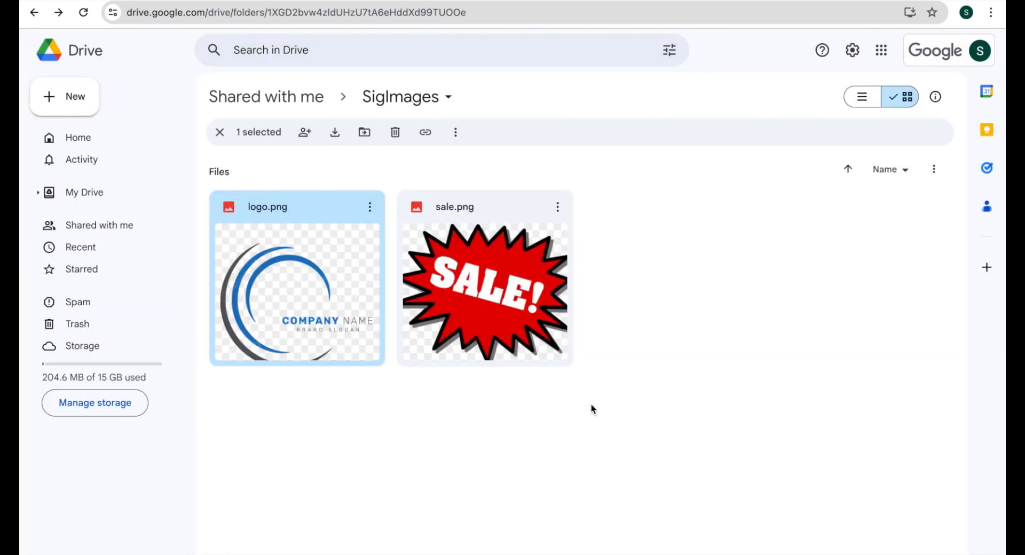
pyautogui.moveTo(547, 393)
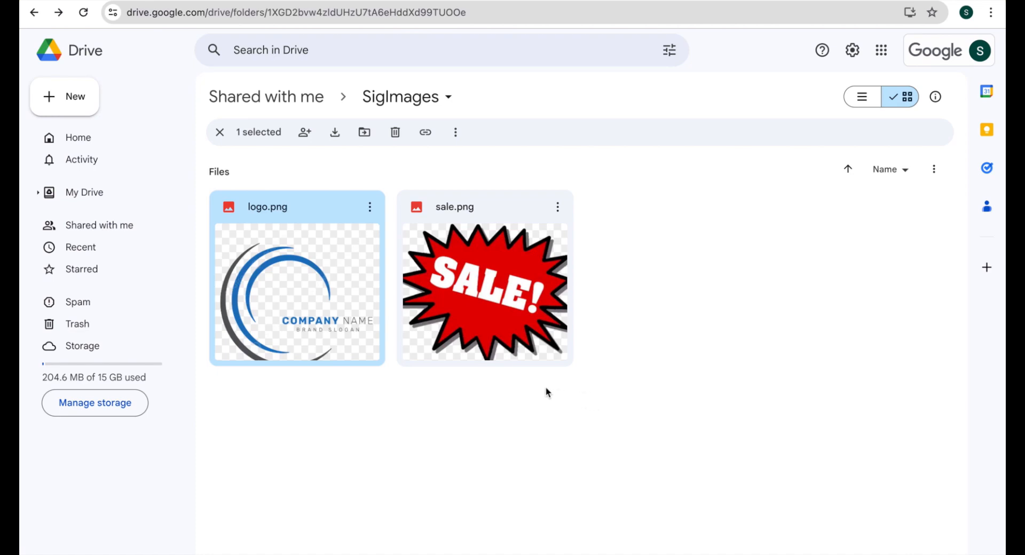
pyautogui.moveTo(361, 210)
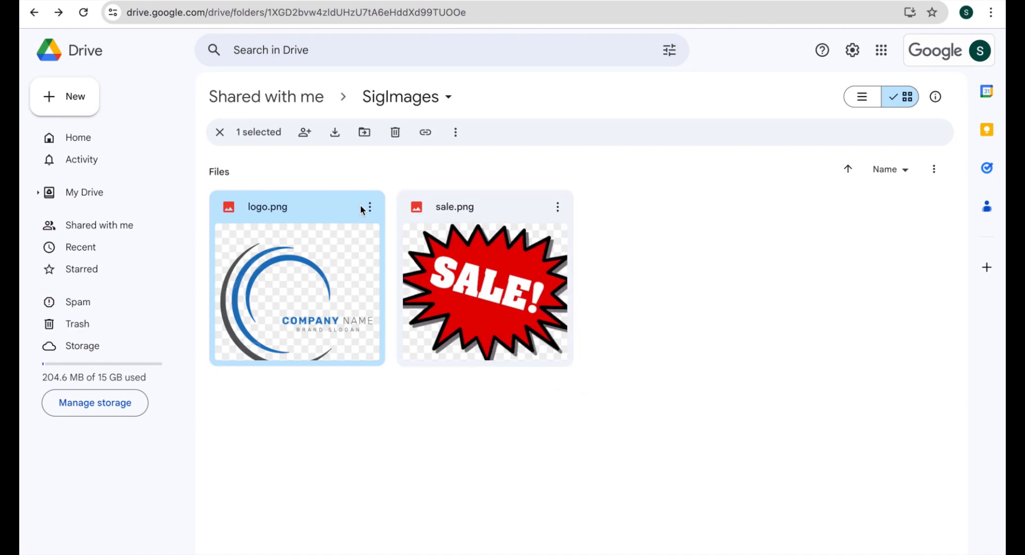
# Step: Copy logo.png's share link from its Google Drive context menu
pyautogui.rightClick(294, 288)
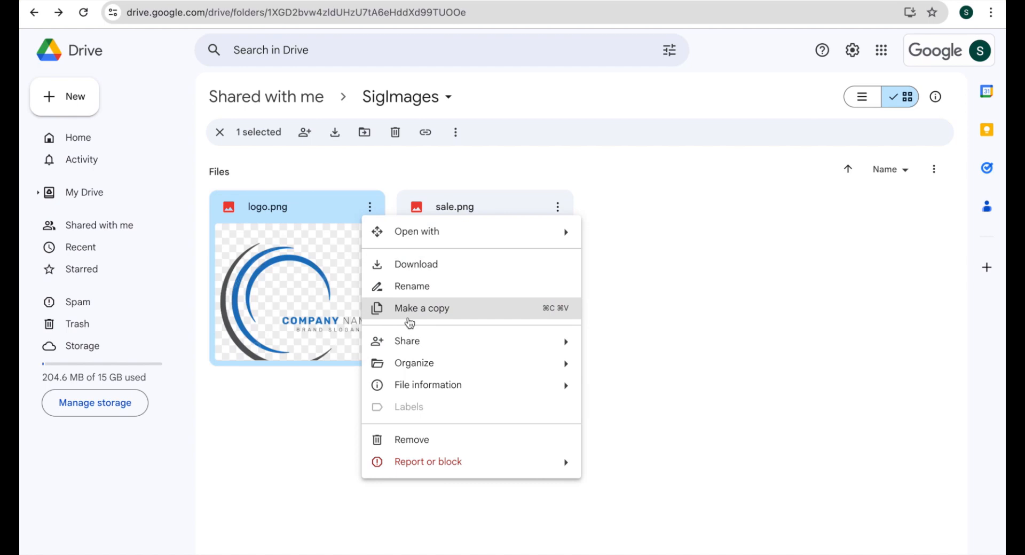
pyautogui.moveTo(407, 341)
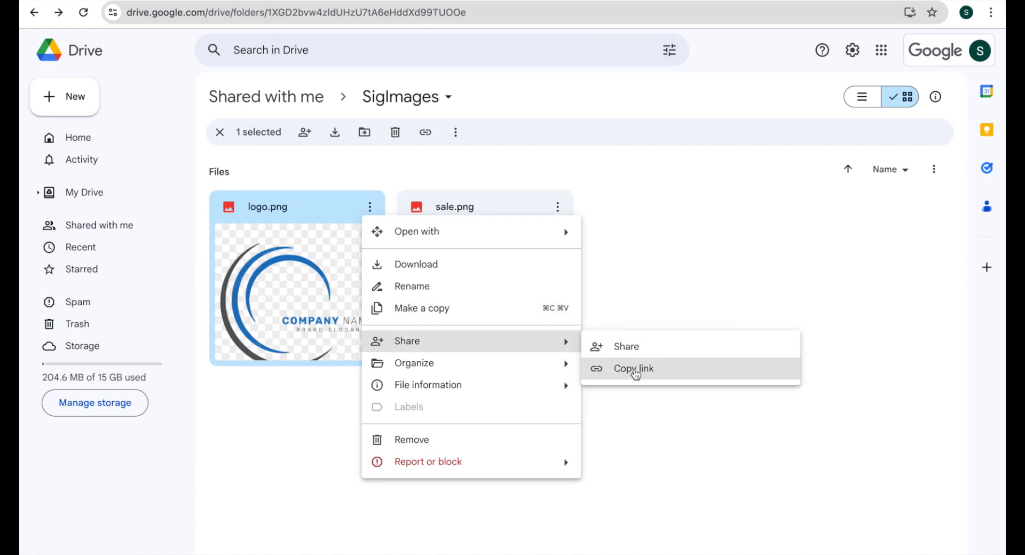
pyautogui.click(632, 369)
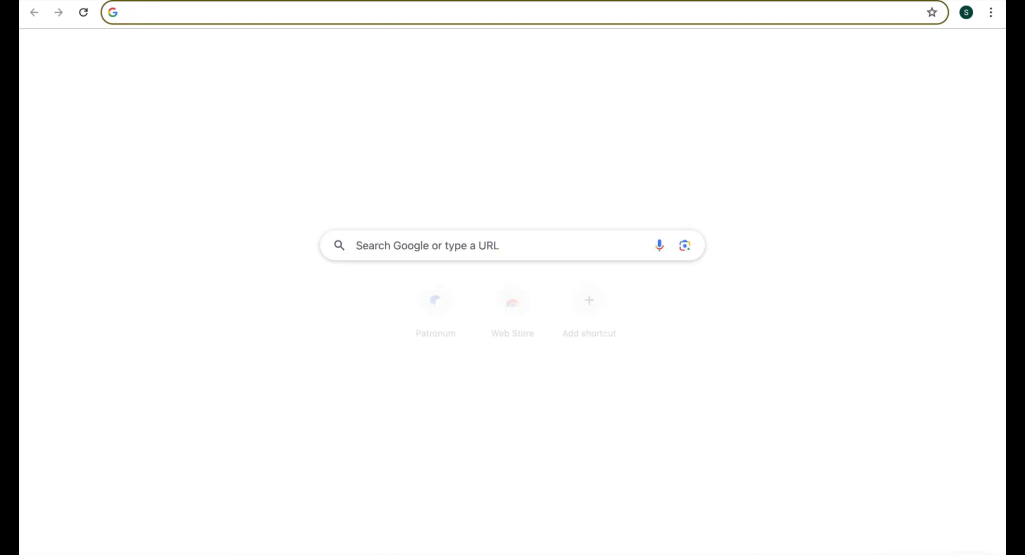
# Step: Paste logo.png's Drive link and rewrite it as a drive.google.com/thumbnail?id= address
pyautogui.write('https://drive.google.com/file/d/1eugSkIGgTCmjZVl15cakVpk0Tc8AQ1DD/view?usp=drive_link')
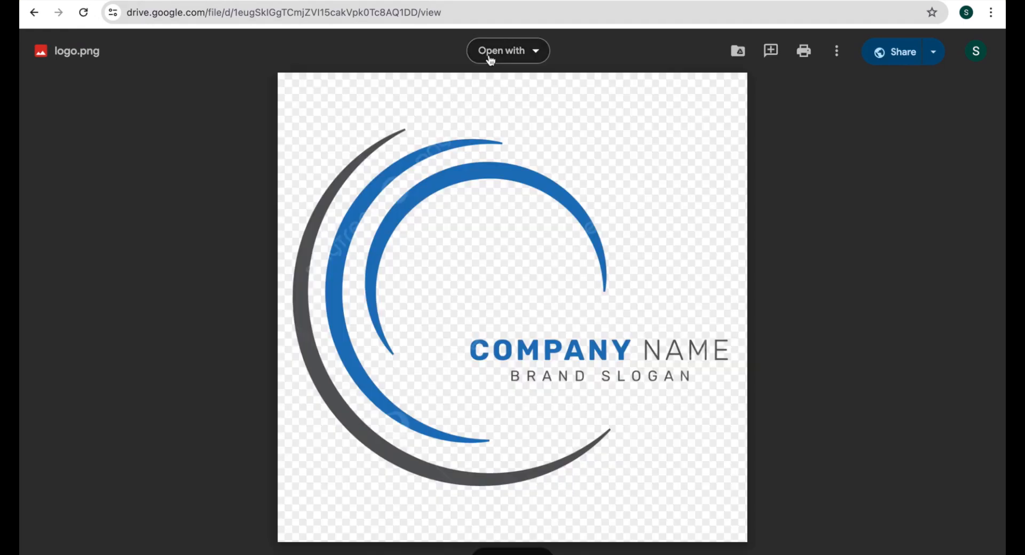
pyautogui.moveTo(593, 548)
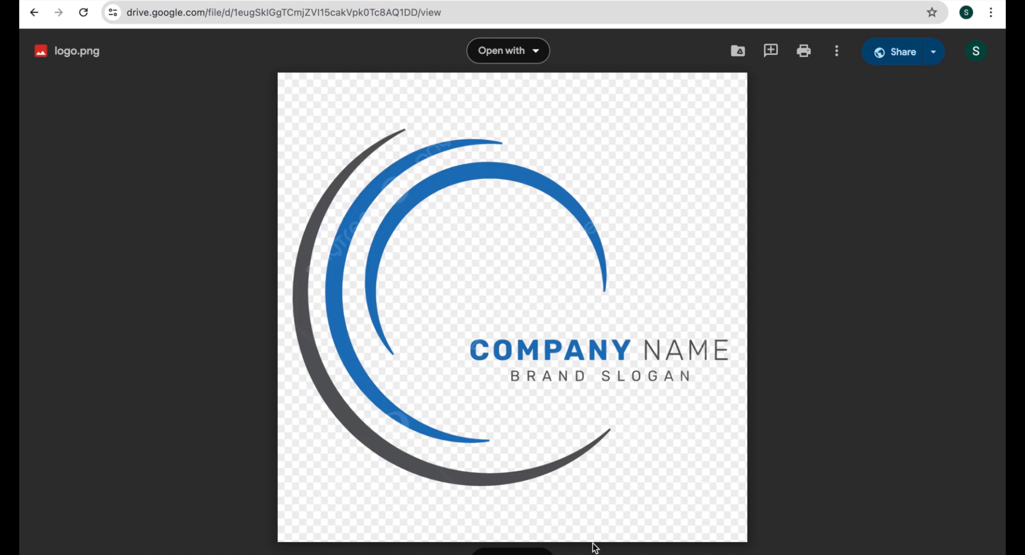
pyautogui.moveTo(237, 260)
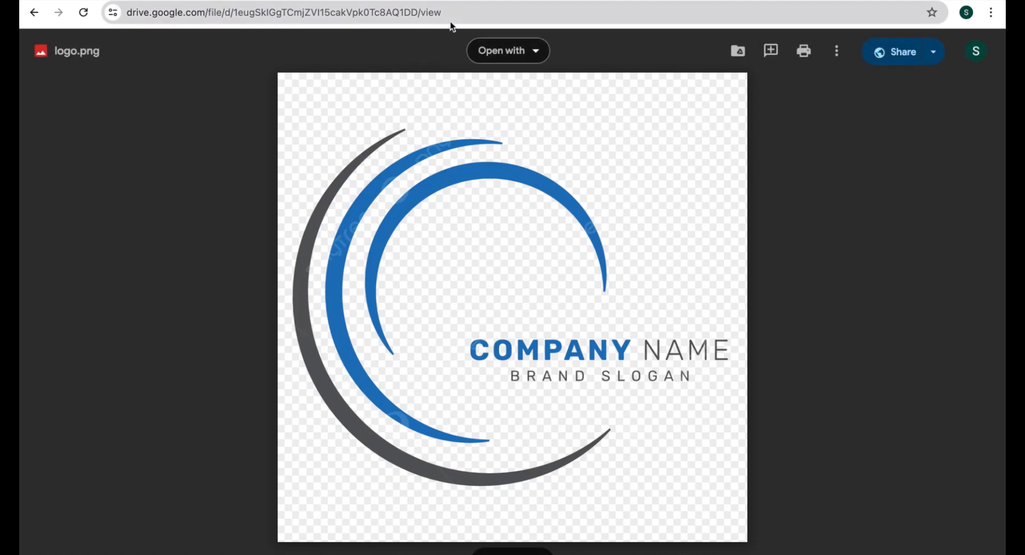
pyautogui.click(294, 12)
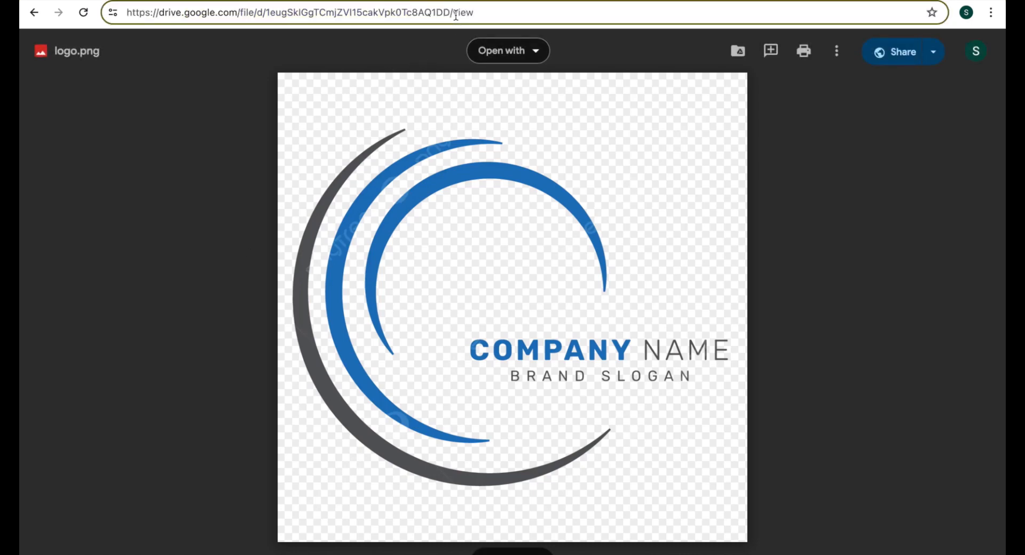
pyautogui.click(297, 12)
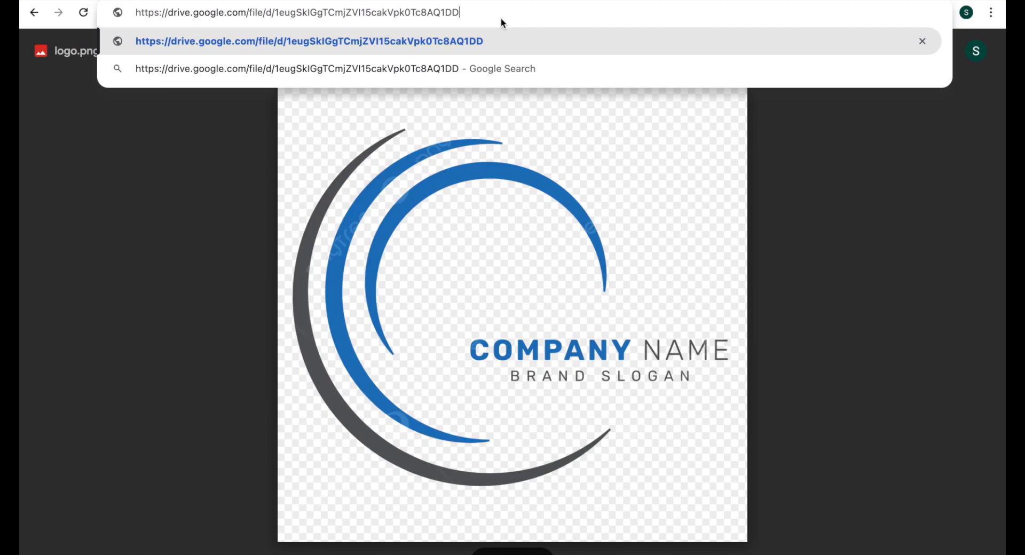
pyautogui.moveTo(252, 12)
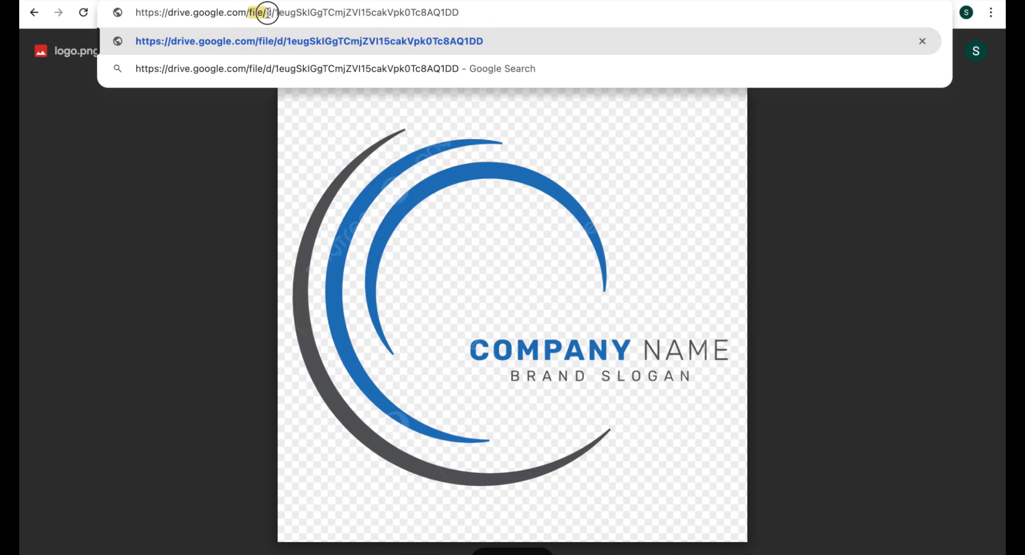
pyautogui.moveTo(282, 36)
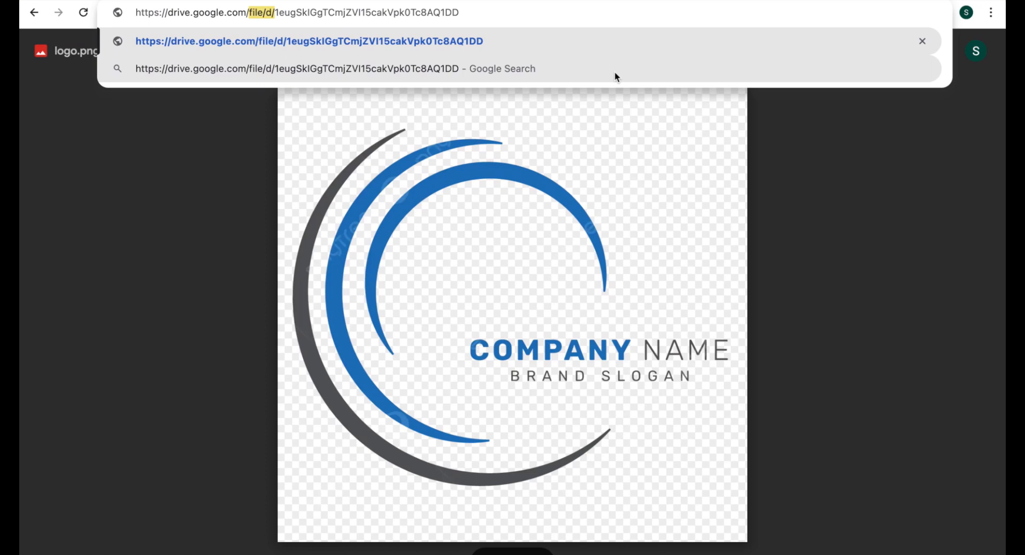
pyautogui.write('thumbna')
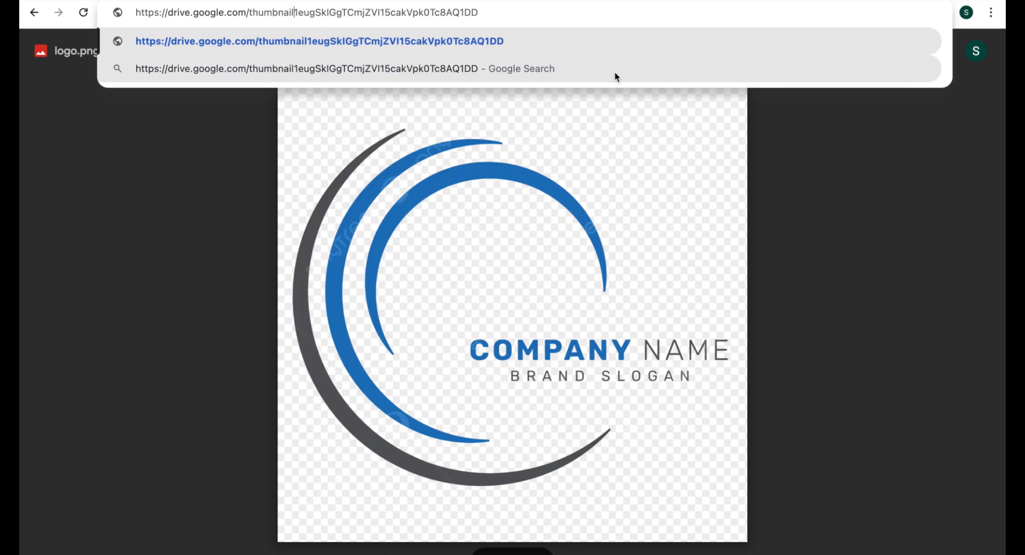
pyautogui.write('?id=')
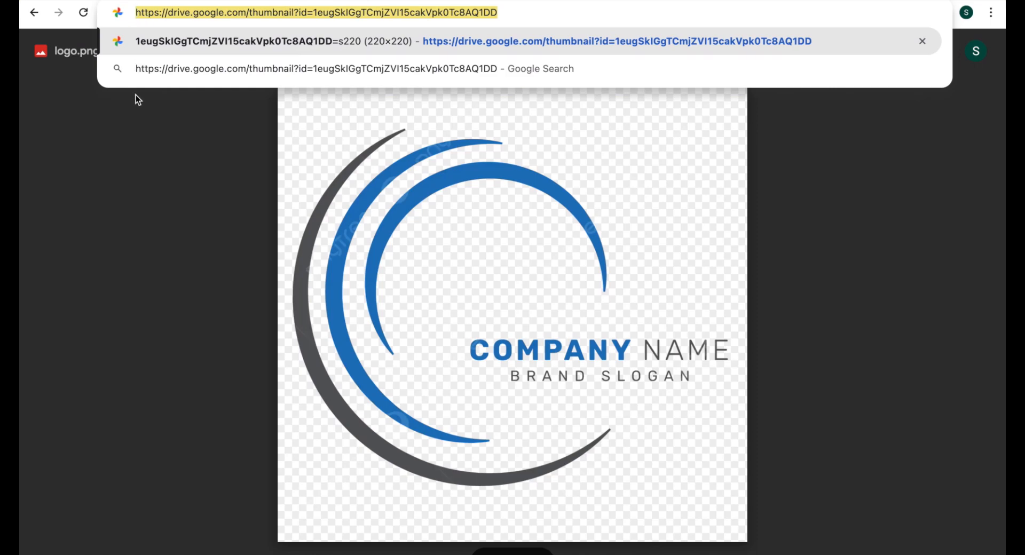
pyautogui.moveTo(504, 12)
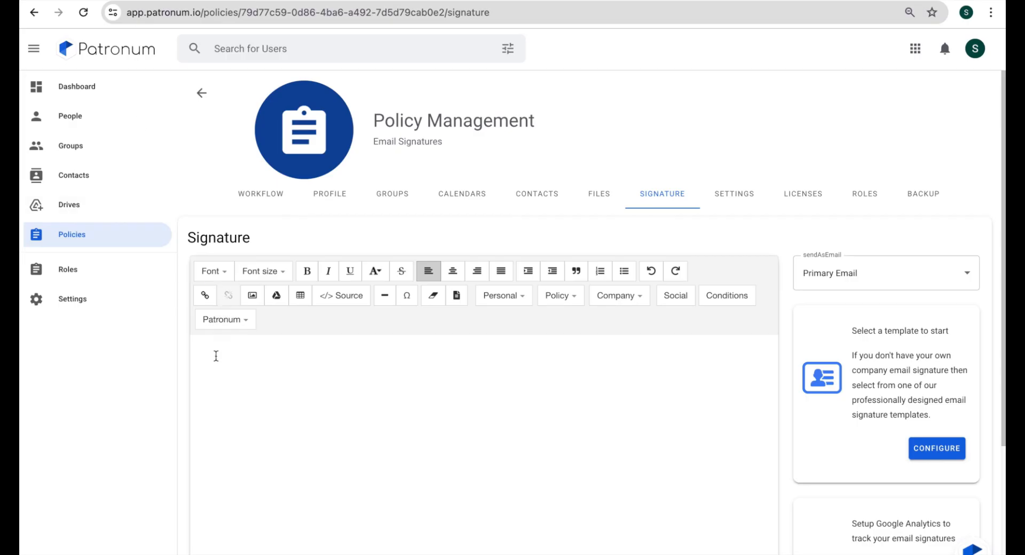
# Step: Preview the logo's thumbnail?id= link in the Add an image dialog, then cancel without inserting
pyautogui.click(484, 425)
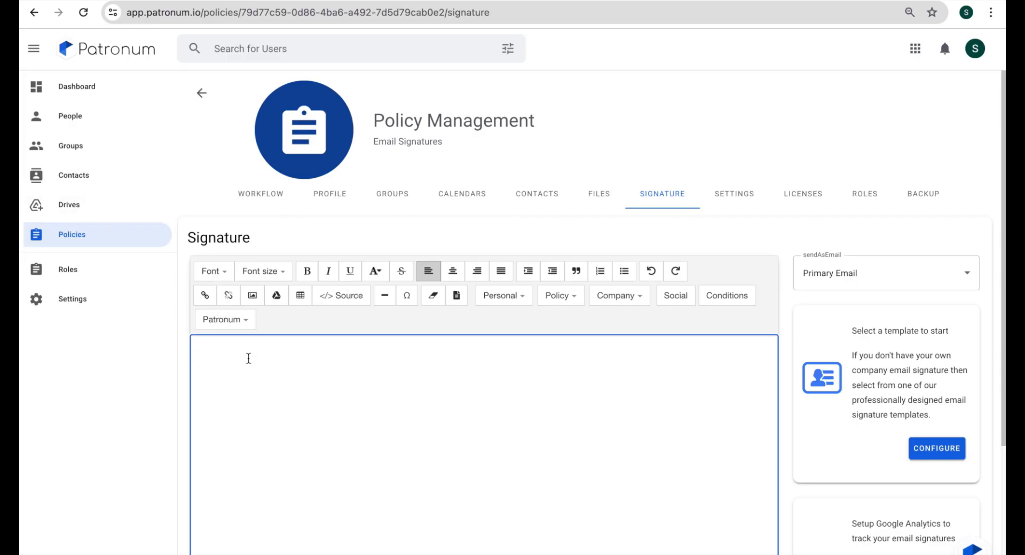
pyautogui.moveTo(252, 296)
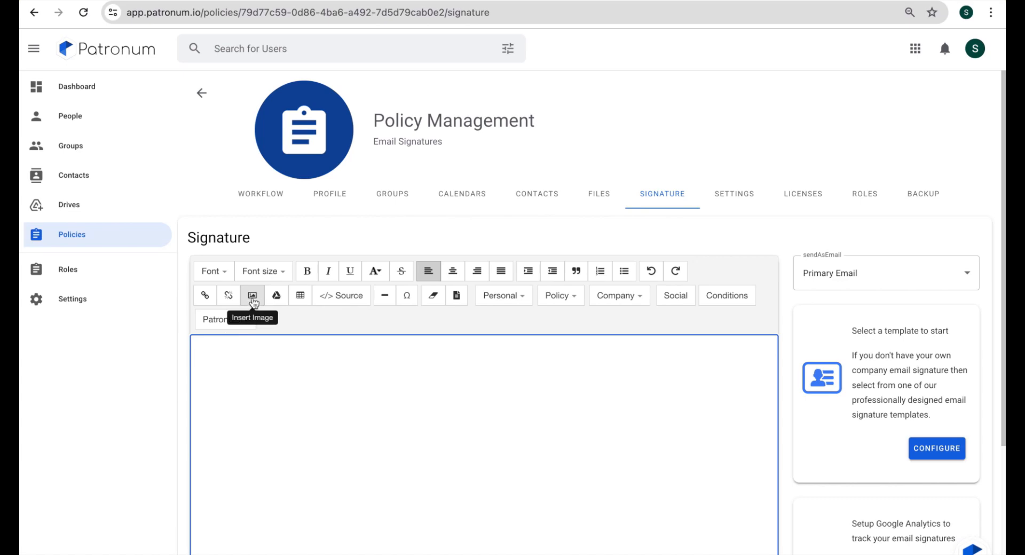
pyautogui.click(253, 296)
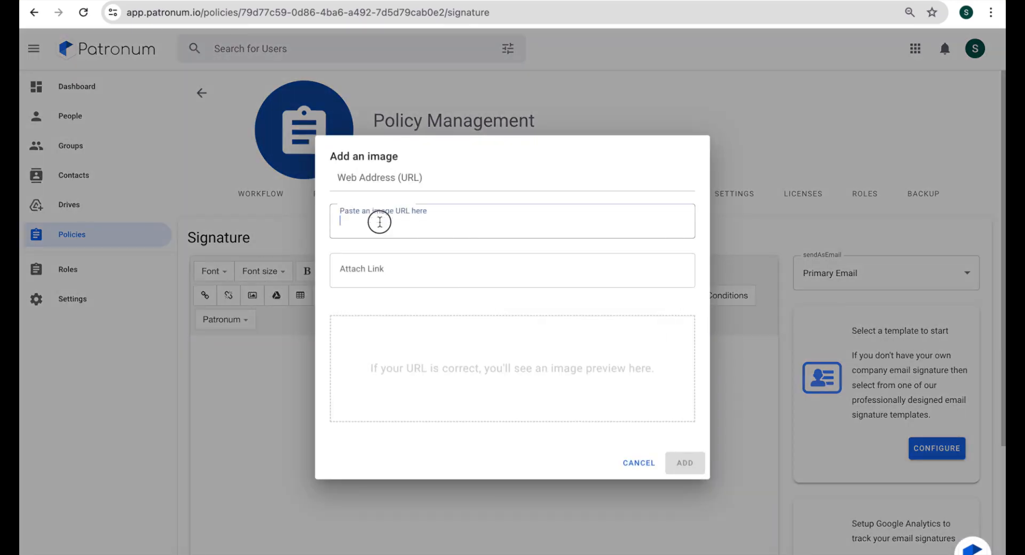
pyautogui.write('https://drive.google.com/thumbnail?id=1eugSkIGgTCmjZVI15cakVpk0Tc8AQ1DD')
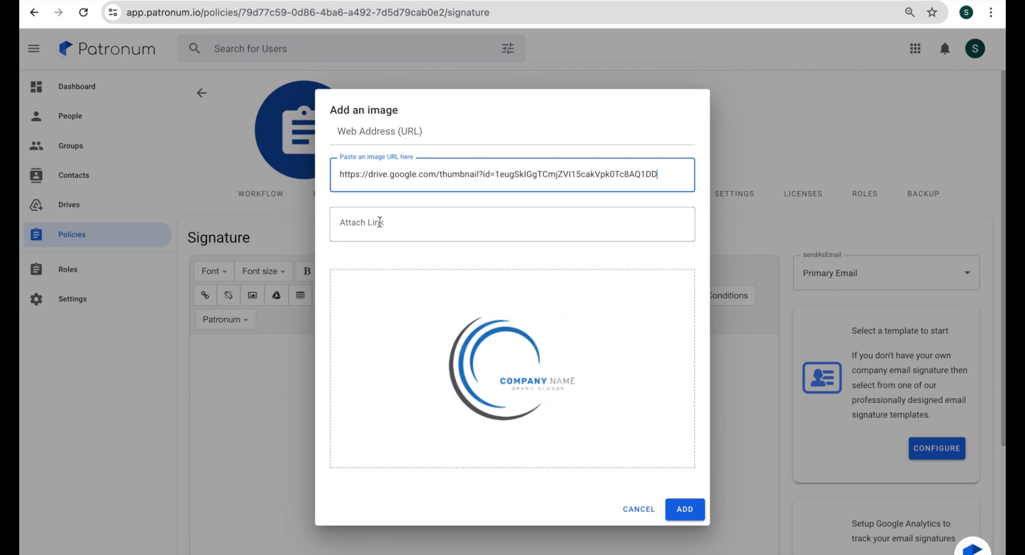
pyautogui.moveTo(510, 371)
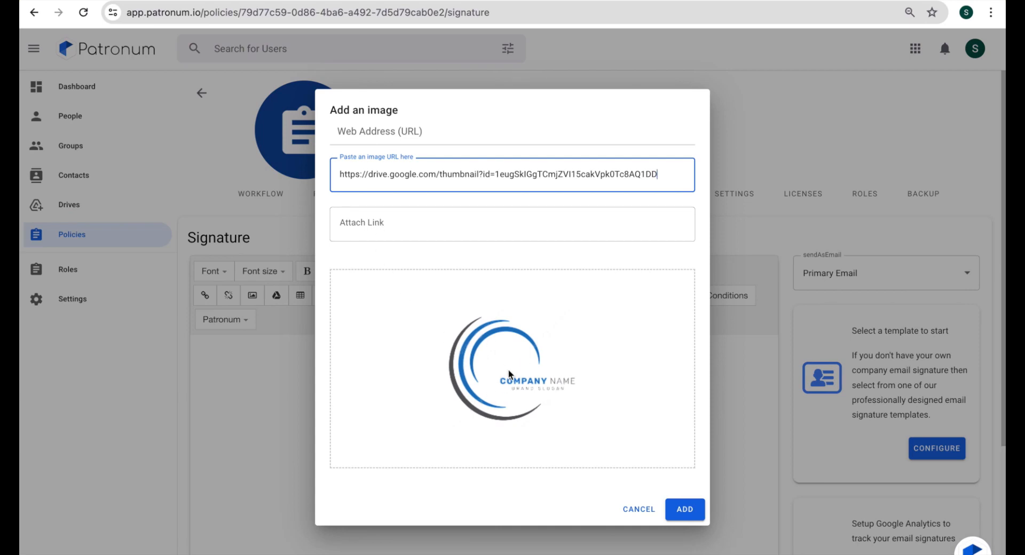
pyautogui.moveTo(589, 441)
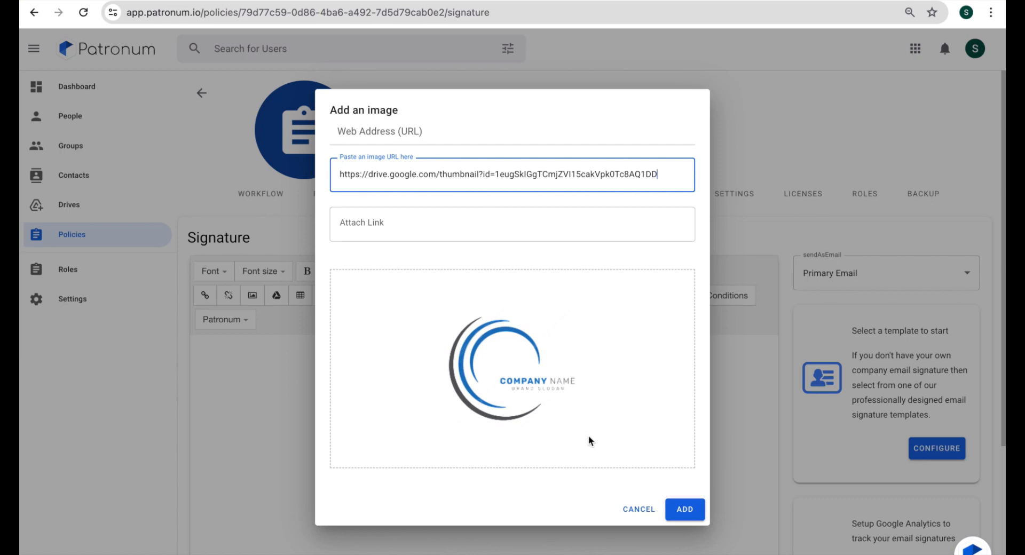
pyautogui.moveTo(649, 474)
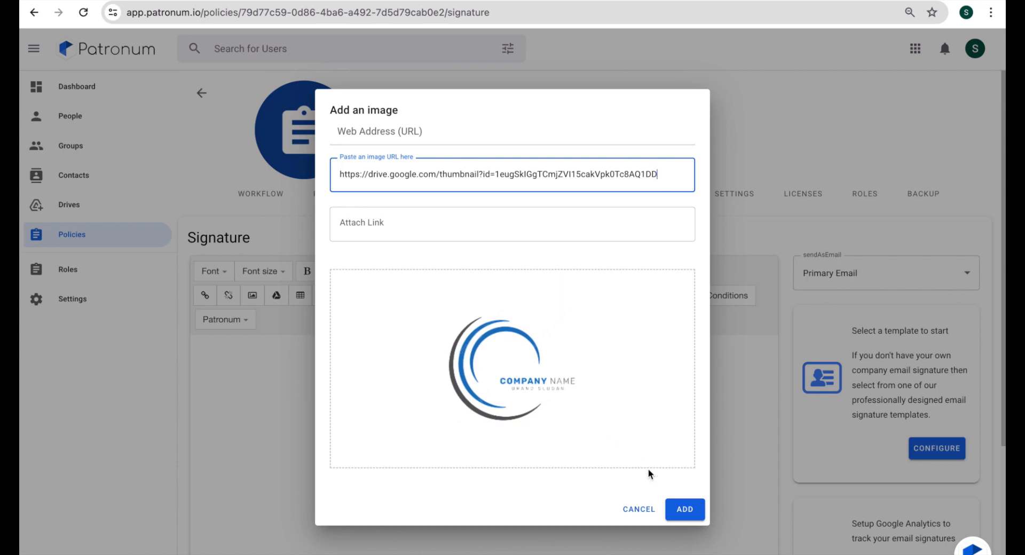
pyautogui.click(685, 510)
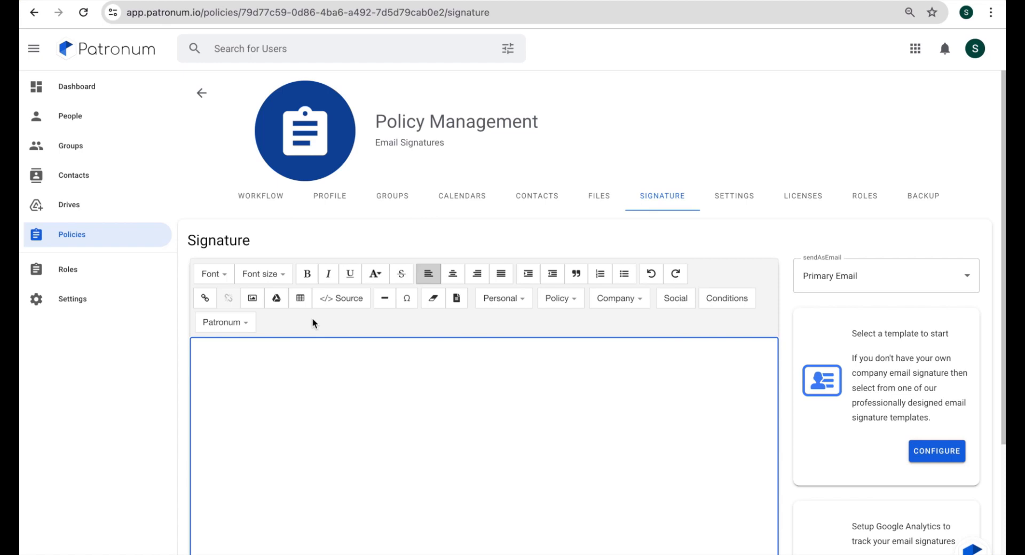
pyautogui.moveTo(252, 298)
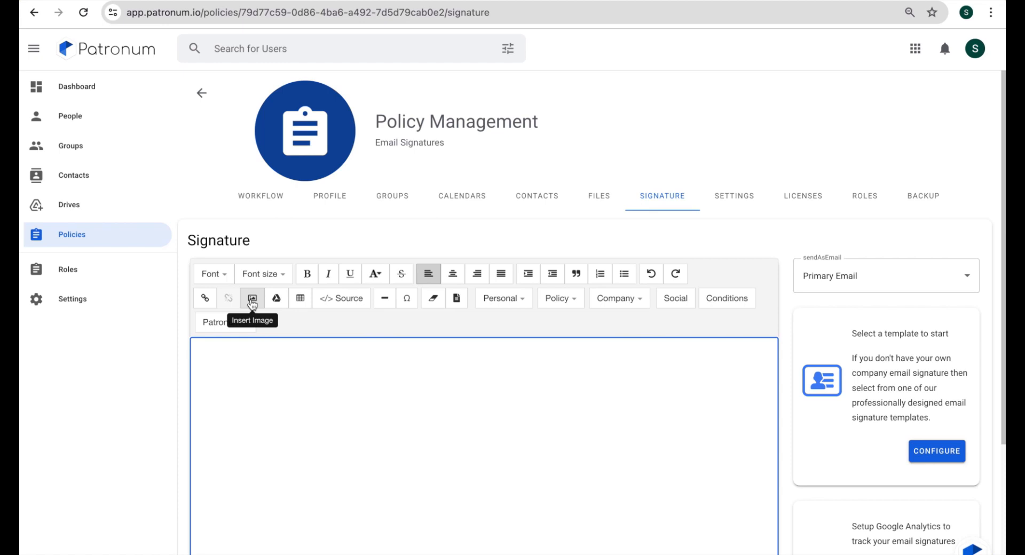
pyautogui.moveTo(275, 298)
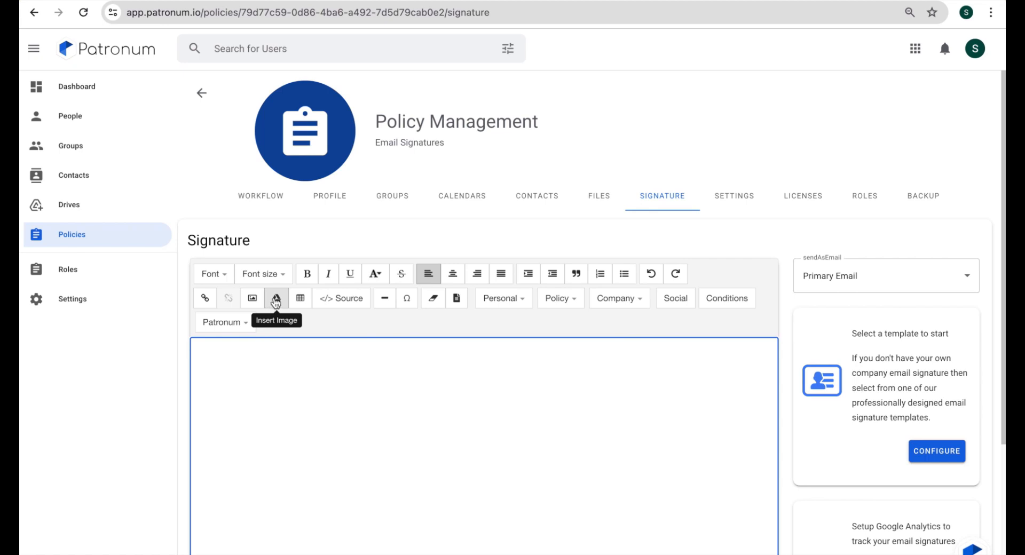
pyautogui.click(275, 299)
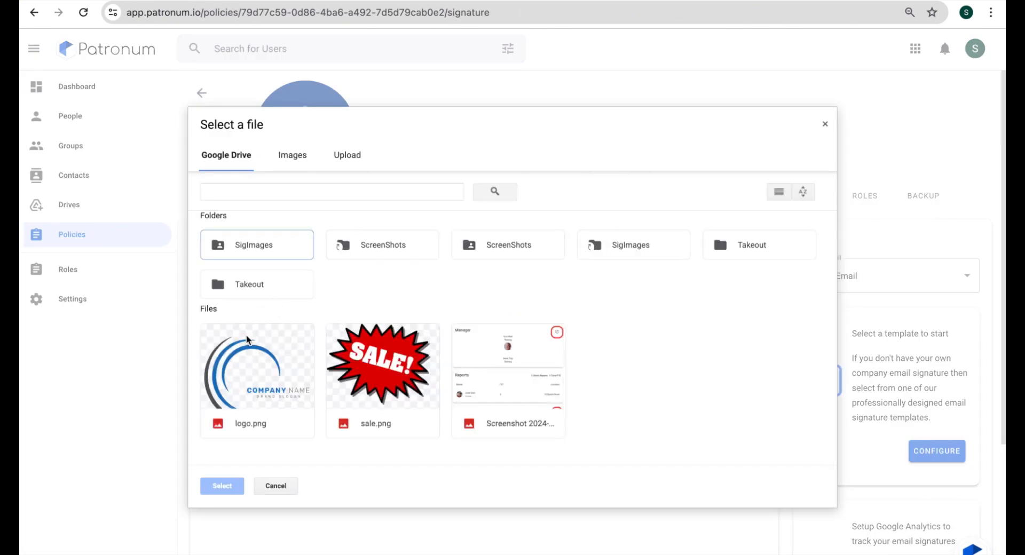
pyautogui.click(257, 379)
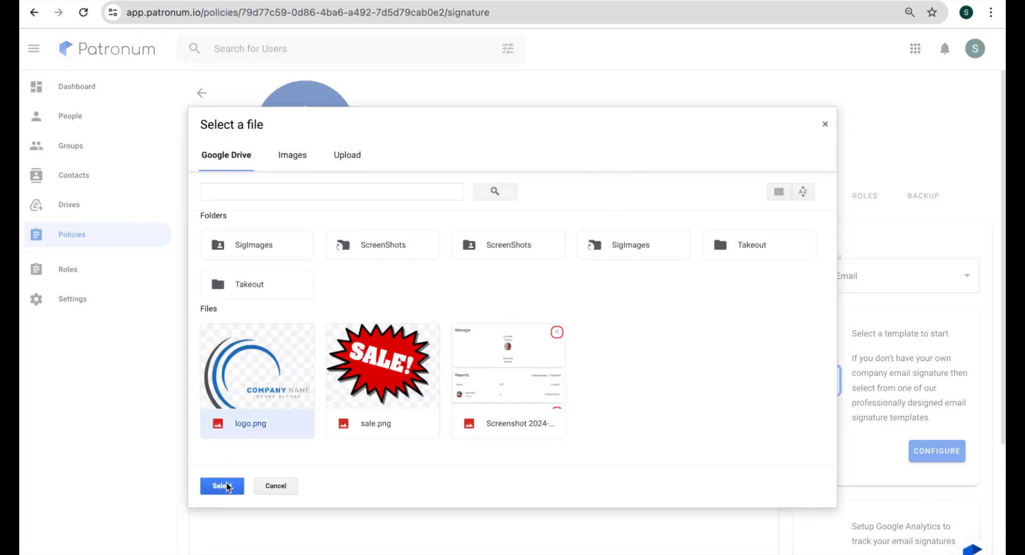
pyautogui.click(221, 486)
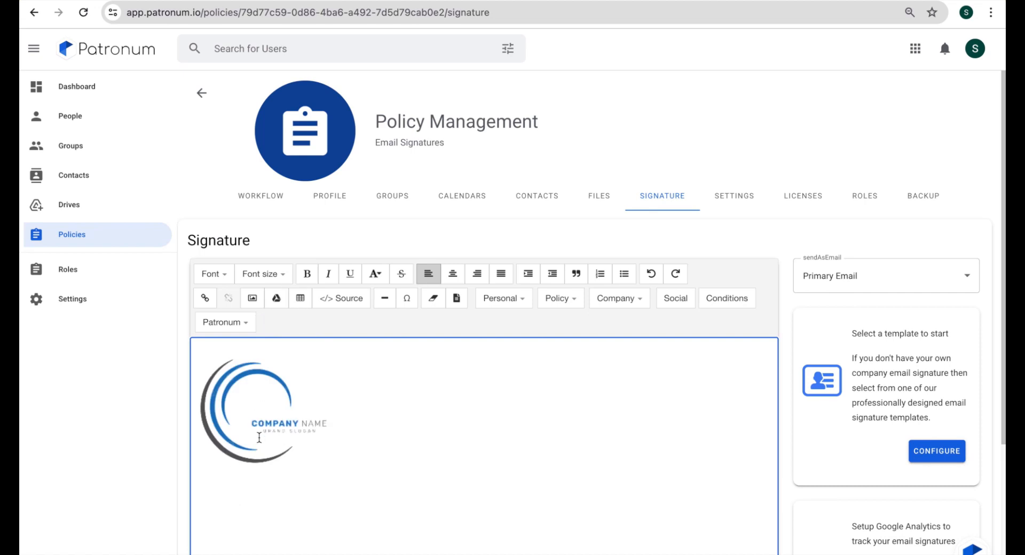
pyautogui.moveTo(283, 403)
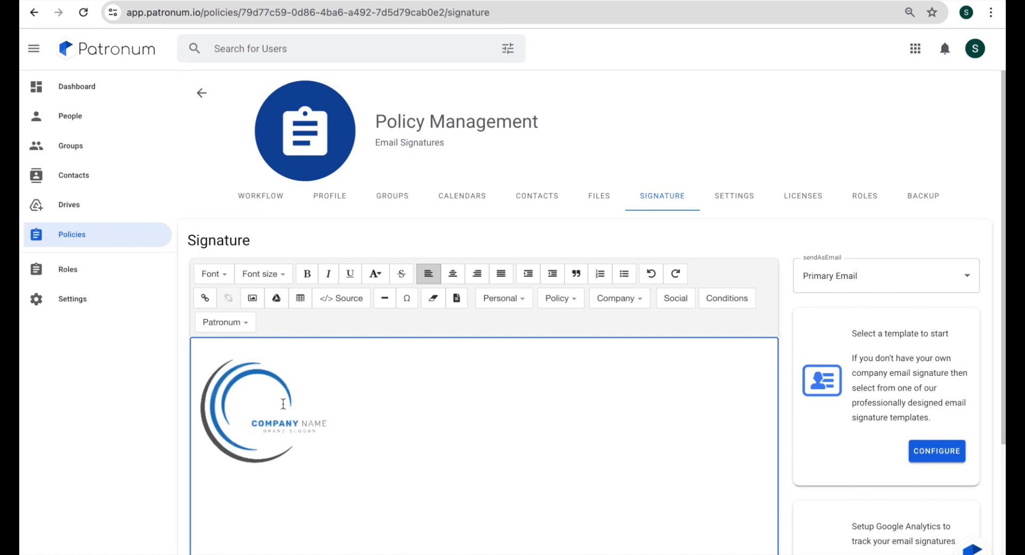
pyautogui.moveTo(349, 395)
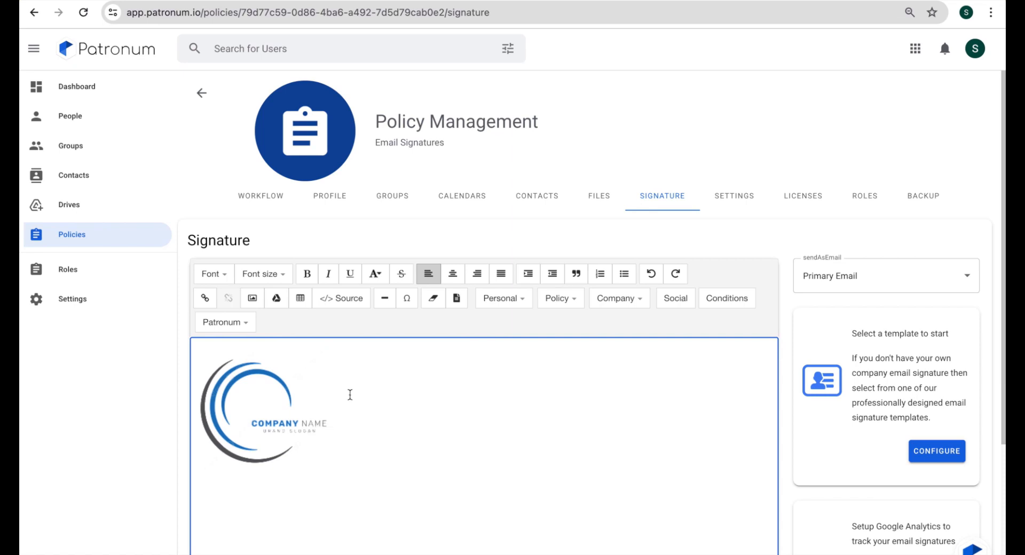
pyautogui.click(341, 298)
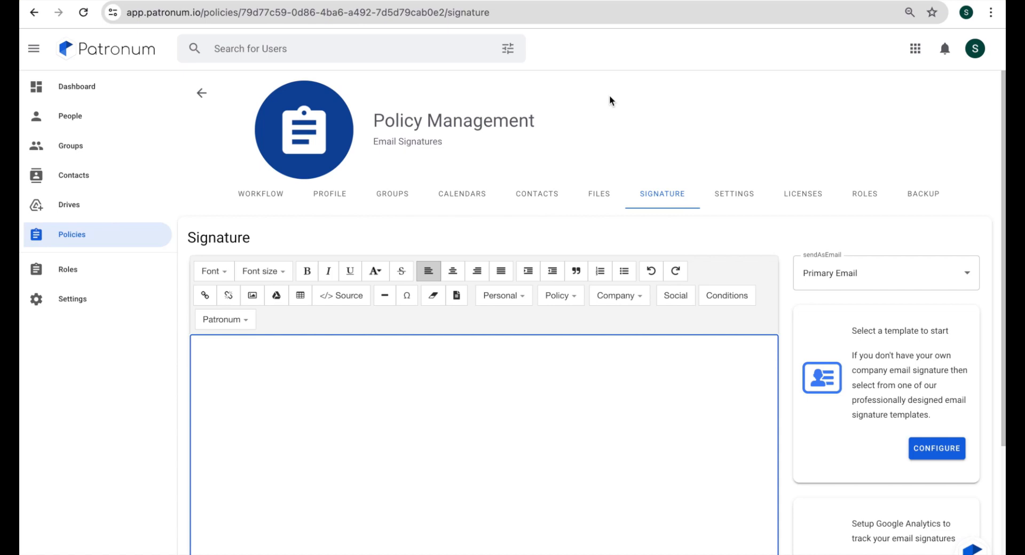
pyautogui.moveTo(280, 353)
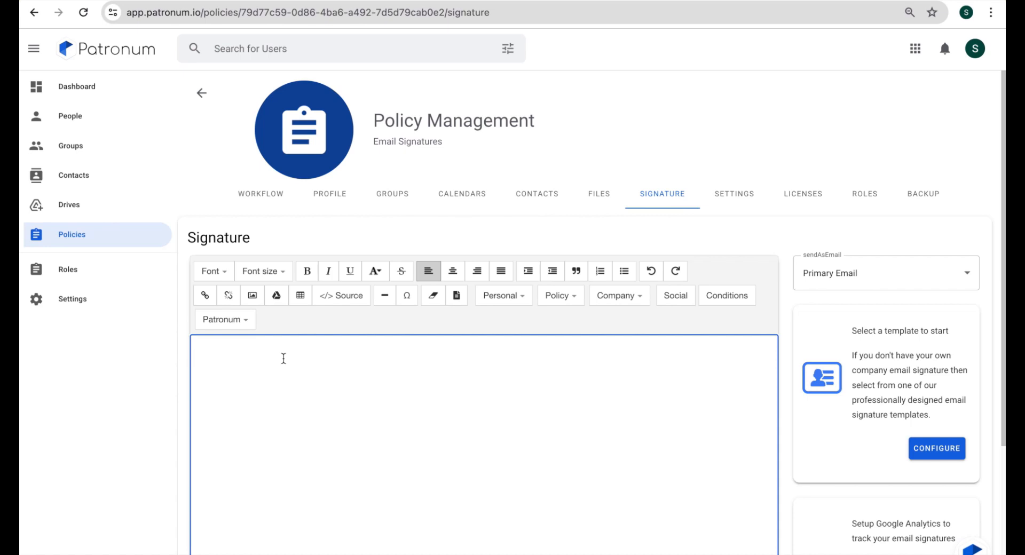
pyautogui.moveTo(726, 295)
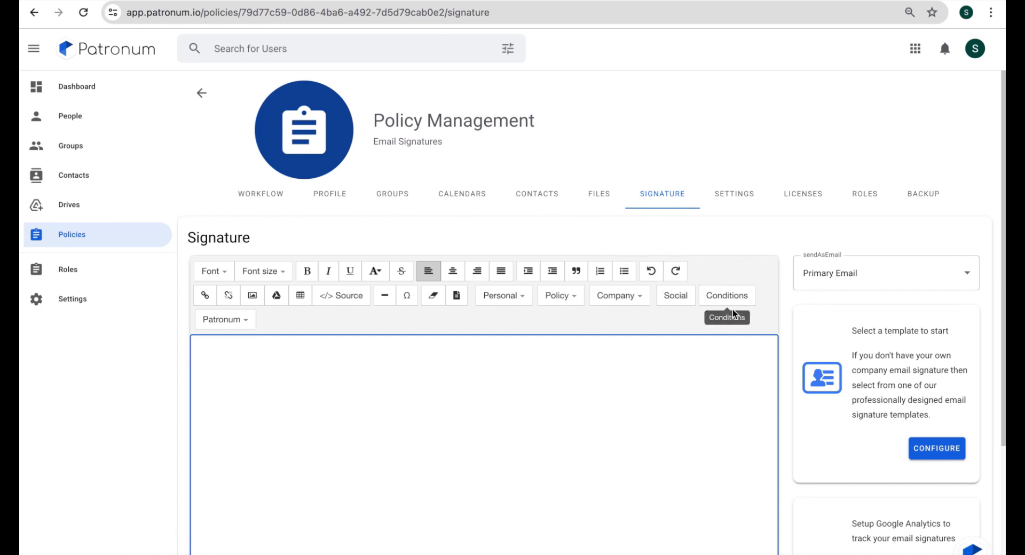
pyautogui.click(726, 295)
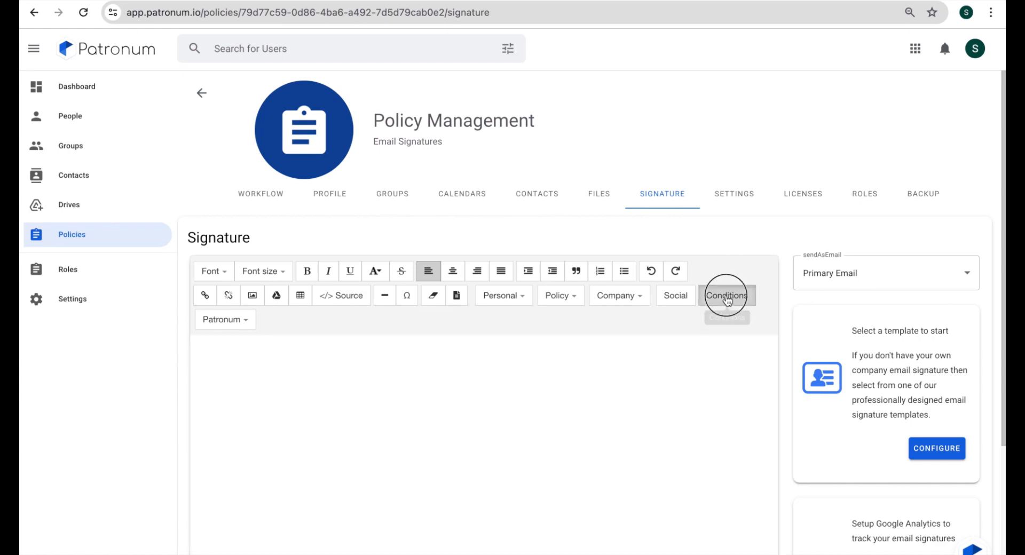
# Step: Create a condition on Phone is not empty showing 'Phone: {{phone}}'
pyautogui.click(726, 296)
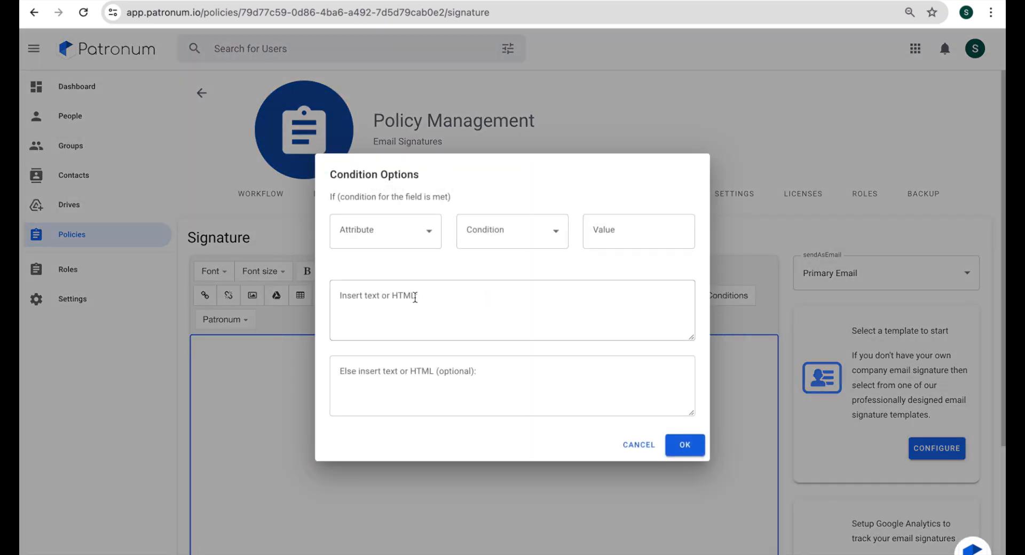
pyautogui.click(385, 231)
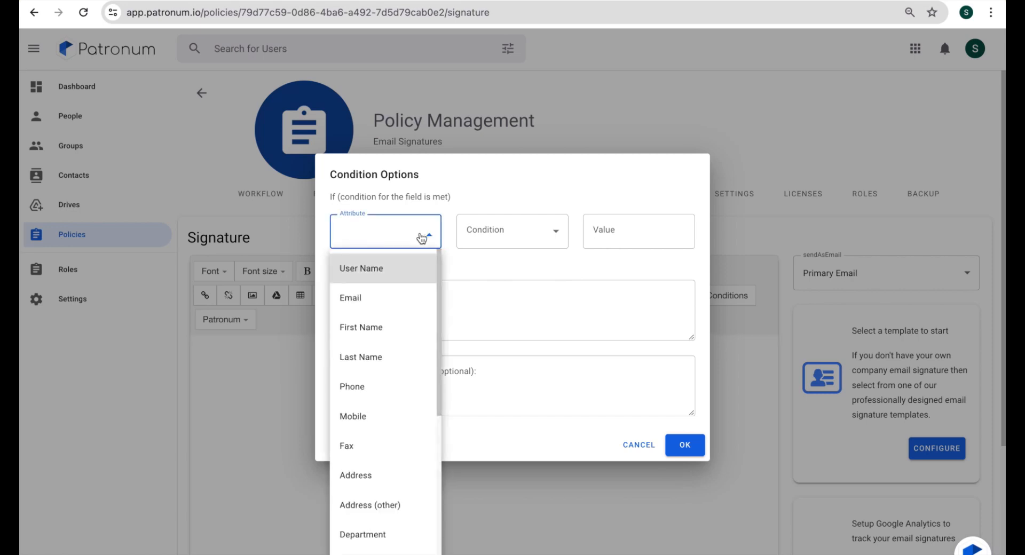
pyautogui.click(351, 387)
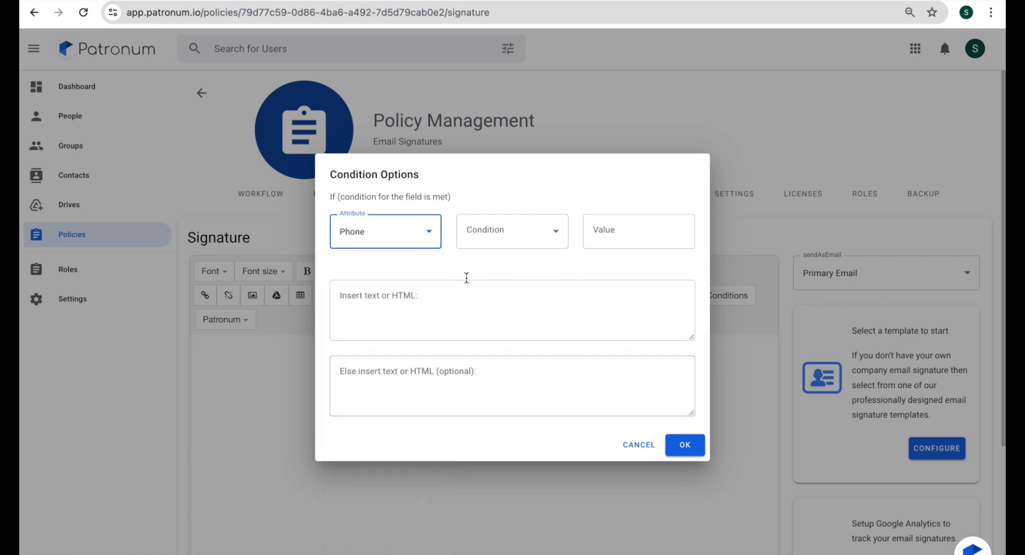
pyautogui.moveTo(542, 234)
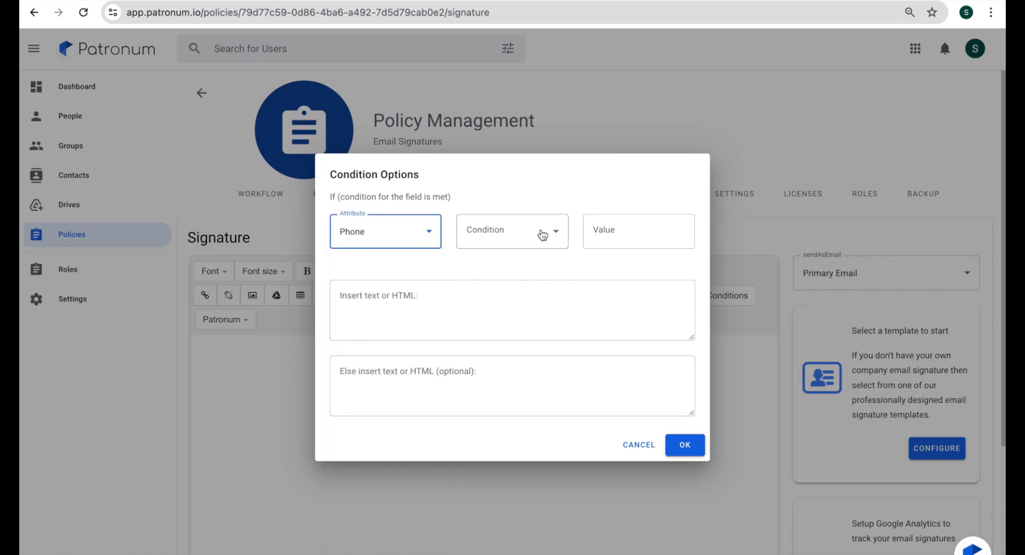
pyautogui.click(512, 230)
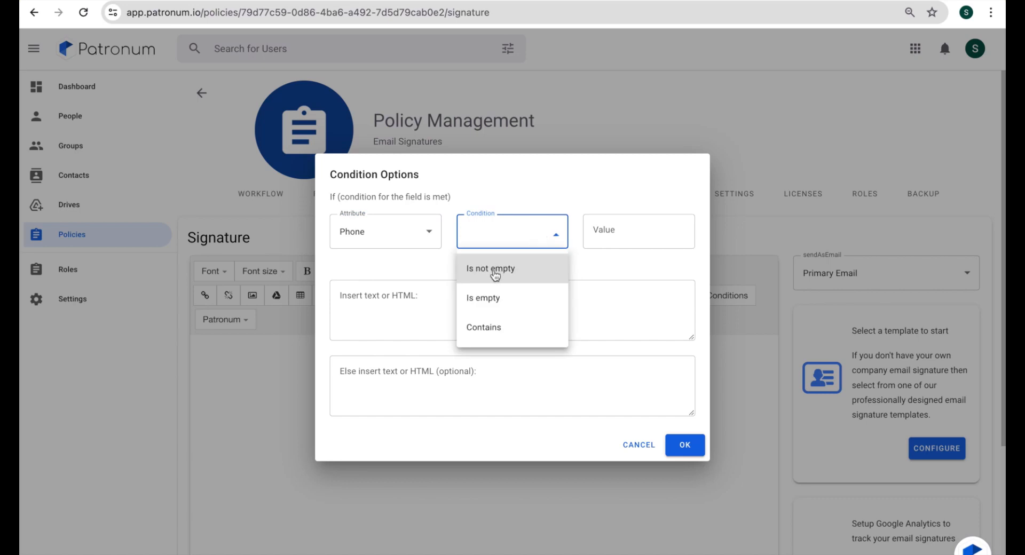
pyautogui.click(490, 268)
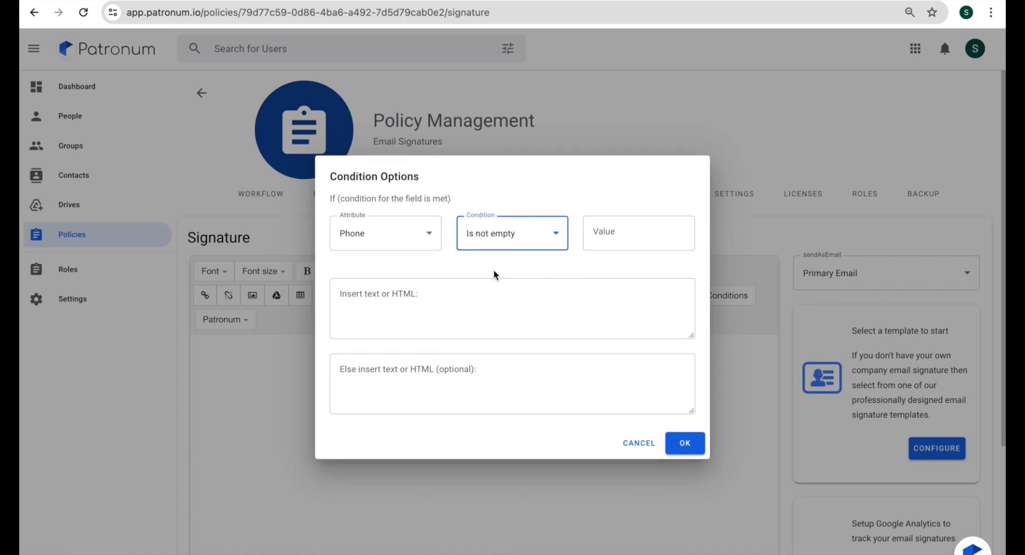
pyautogui.click(512, 308)
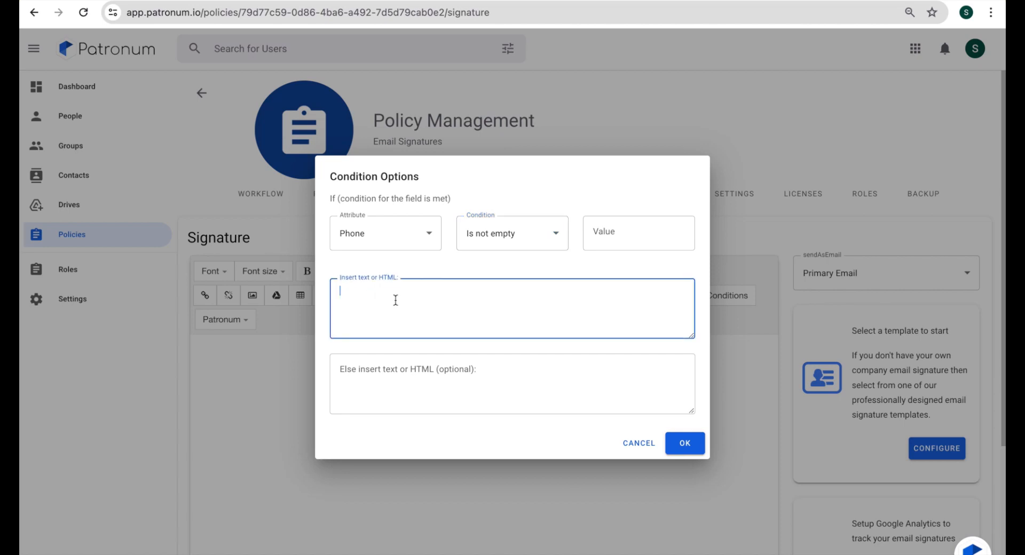
pyautogui.write('Phone')
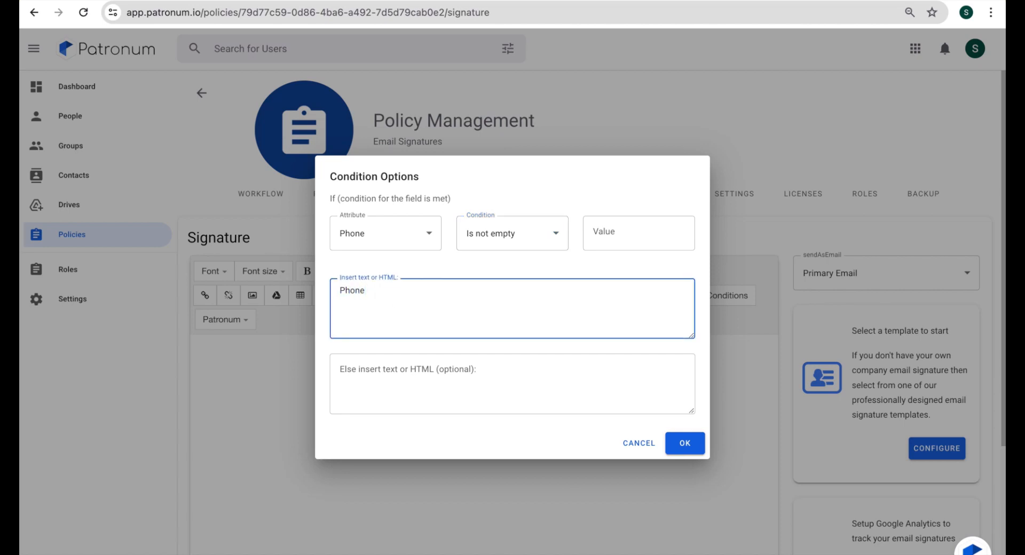
pyautogui.write(':')
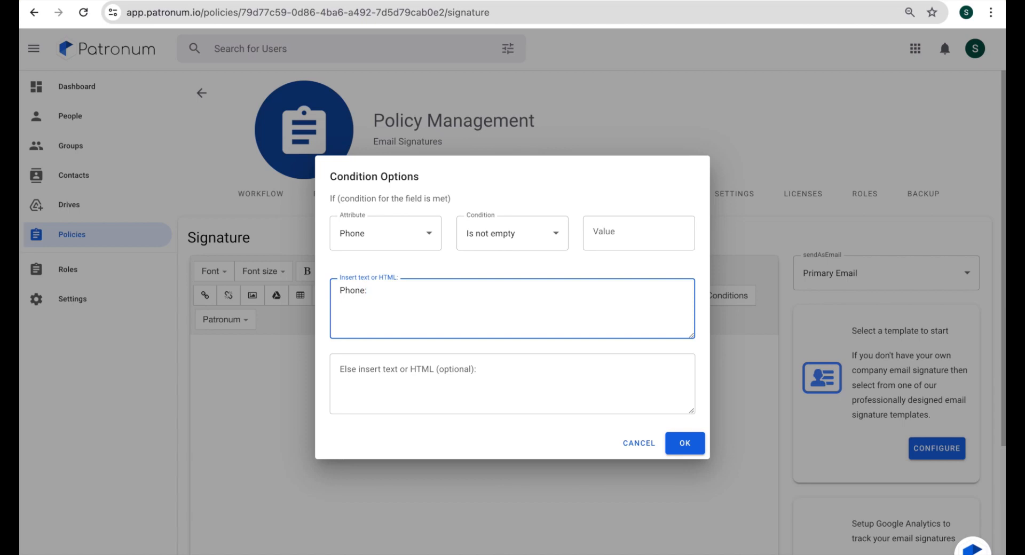
pyautogui.write('{{')
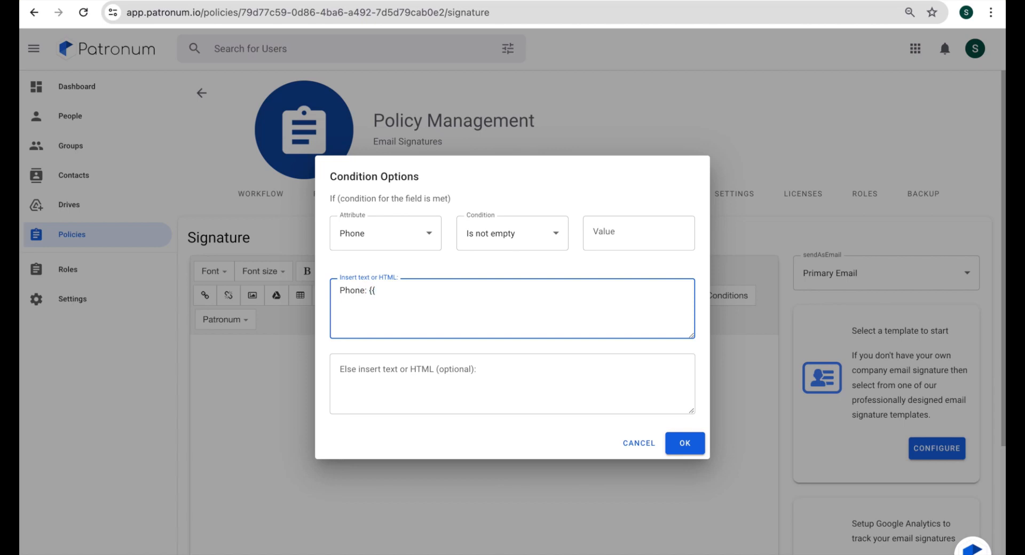
pyautogui.write('phone')
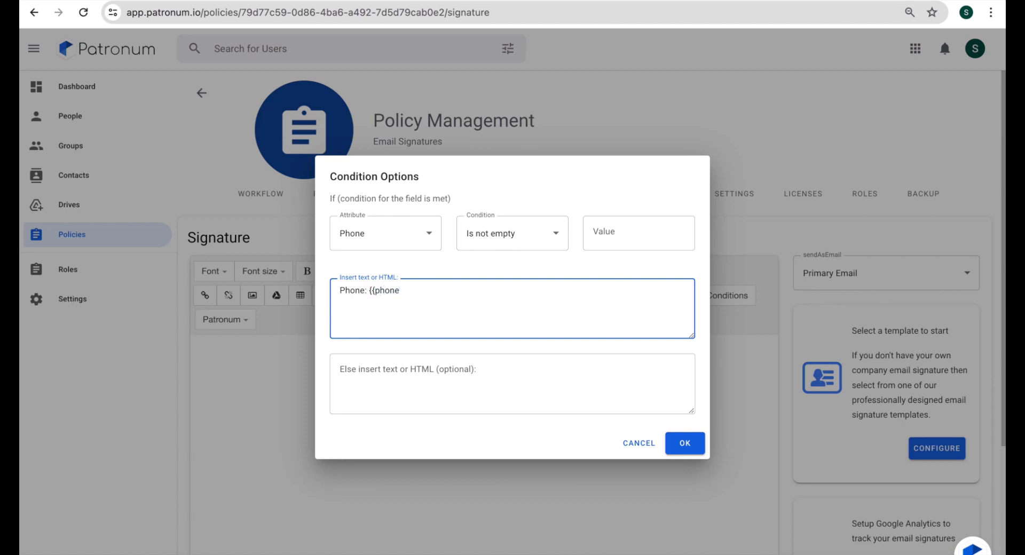
pyautogui.write('}}')
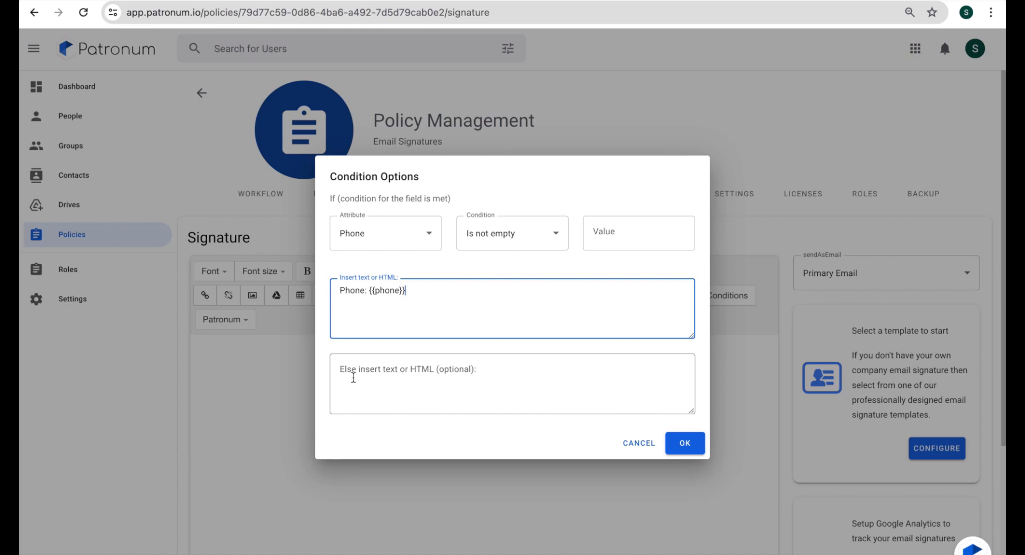
pyautogui.moveTo(379, 375)
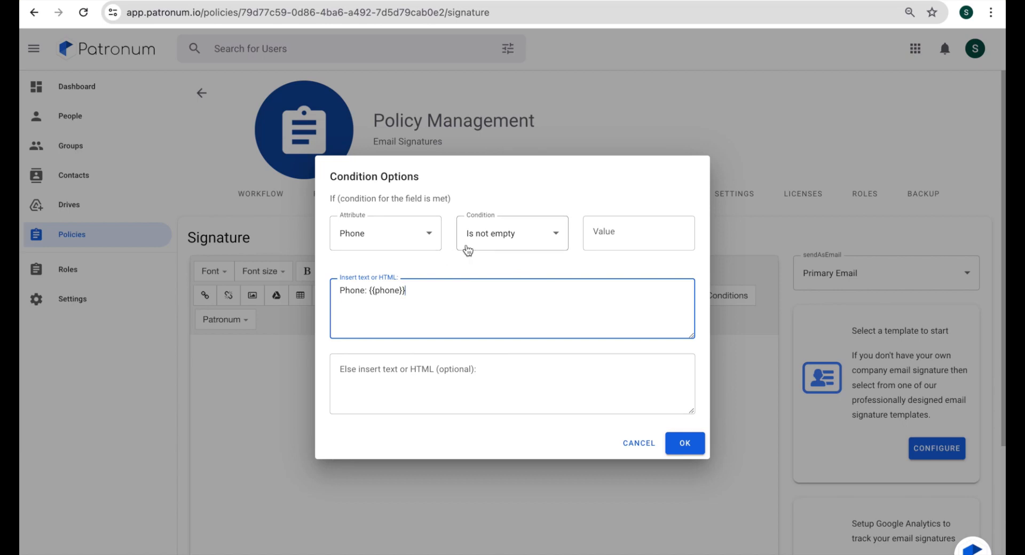
# Step: Set the fallback text to 'Switchboard: {{companyPhone}}' and confirm the condition
pyautogui.click(512, 384)
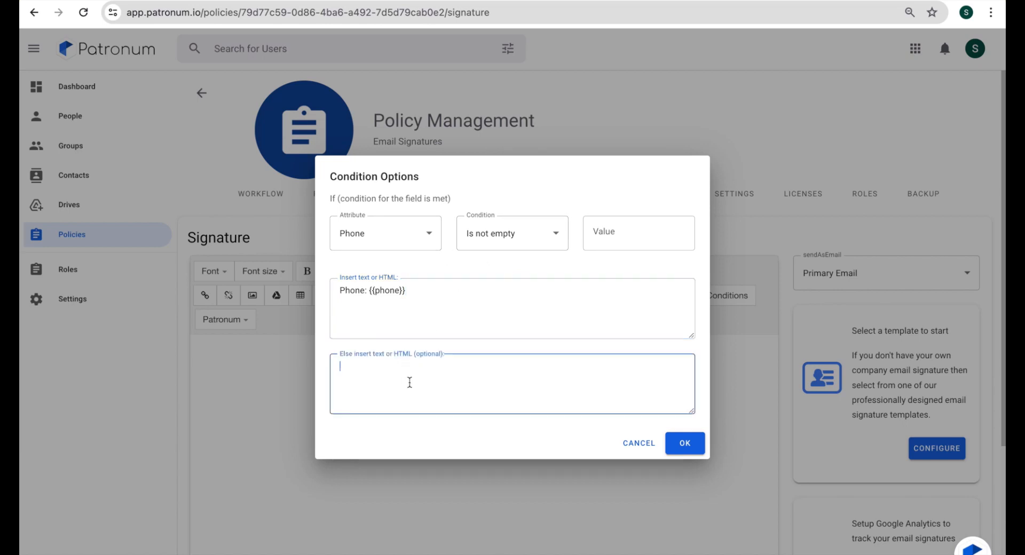
pyautogui.write('Sw')
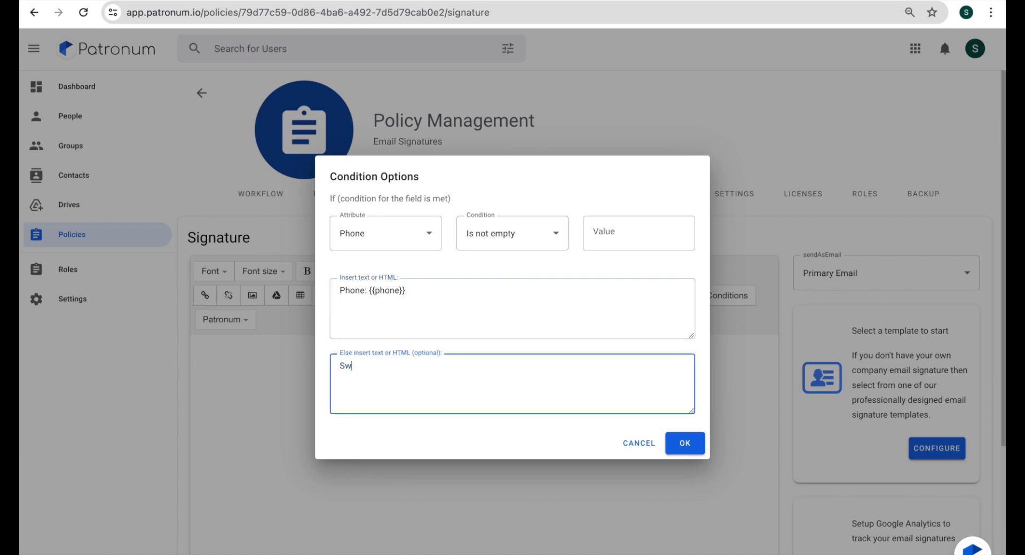
pyautogui.write('itch')
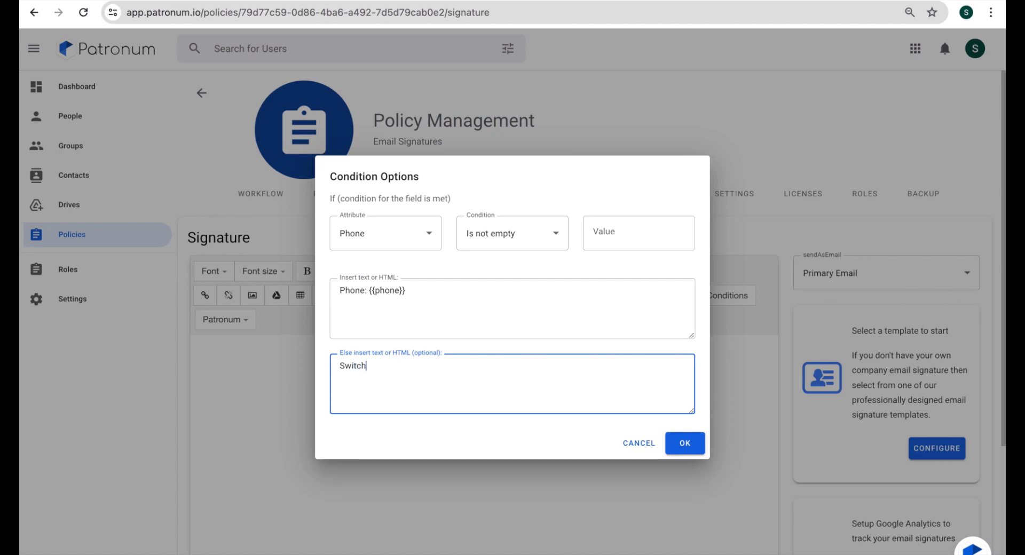
pyautogui.write('board')
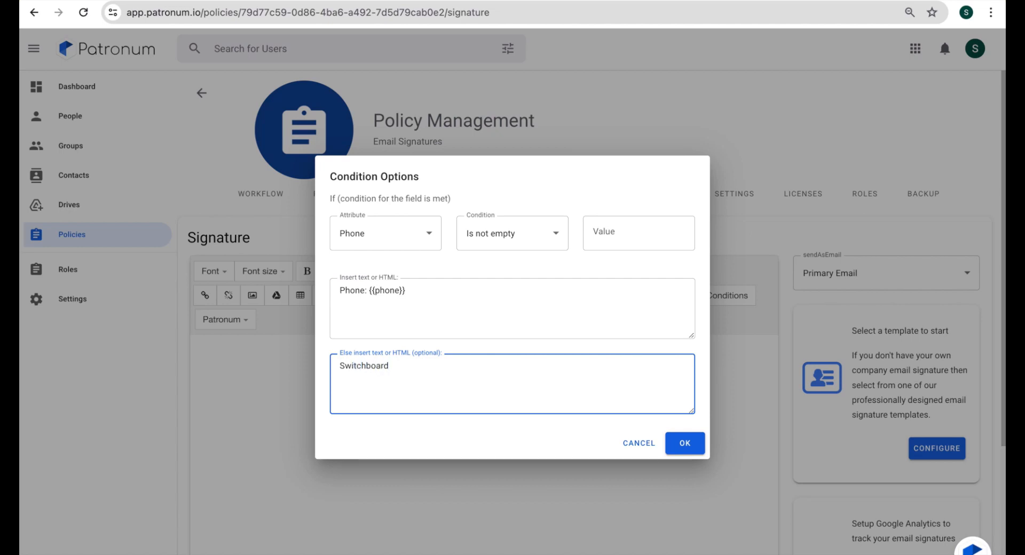
pyautogui.write(':')
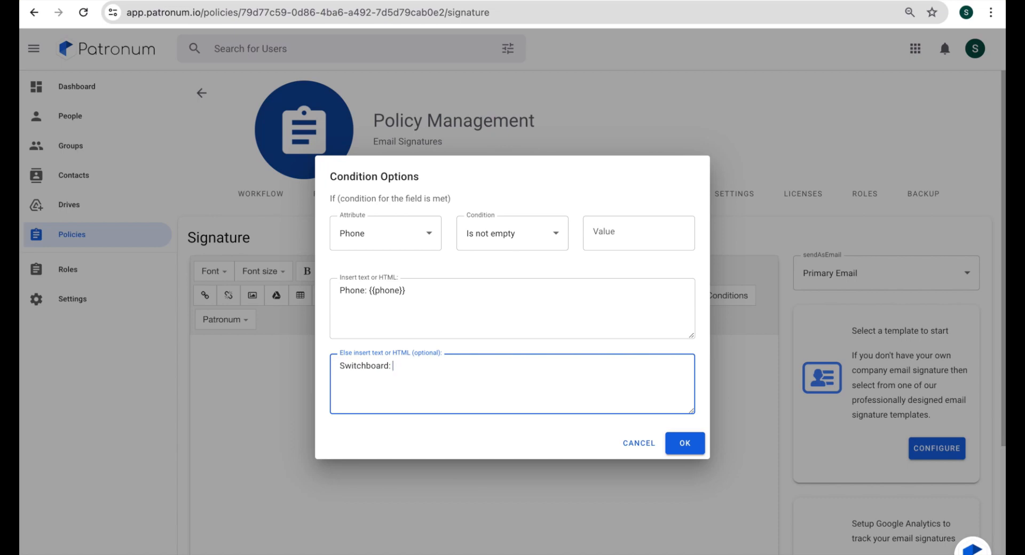
pyautogui.write('{{com')
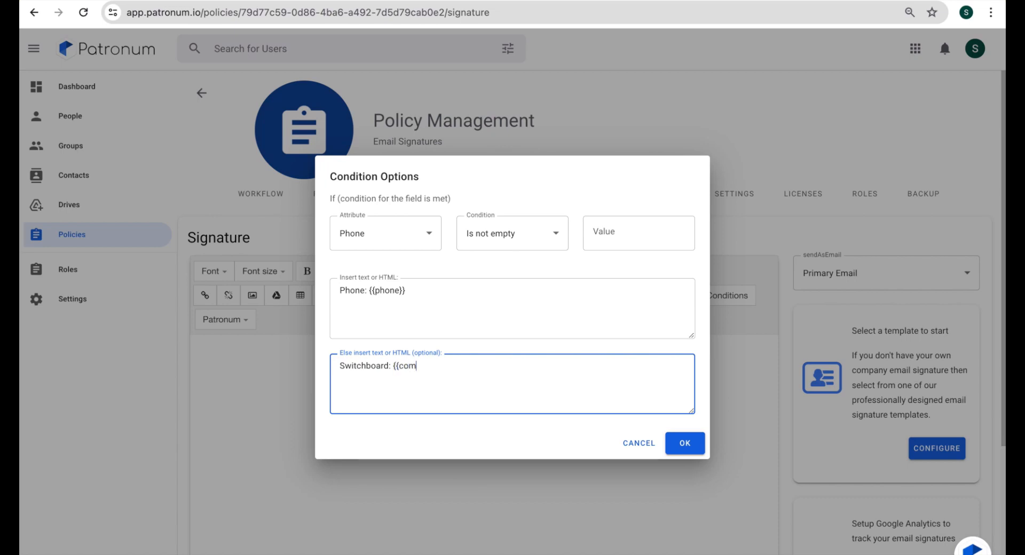
pyautogui.write('panyP')
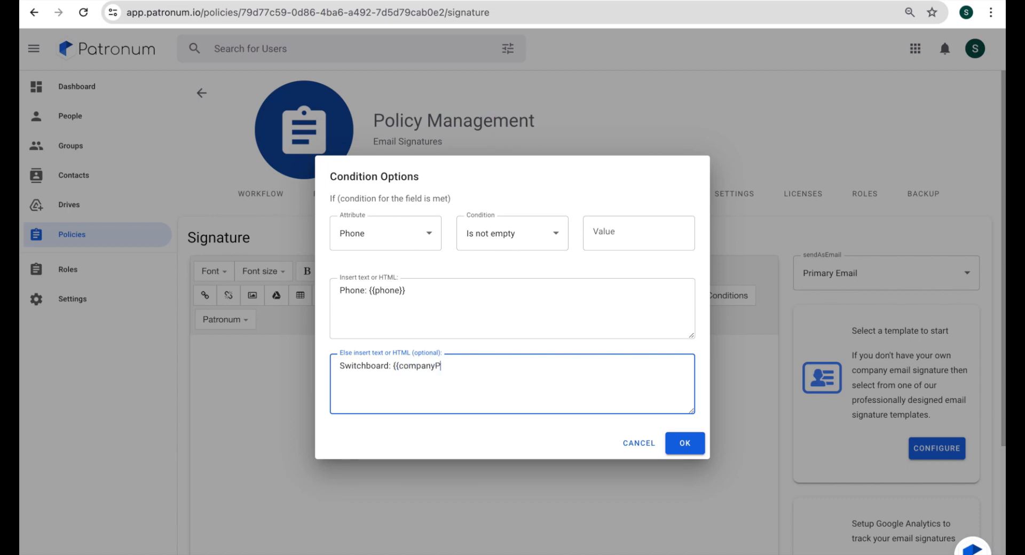
pyautogui.write('hone')
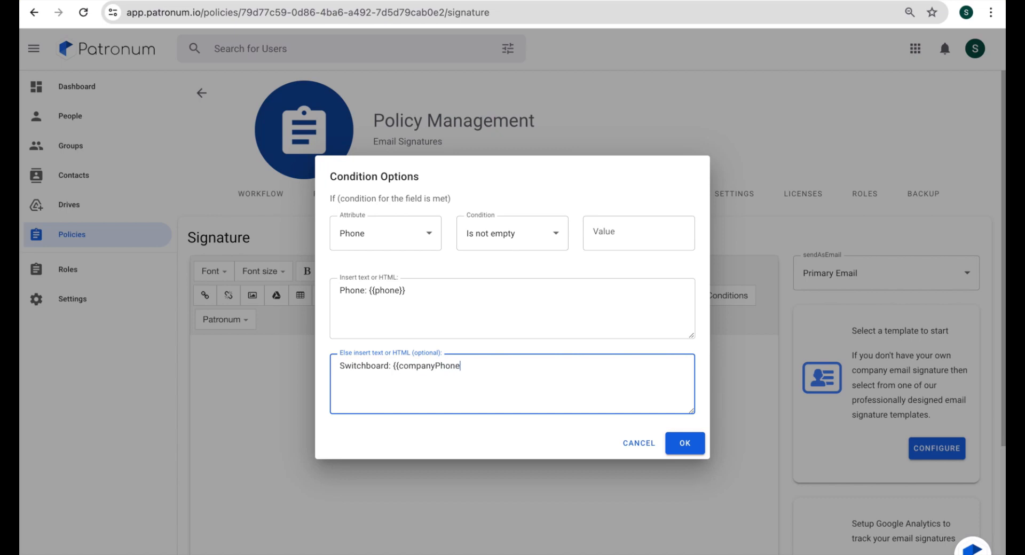
pyautogui.write('}}')
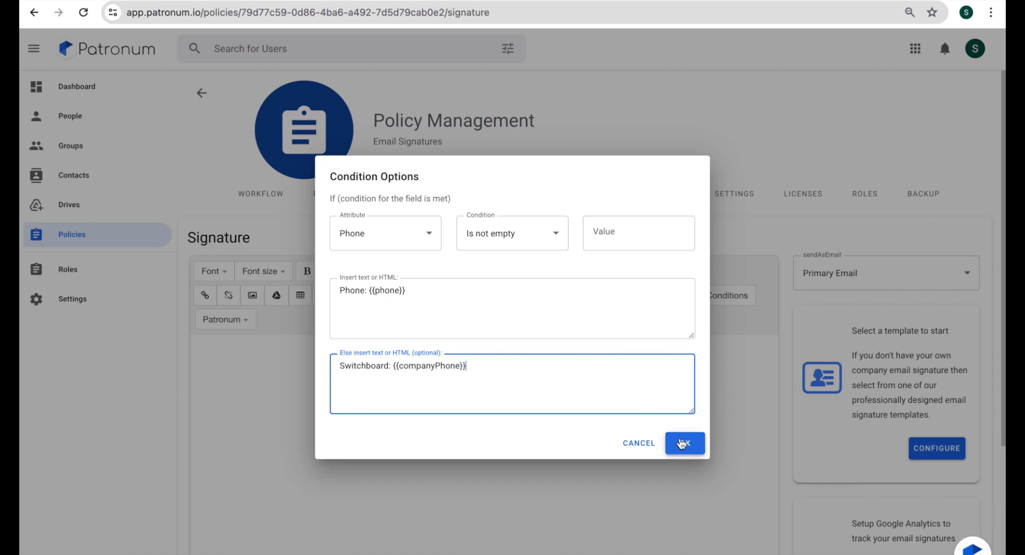
pyautogui.click(684, 443)
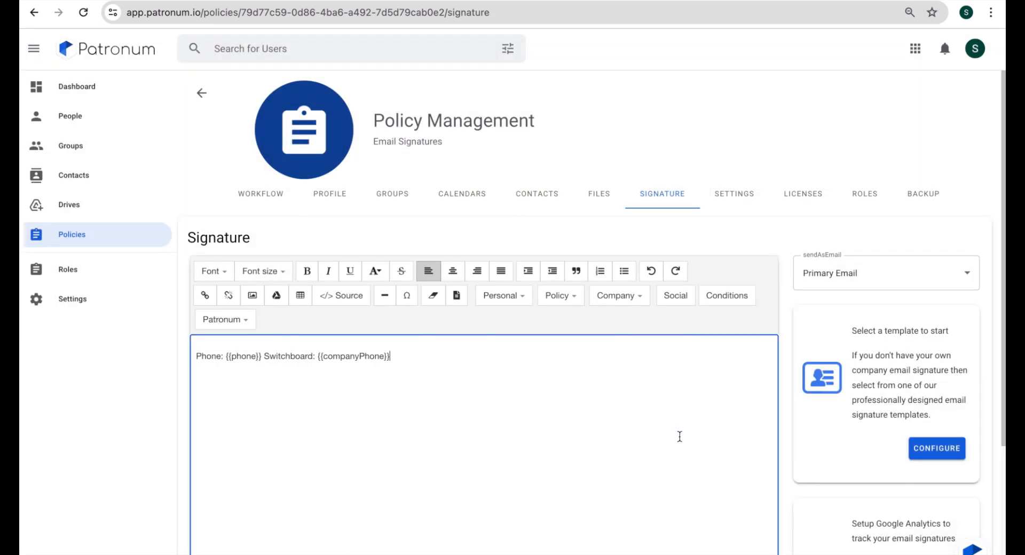
pyautogui.click(340, 294)
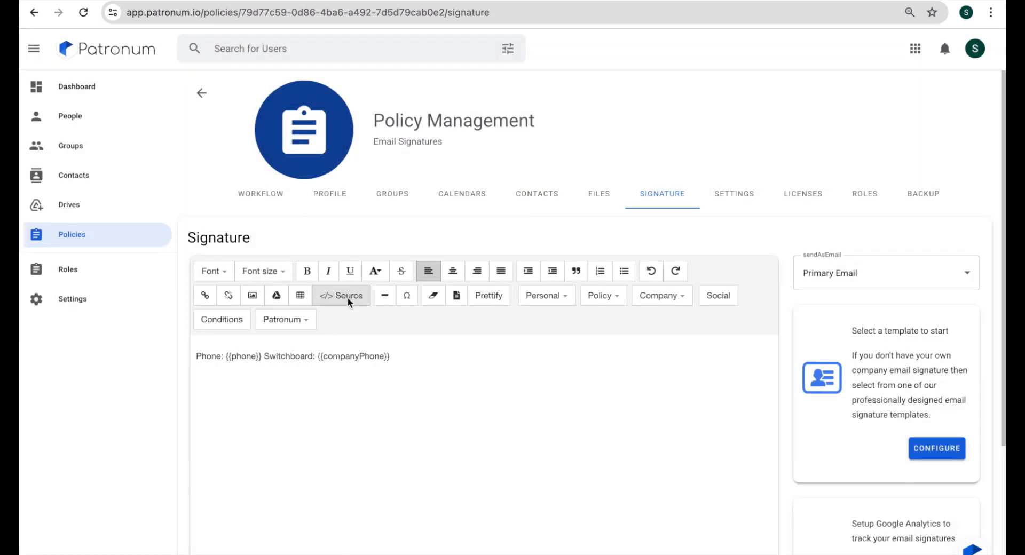
pyautogui.click(340, 294)
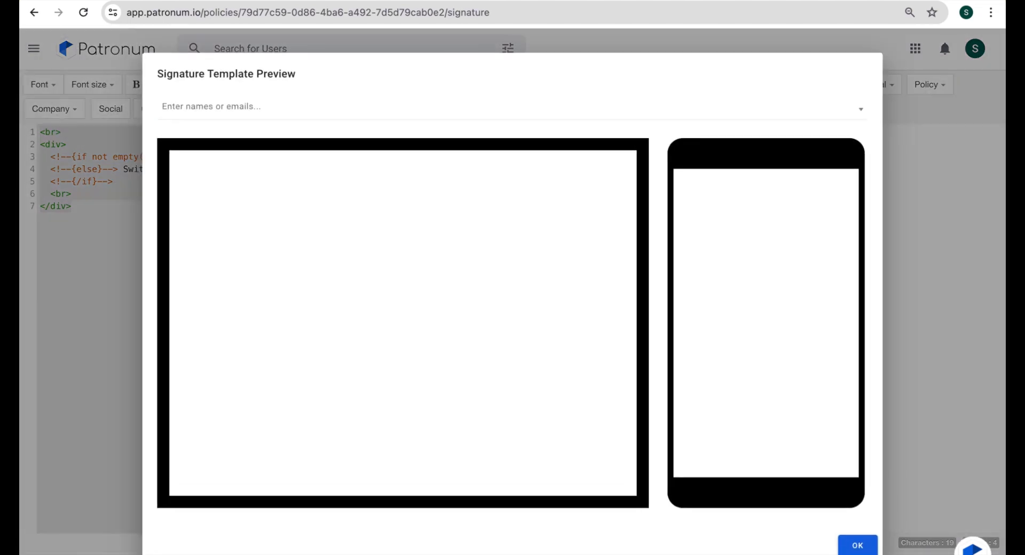
pyautogui.moveTo(70, 512)
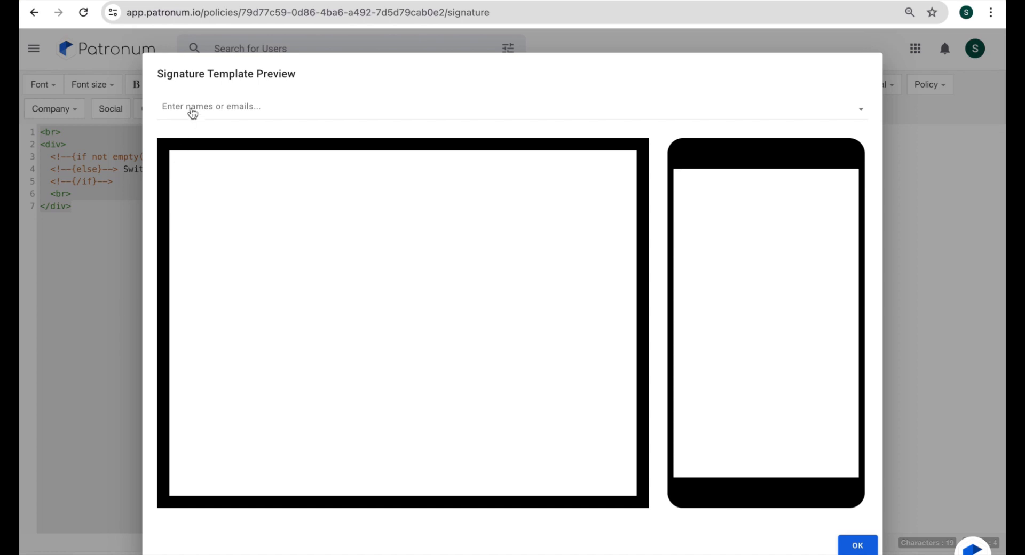
pyautogui.click(510, 106)
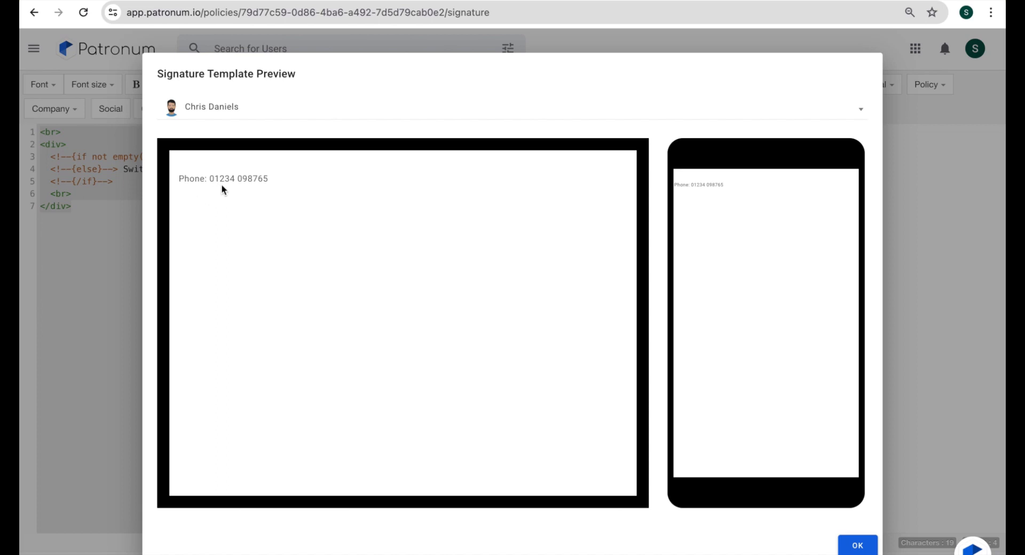
pyautogui.moveTo(220, 189)
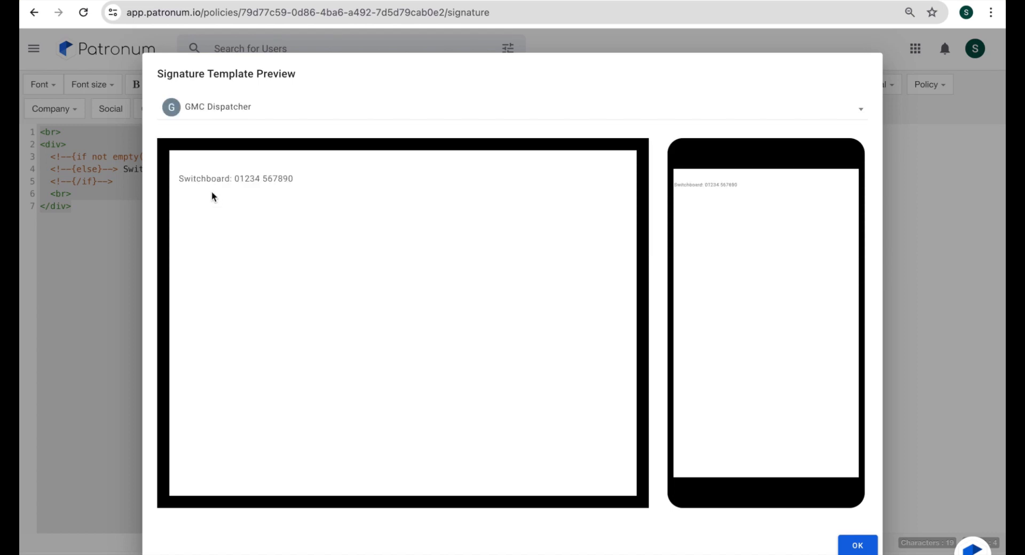
pyautogui.moveTo(230, 210)
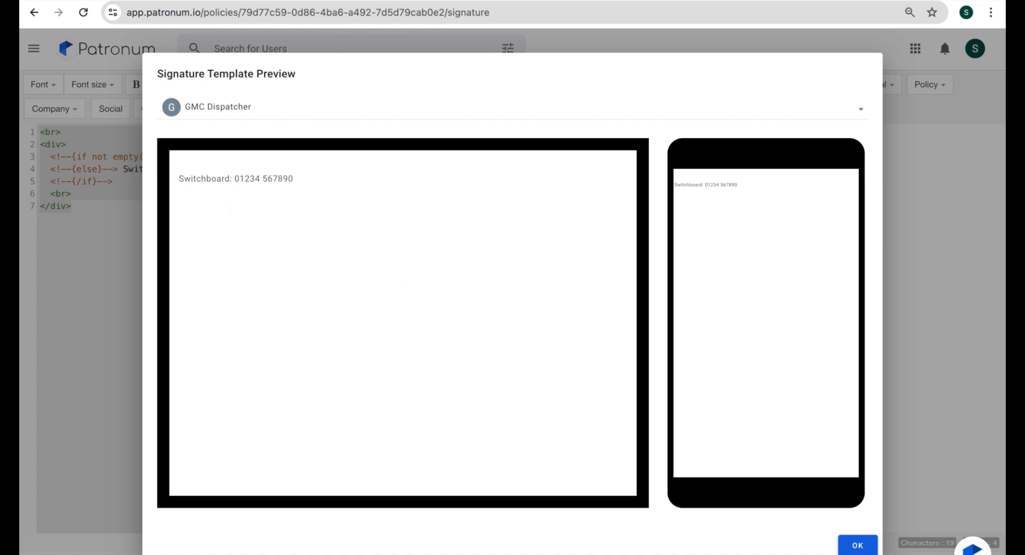
pyautogui.click(857, 546)
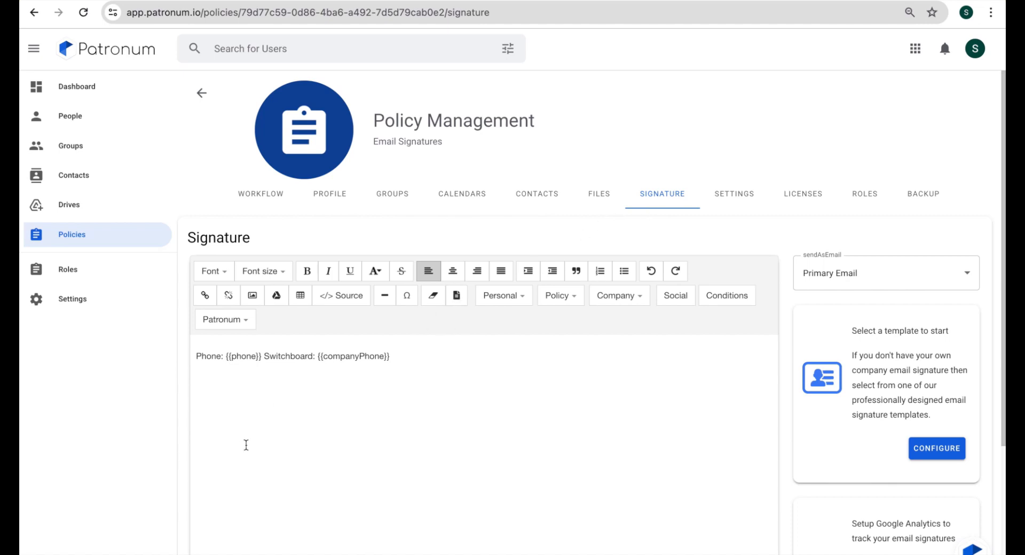
pyautogui.click(403, 388)
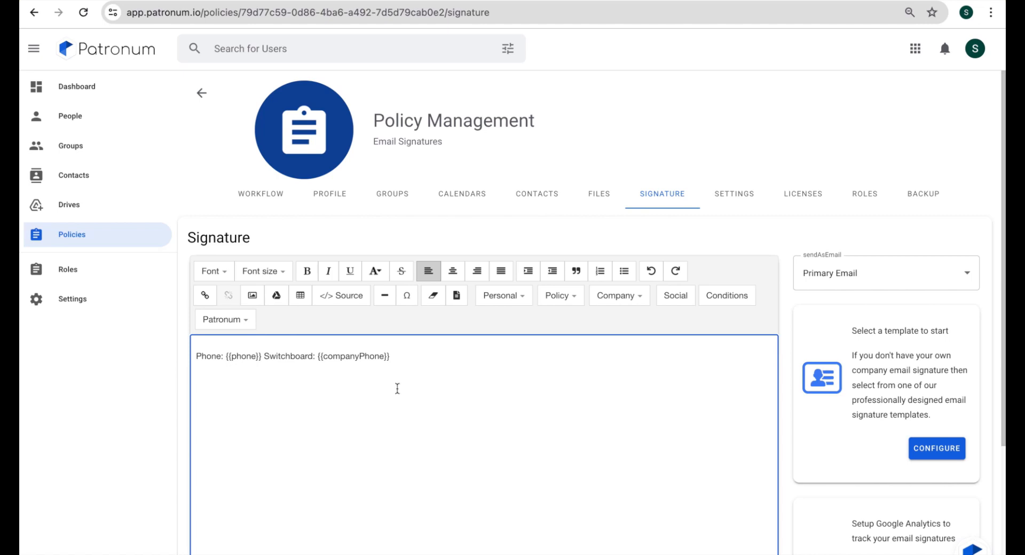
pyautogui.moveTo(387, 393)
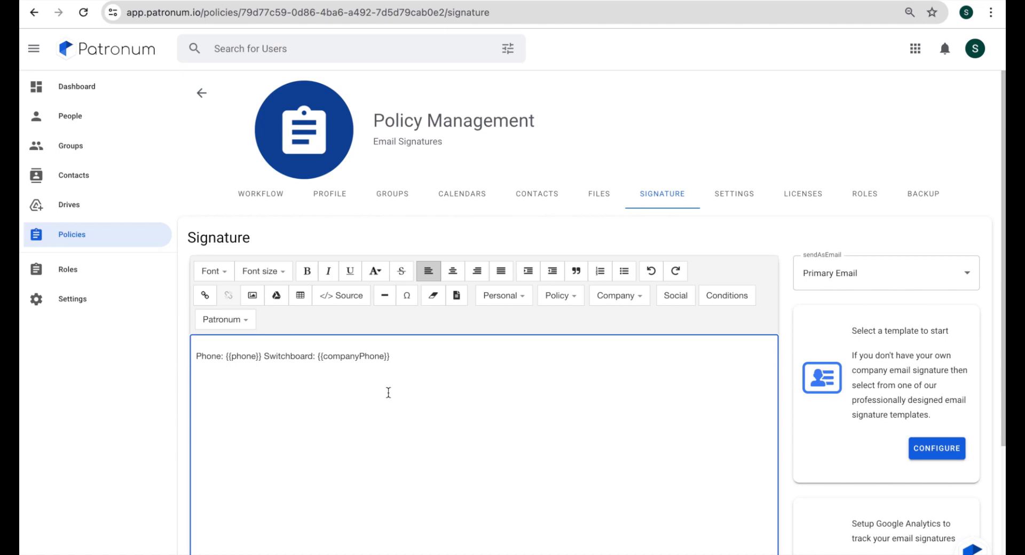
pyautogui.moveTo(726, 295)
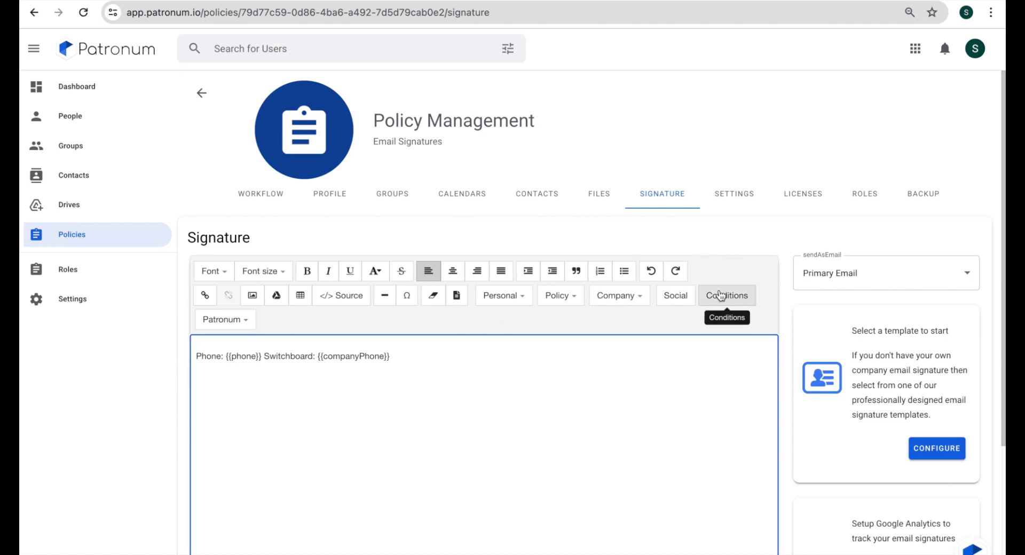
# Step: Add a Department contains 'Marketing' condition inserting placeholder text 'iii'
pyautogui.click(726, 295)
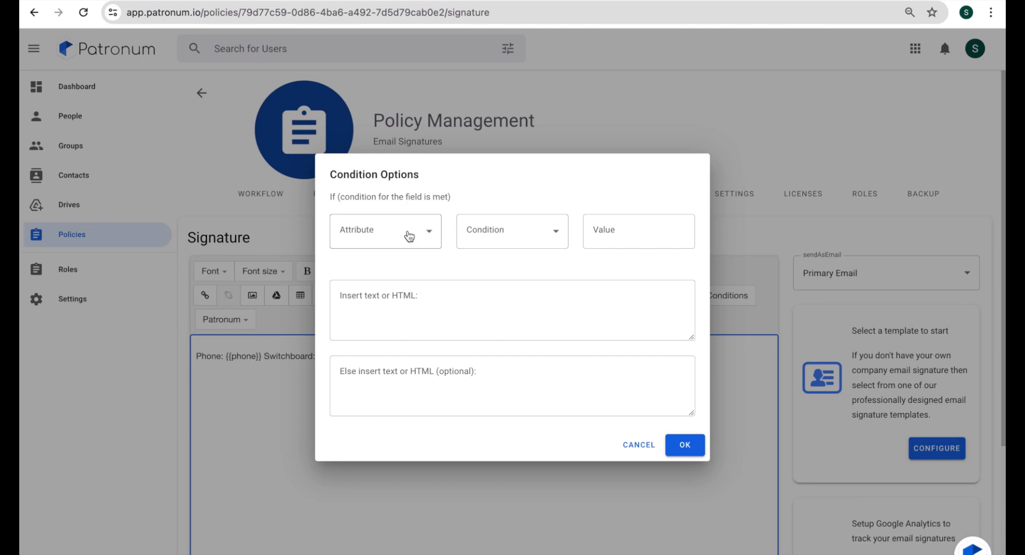
pyautogui.click(385, 230)
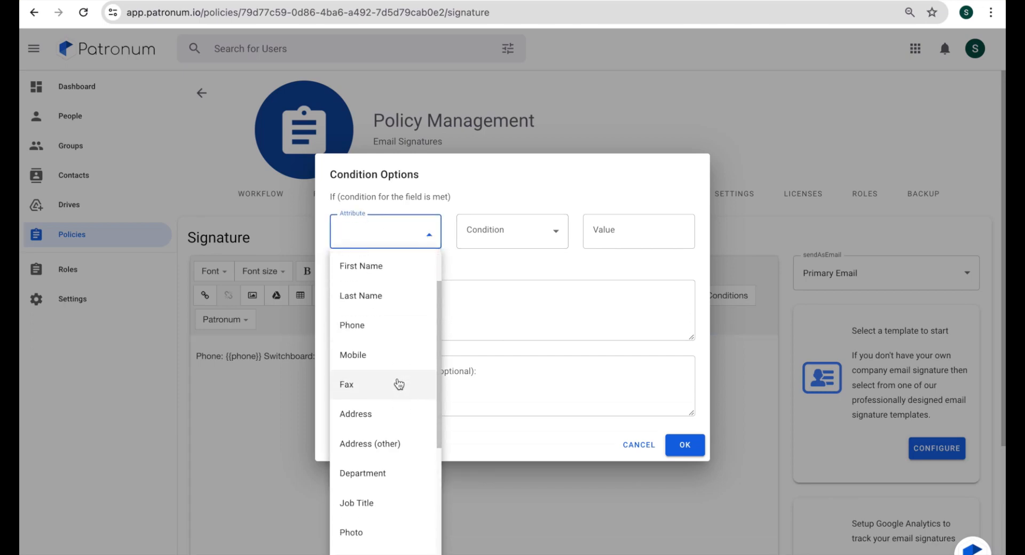
pyautogui.click(362, 473)
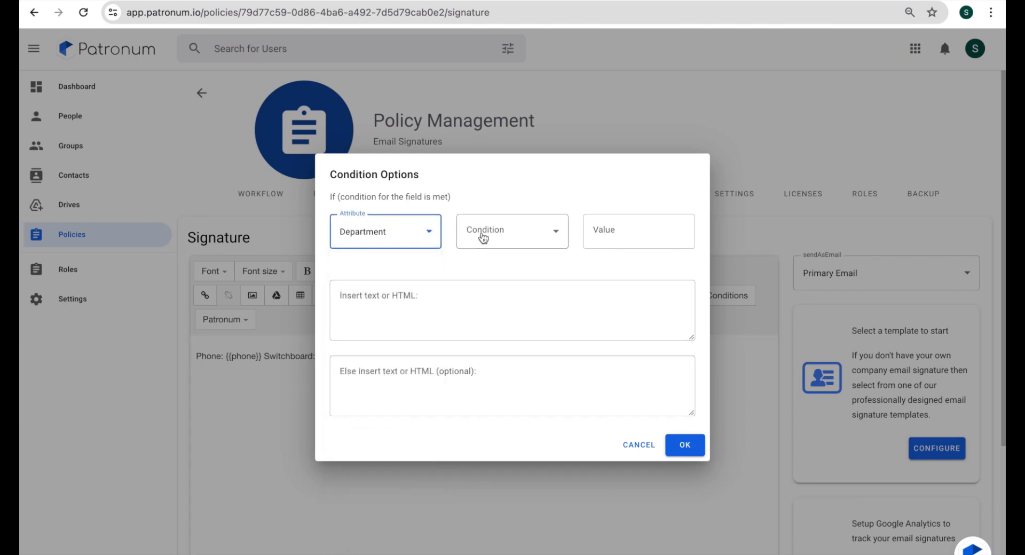
pyautogui.click(512, 232)
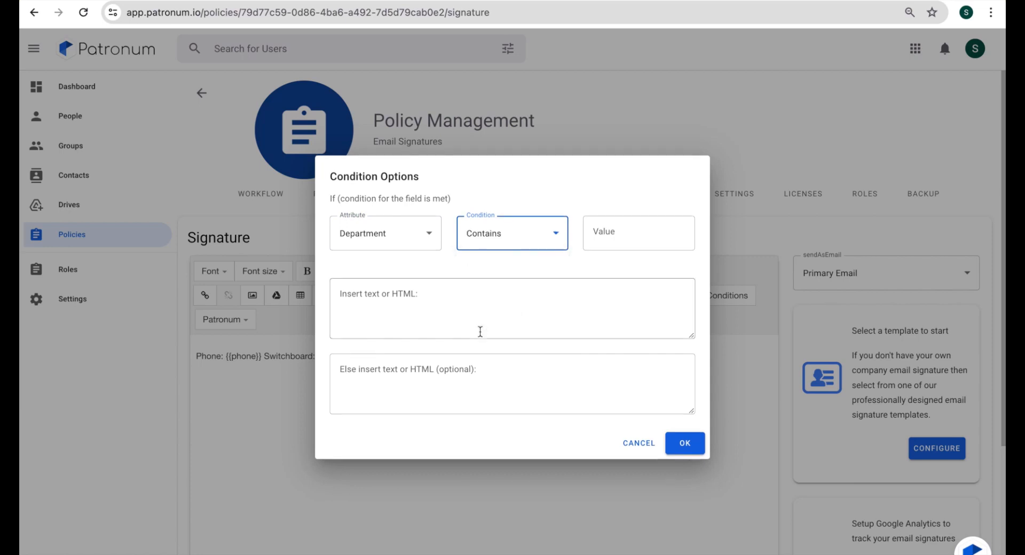
pyautogui.click(637, 233)
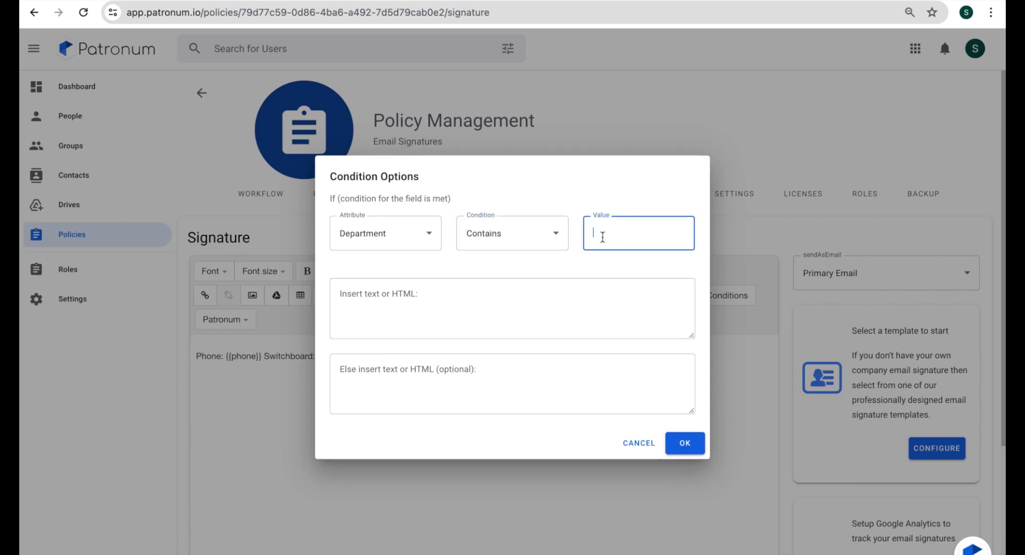
pyautogui.write('Marketi')
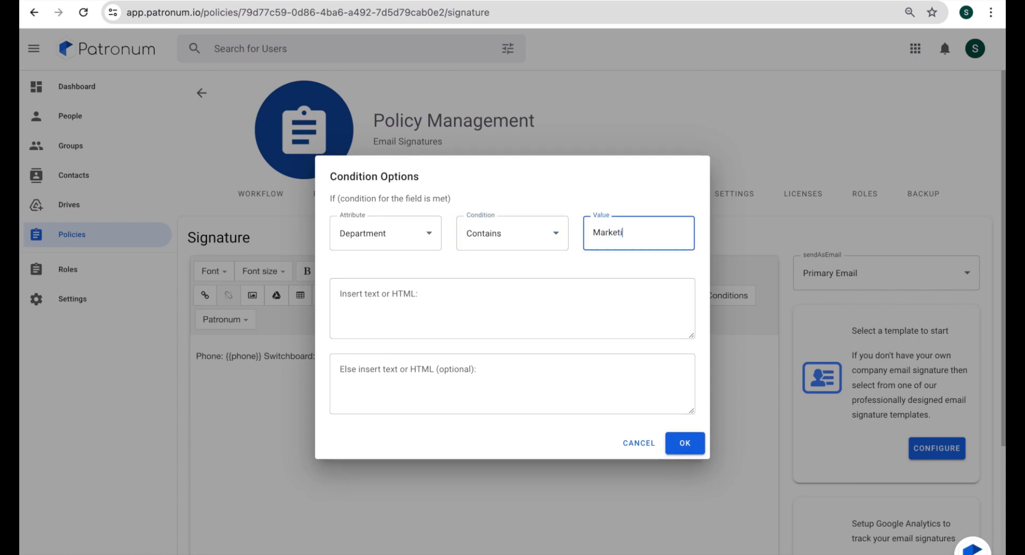
pyautogui.write('ng')
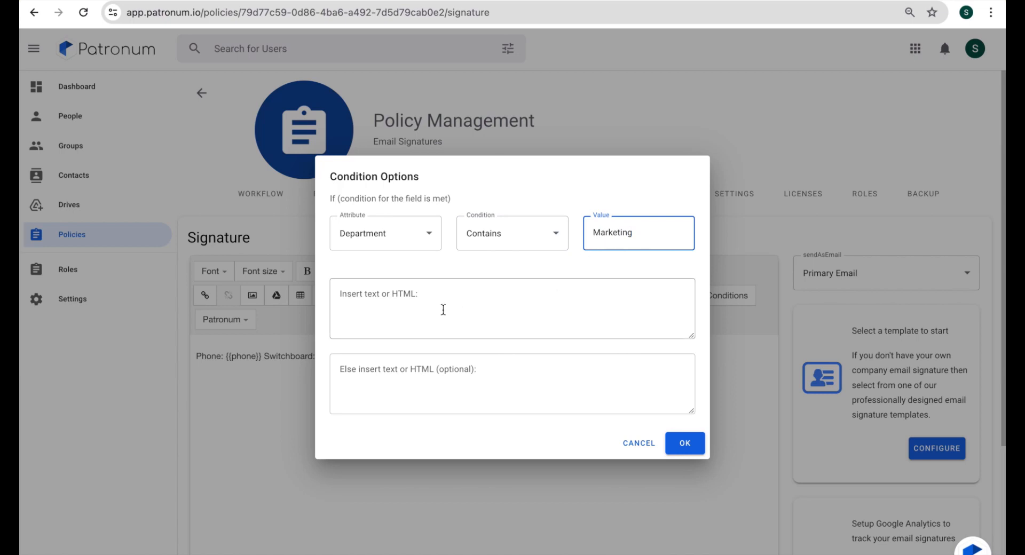
pyautogui.click(512, 308)
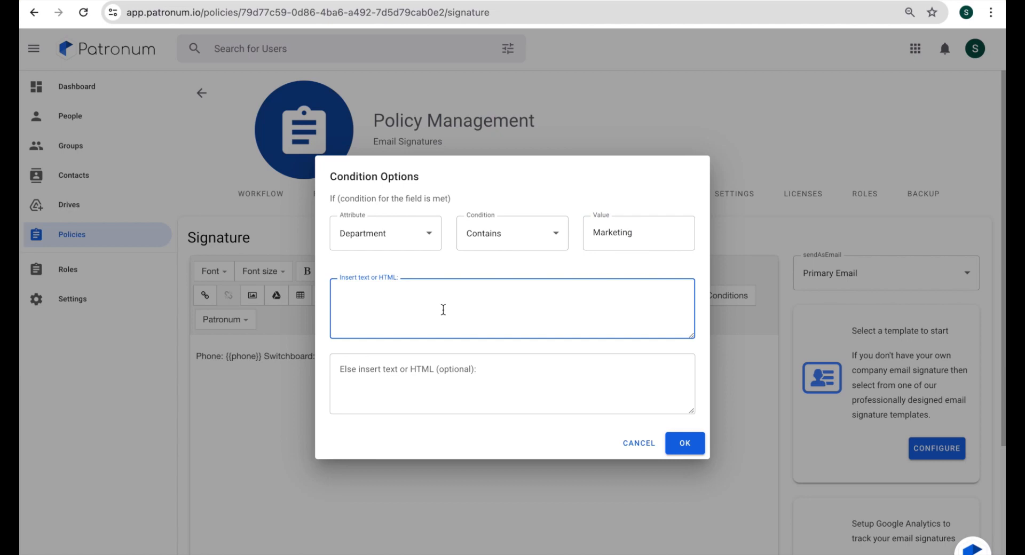
pyautogui.write('iii')
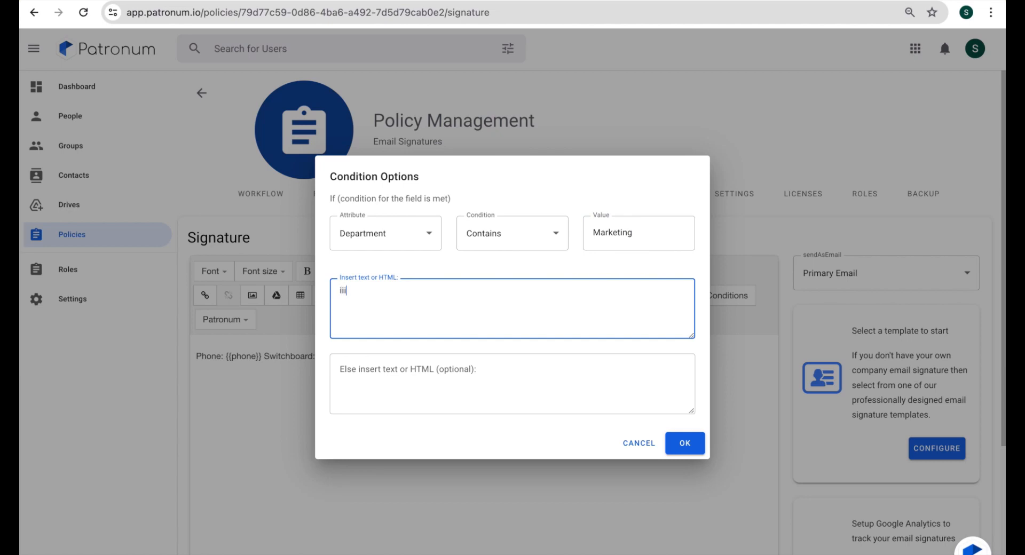
pyautogui.moveTo(509, 324)
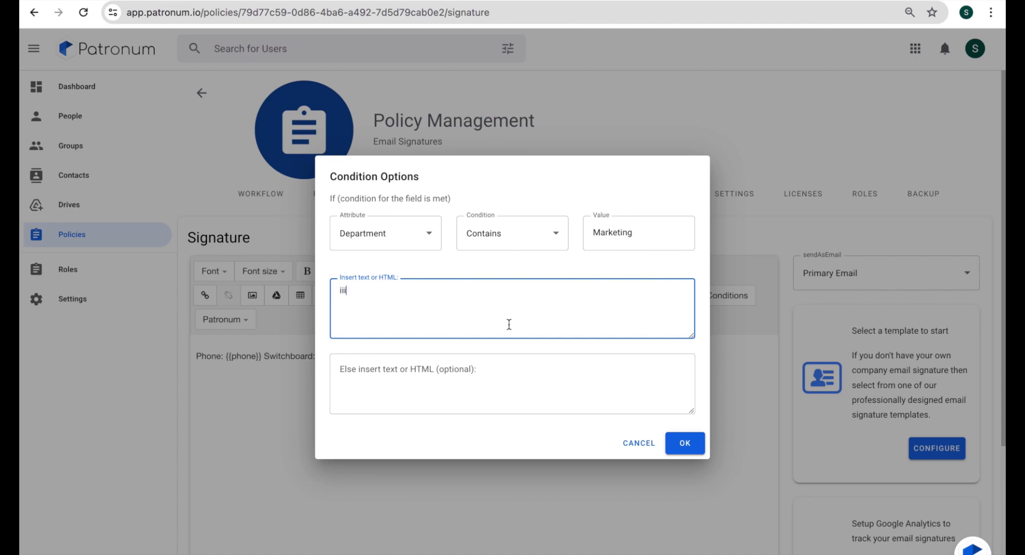
pyautogui.click(685, 442)
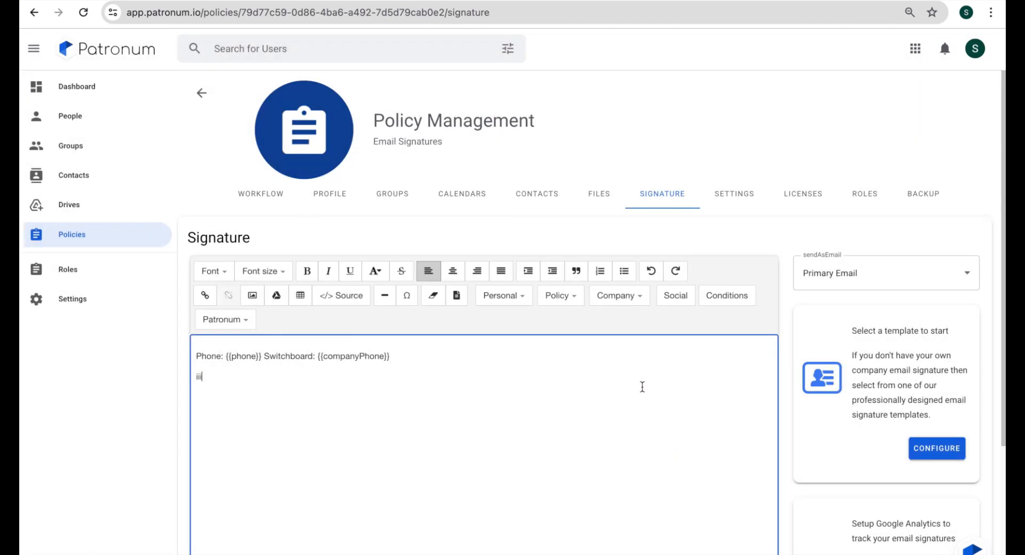
pyautogui.moveTo(340, 295)
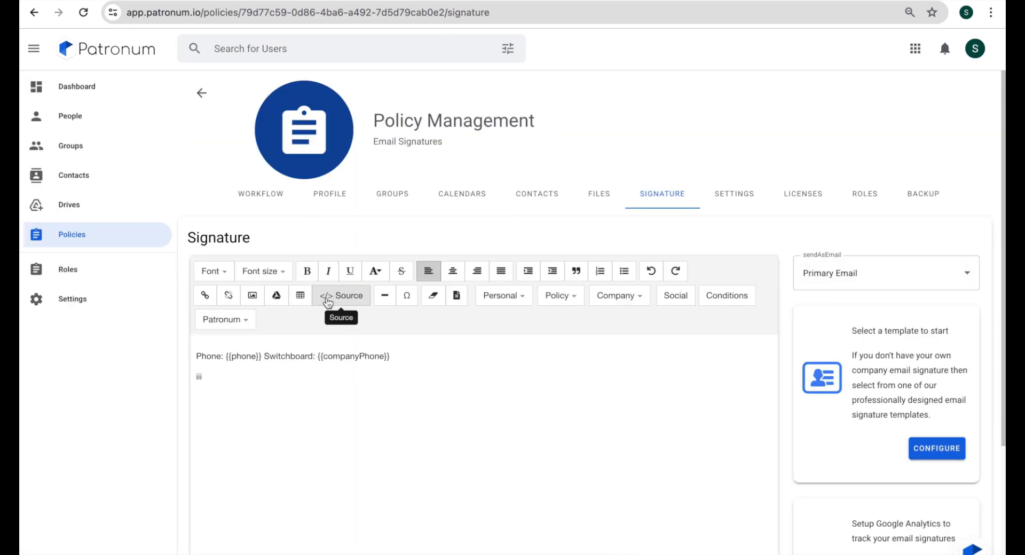
# Step: In the HTML source, replace the 'iii' placeholder with the start of an <img src=" tag
pyautogui.click(340, 295)
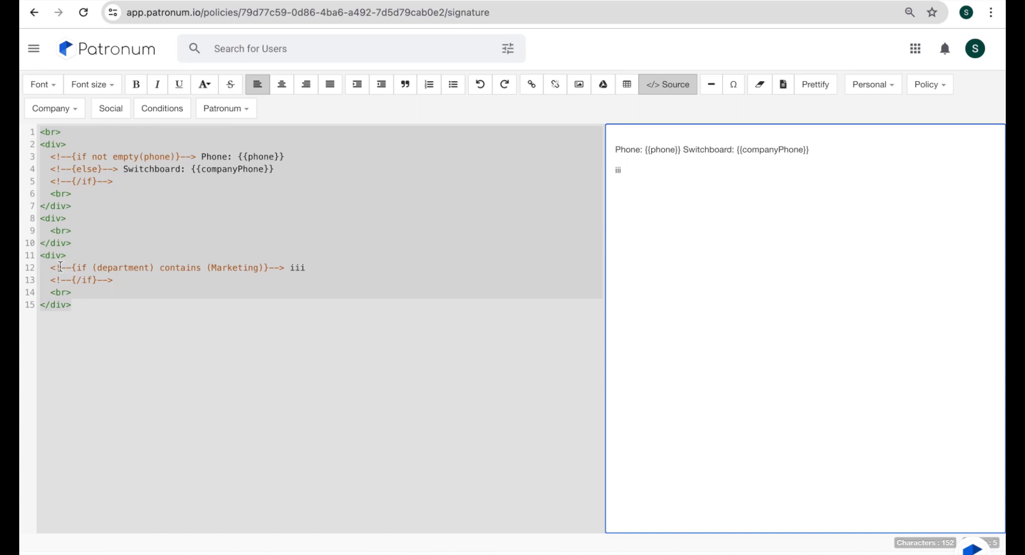
pyautogui.press('ctrl+a')
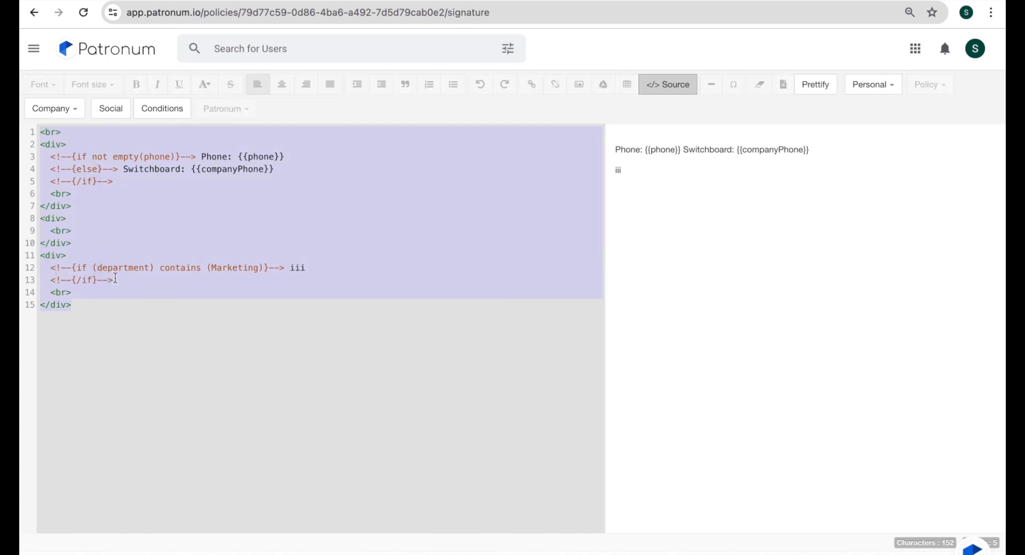
pyautogui.click(292, 267)
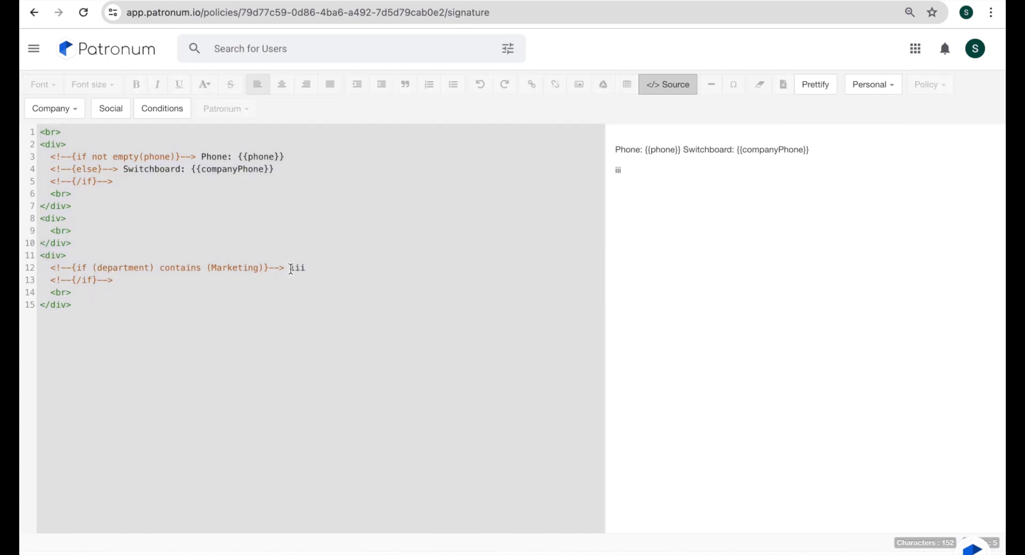
pyautogui.doubleClick(297, 267)
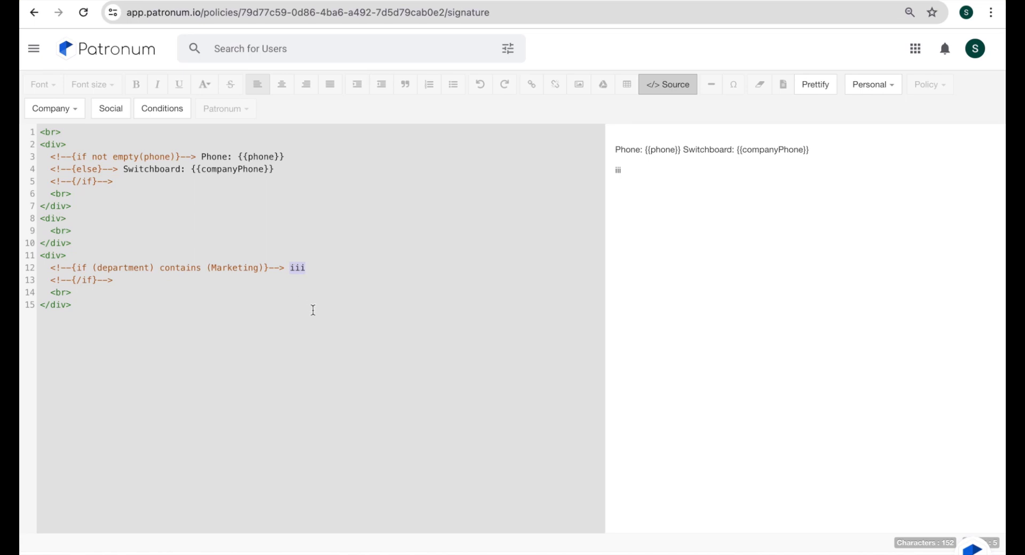
pyautogui.write('<img sr')
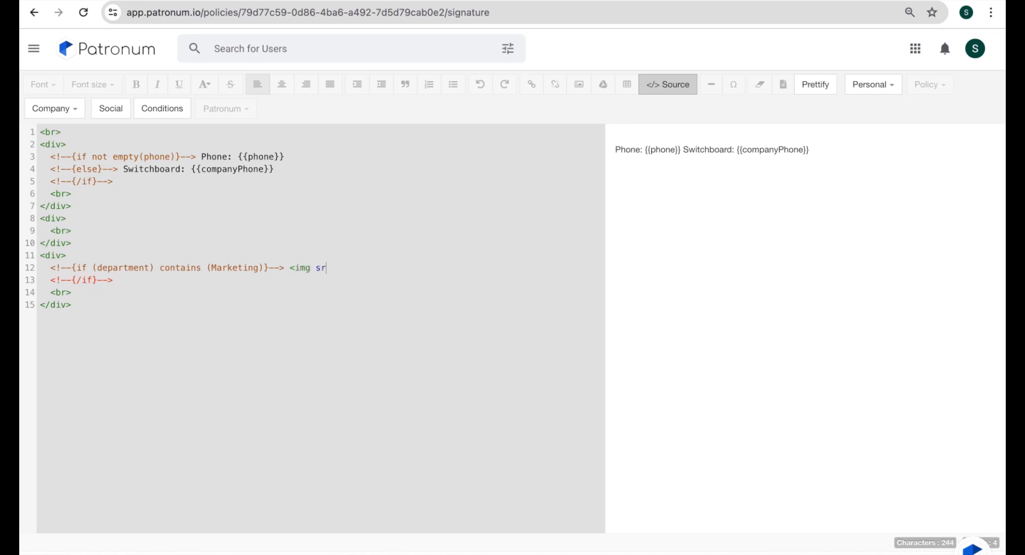
pyautogui.write('c')
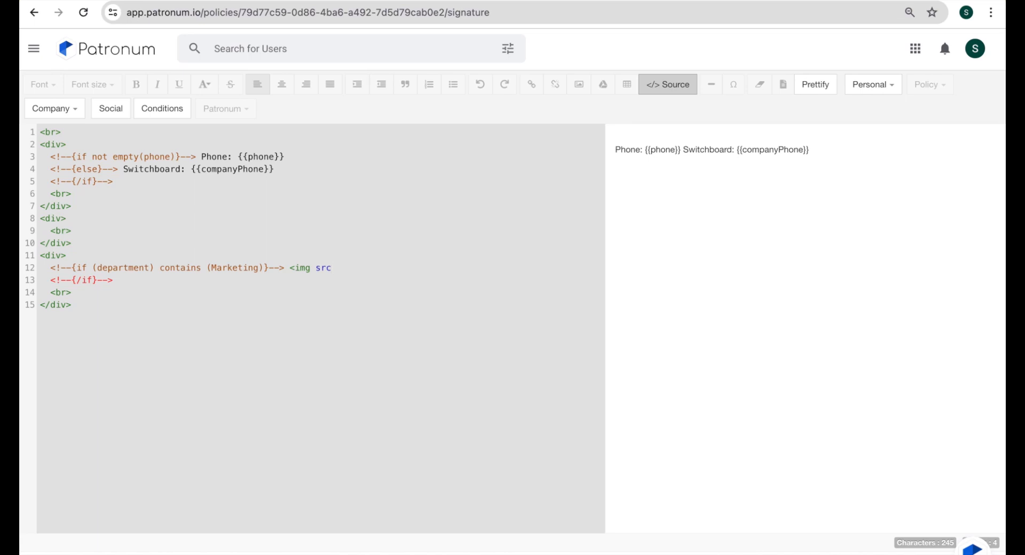
pyautogui.write('="')
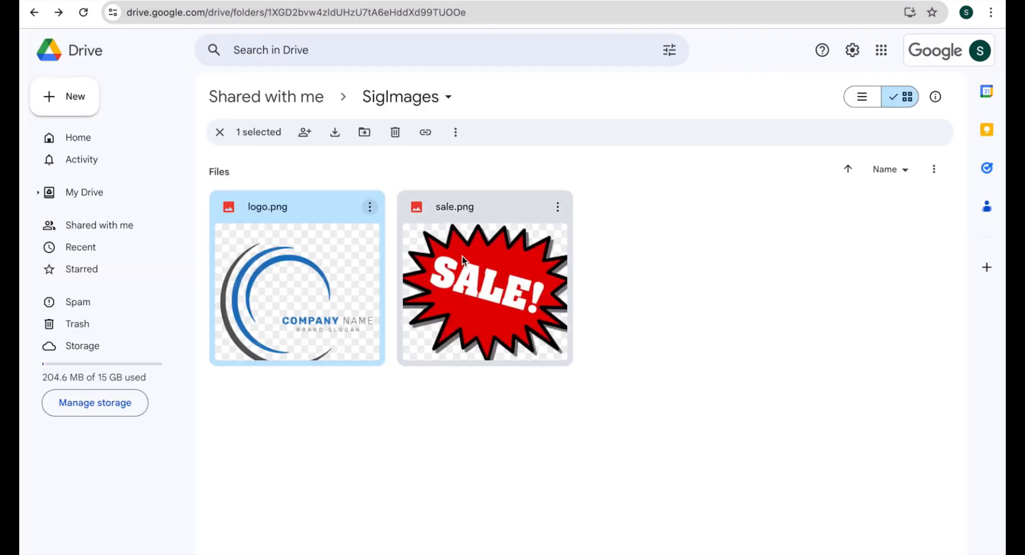
pyautogui.moveTo(550, 218)
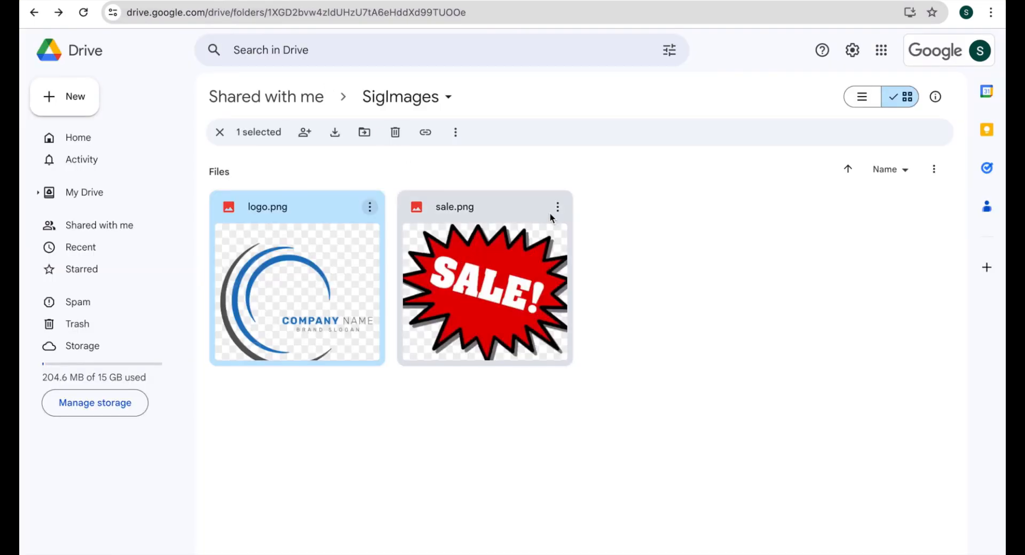
# Step: Copy sale.png's share link, rewrite it as a thumbnail?id= address, and select it
pyautogui.click(557, 207)
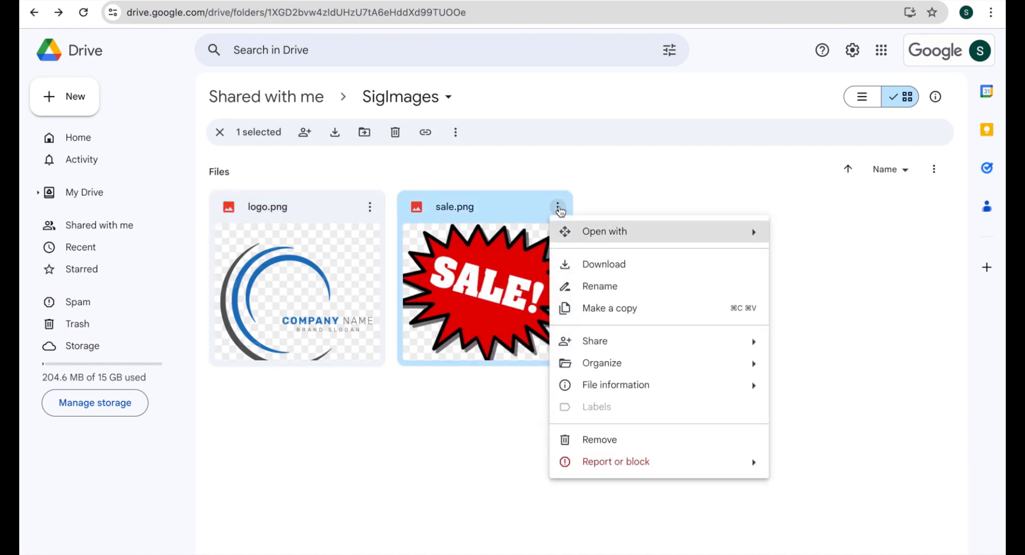
pyautogui.moveTo(595, 341)
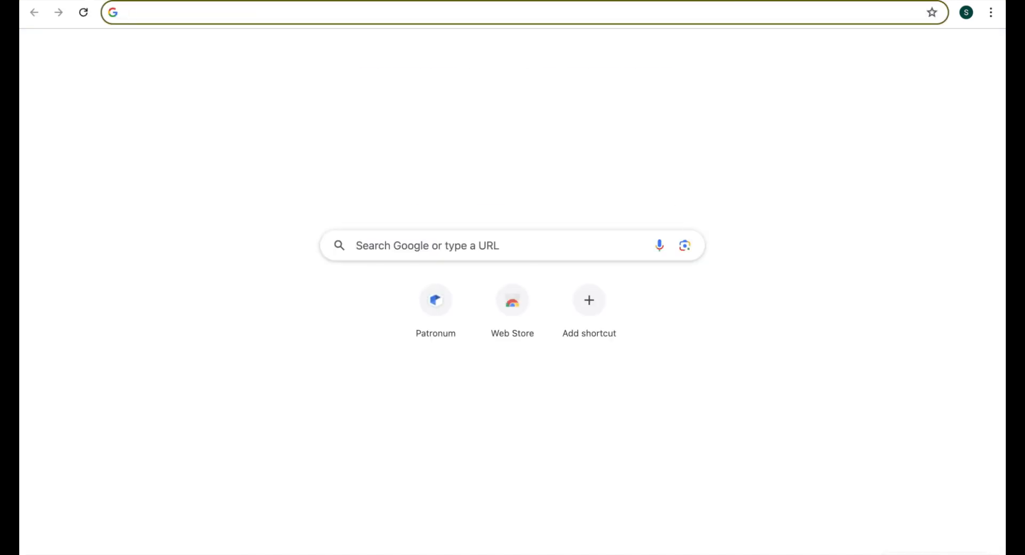
pyautogui.write('https://drive.google.com/file/d/1zTvRmzDu7Keg9HmaHo6o8Iw0scbgdbOj/view?usp=drive_link')
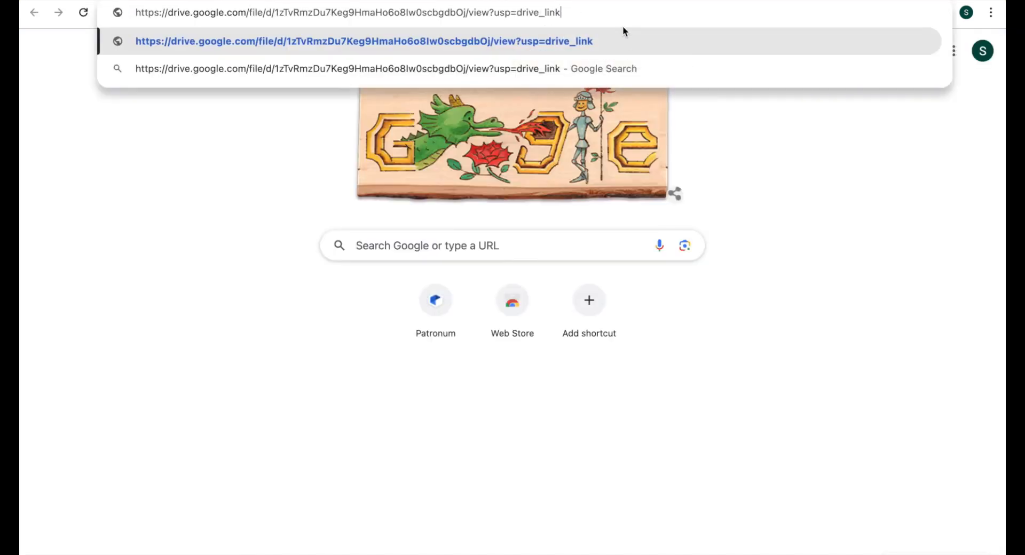
pyautogui.press('Backspace')
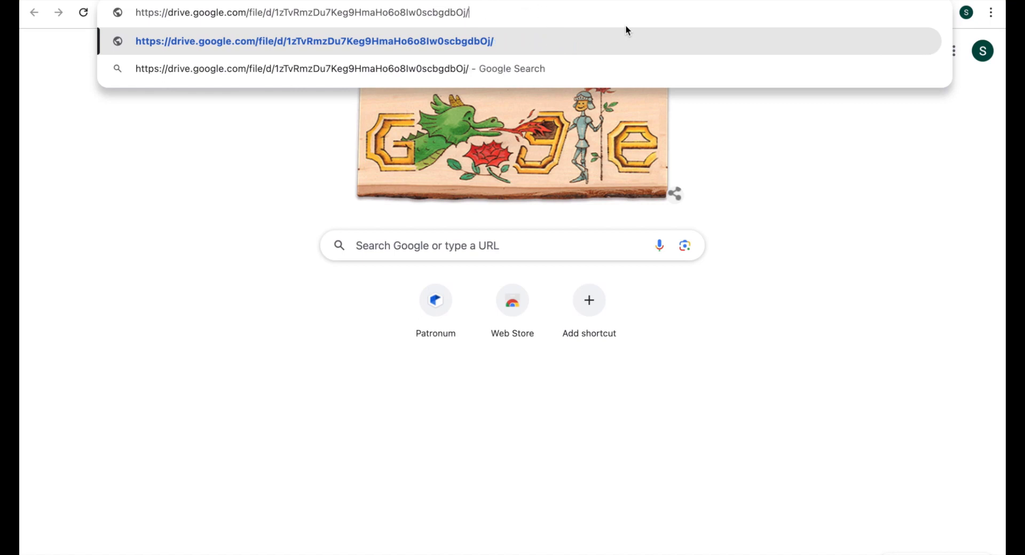
pyautogui.press('Backspace')
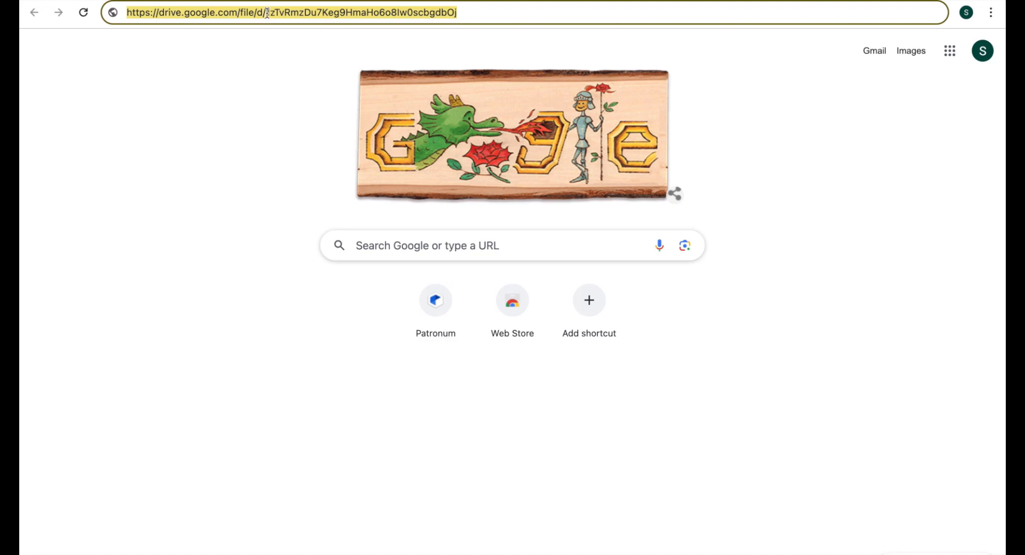
pyautogui.click(294, 12)
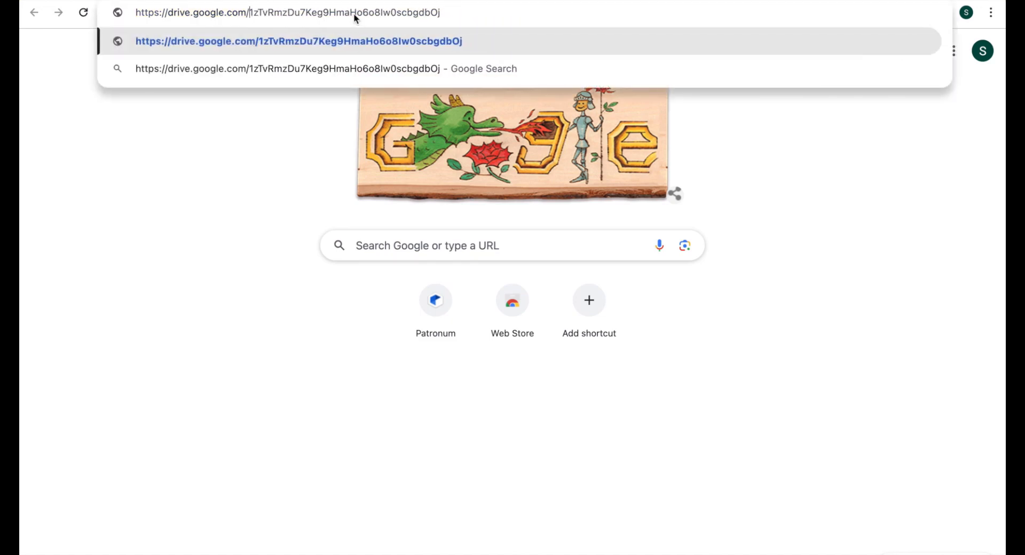
pyautogui.write('thumbnail?')
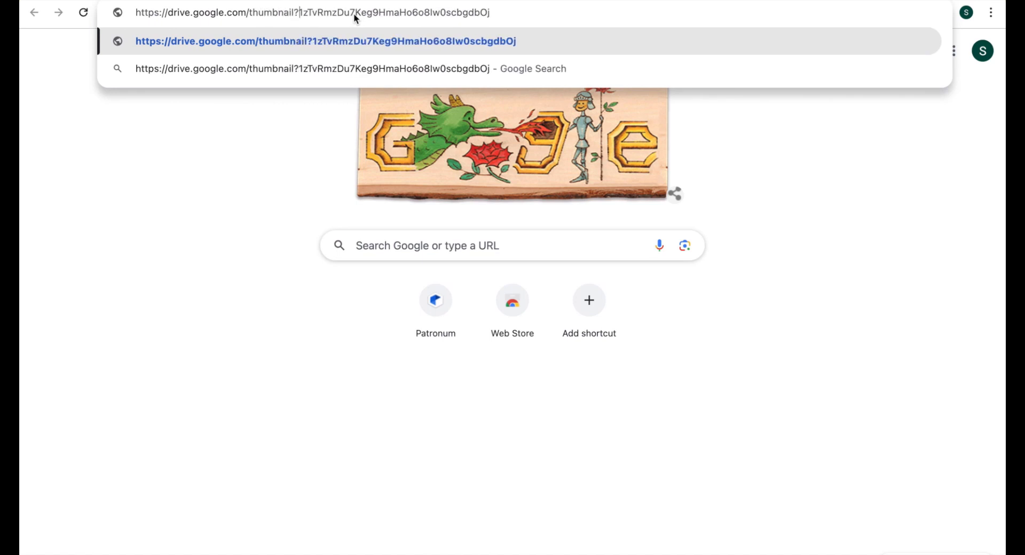
pyautogui.write('id=')
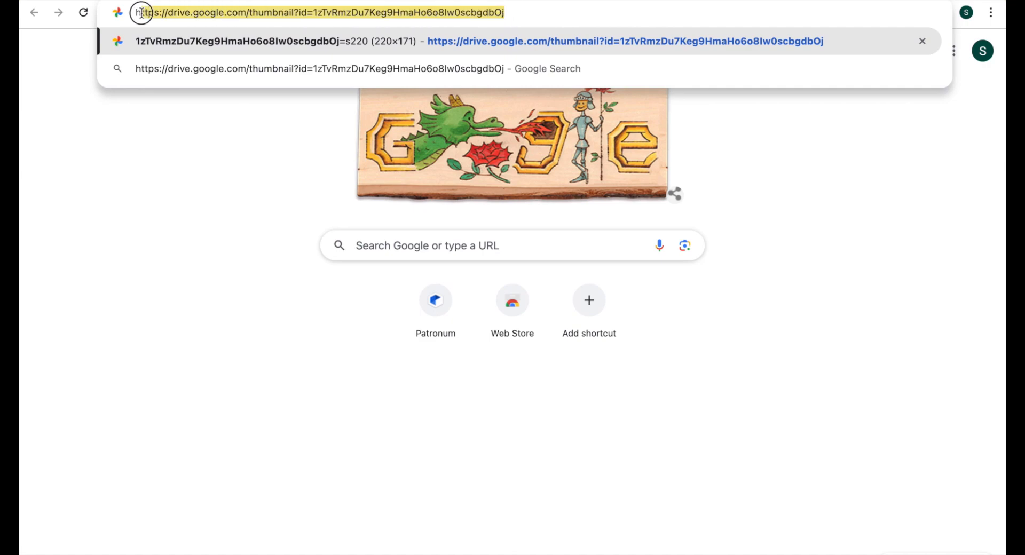
pyautogui.tripleClick(319, 11)
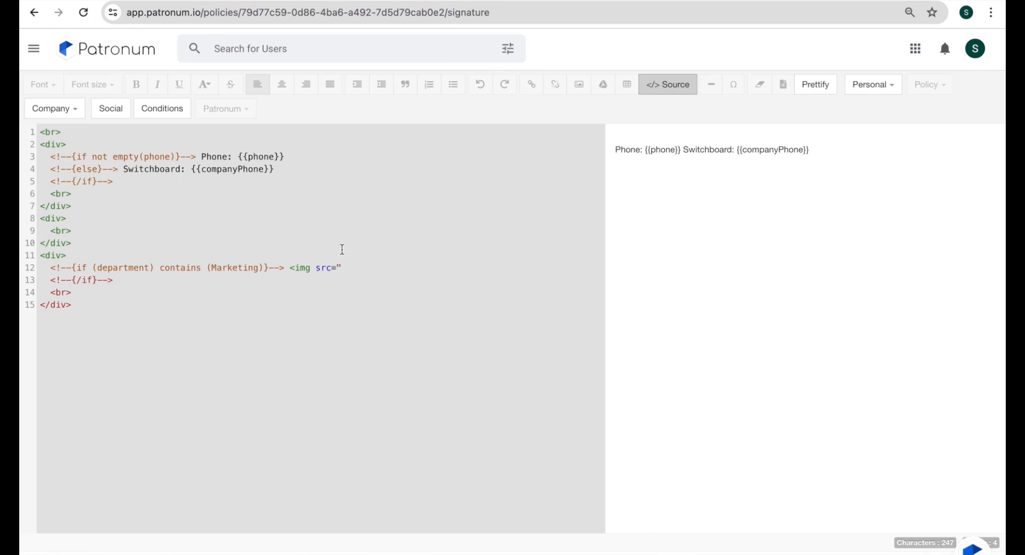
# Step: Paste the SALE thumbnail URL into the img src and close the tag with ></img>
pyautogui.write('https://drive.google.com/thumbnail?id=1zTvRmzDu7Keg9HmaHo6o8Iw0scbgdbOj')
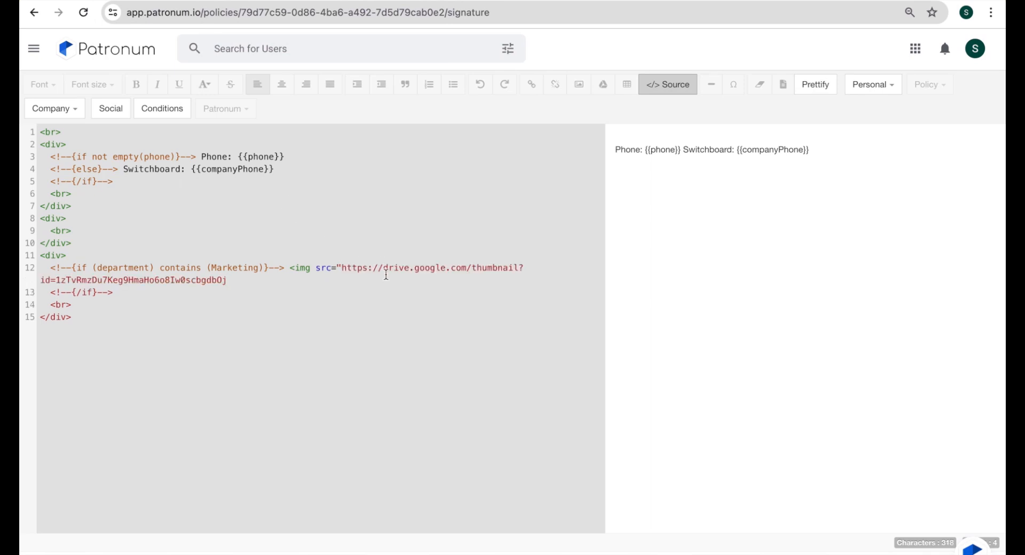
pyautogui.write('"')
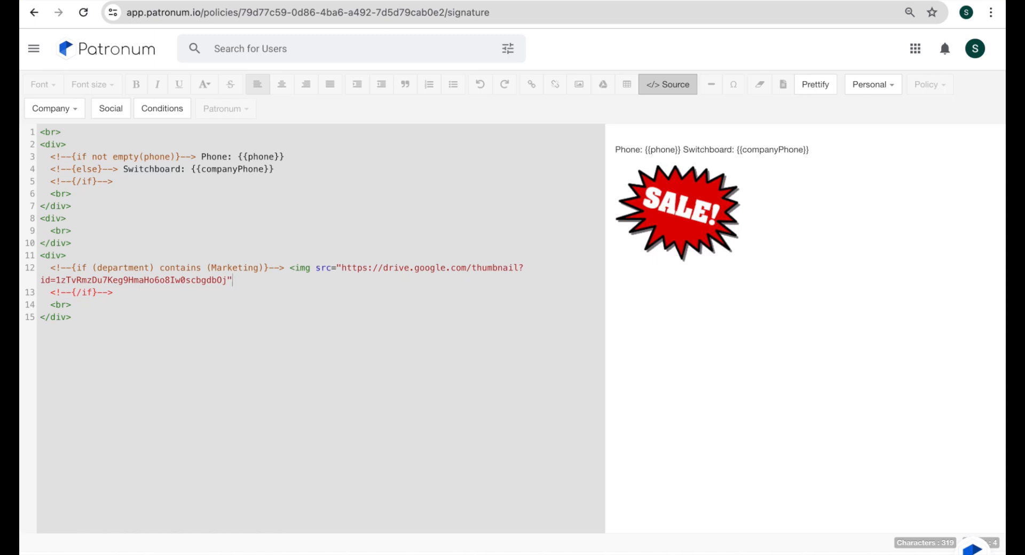
pyautogui.write('></')
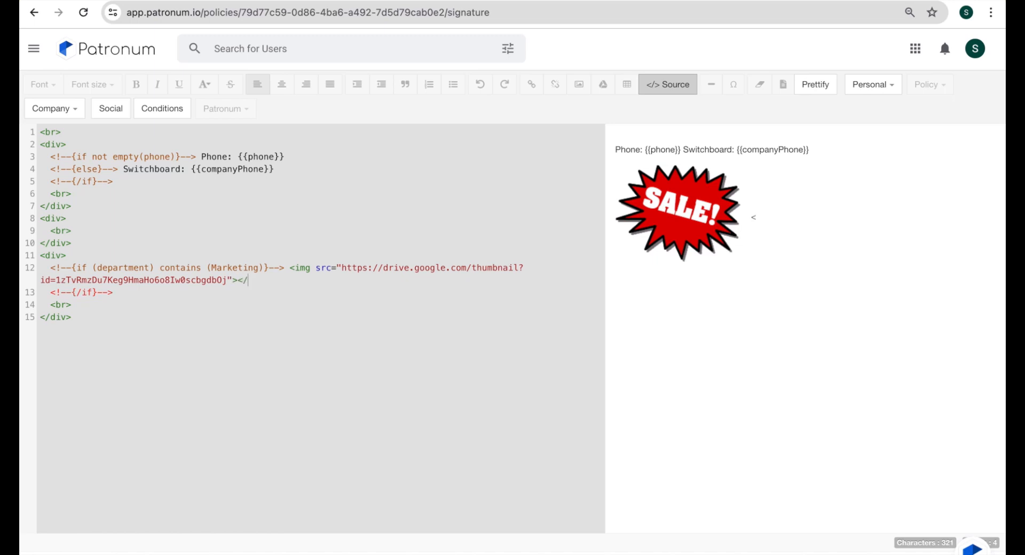
pyautogui.write('img')
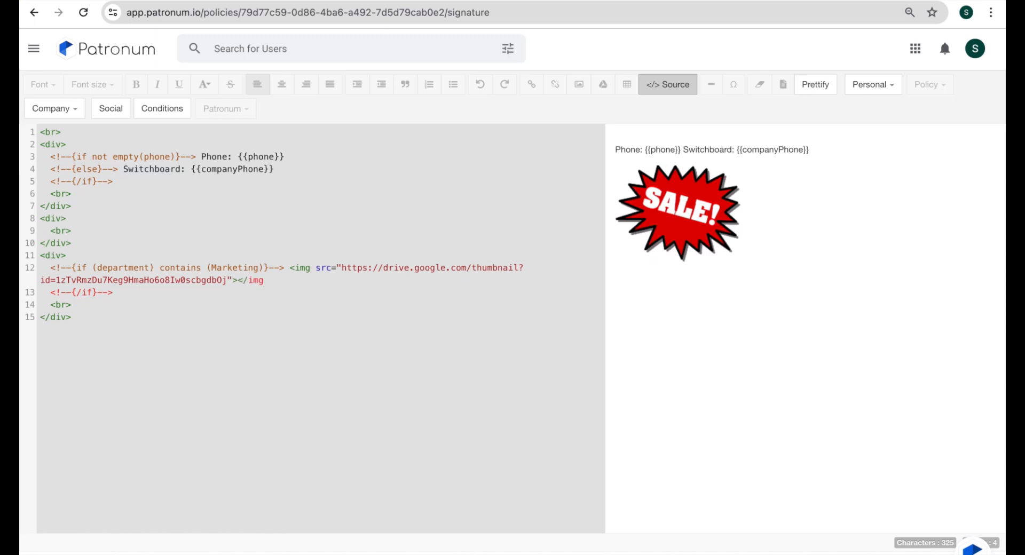
pyautogui.write('>')
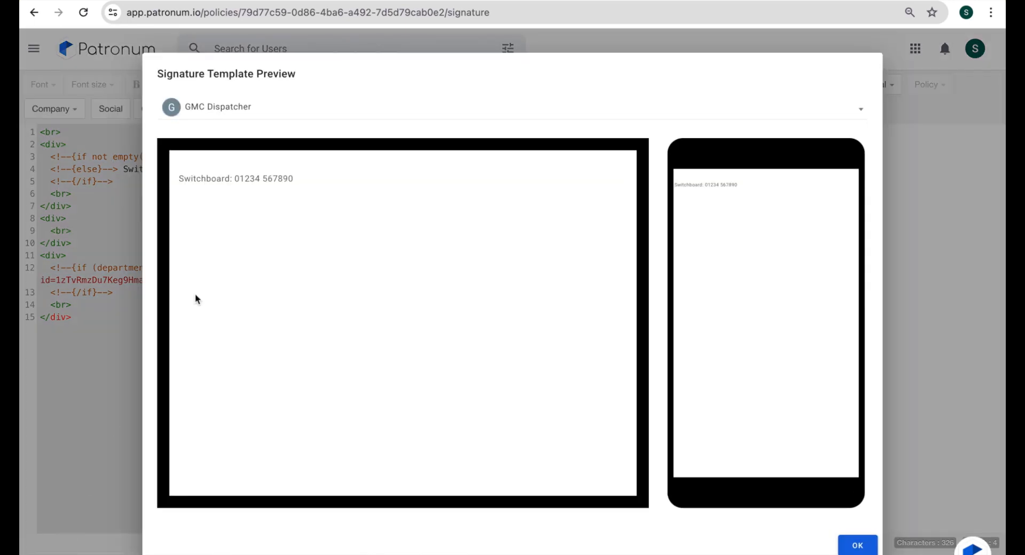
pyautogui.moveTo(232, 119)
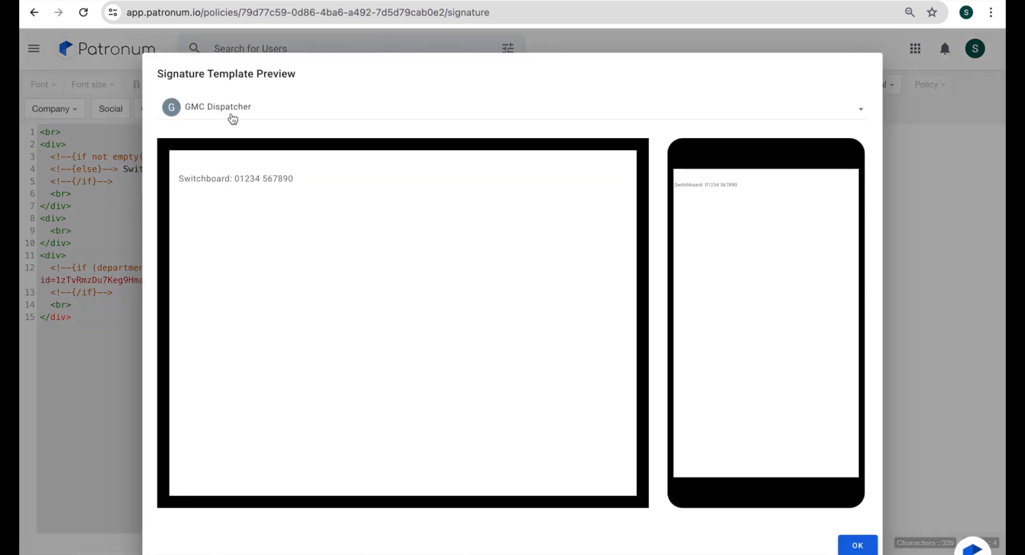
pyautogui.moveTo(236, 218)
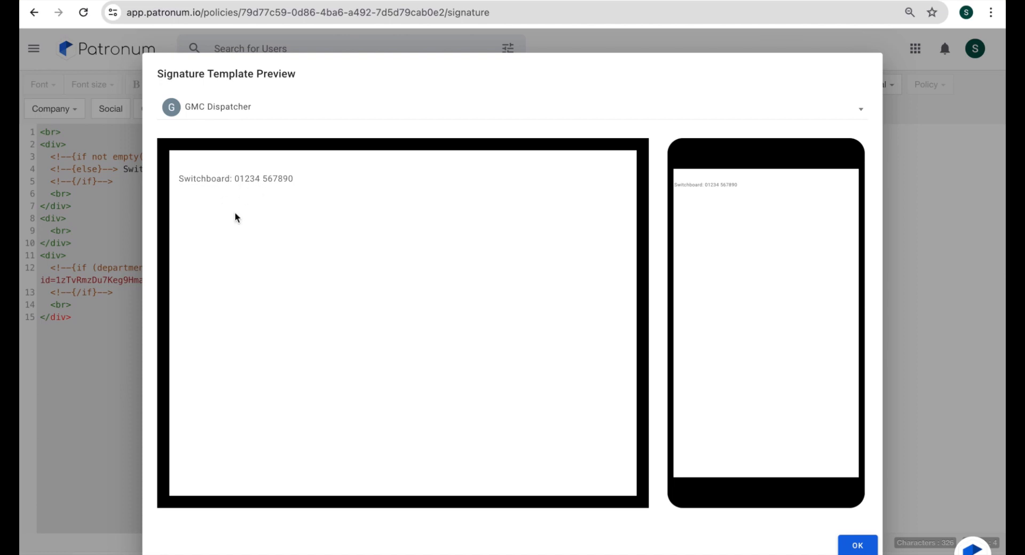
pyautogui.moveTo(244, 215)
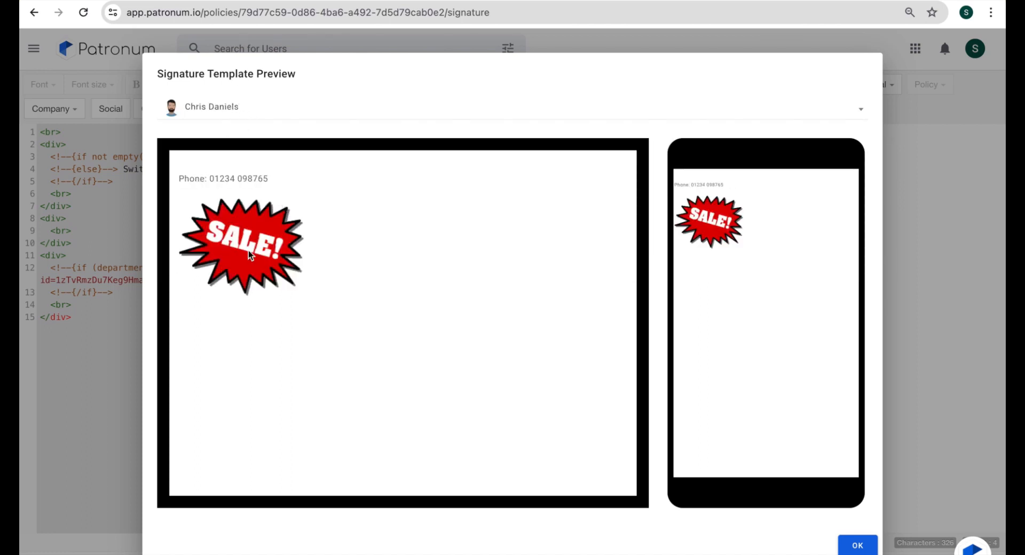
pyautogui.moveTo(211, 242)
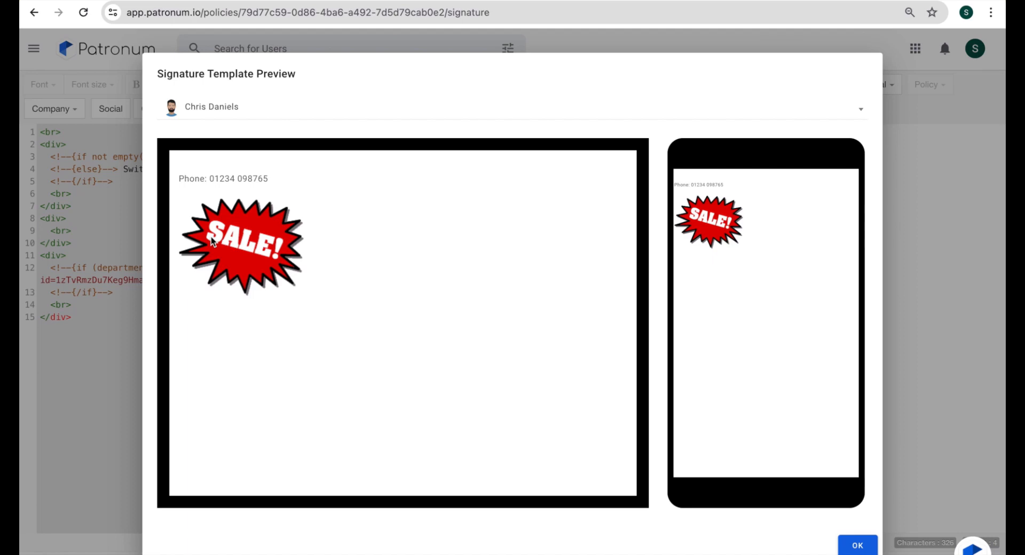
pyautogui.moveTo(729, 507)
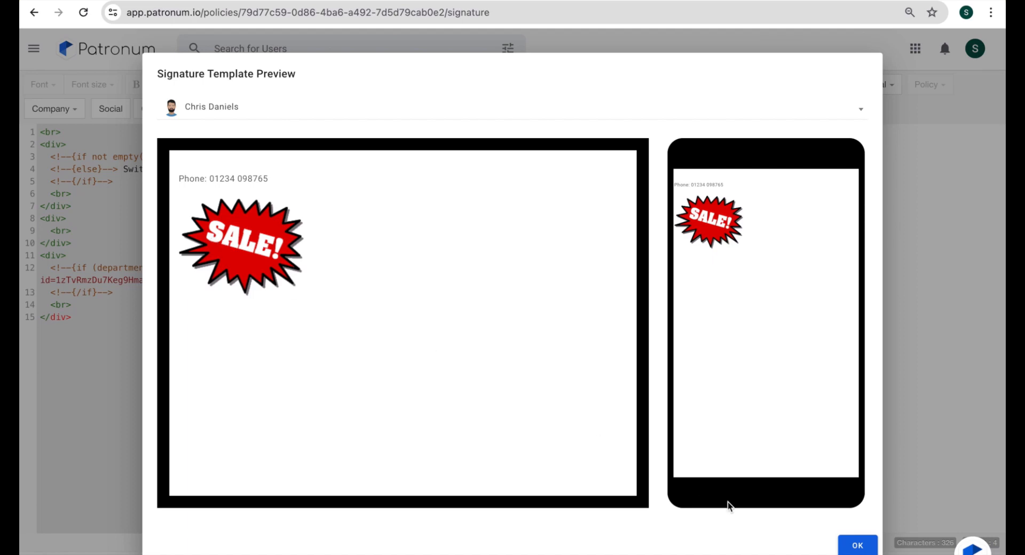
# Step: Close the Signature Template Preview after comparing the users' signatures
pyautogui.click(857, 546)
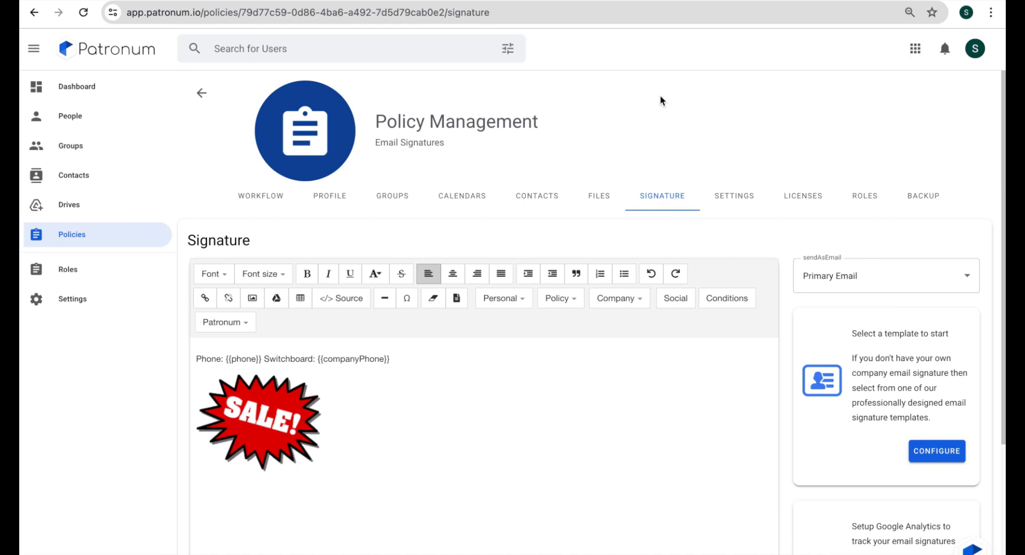
# Step: In the signature source, append &sz=w100 to the SALE image thumbnail URL
pyautogui.click(341, 299)
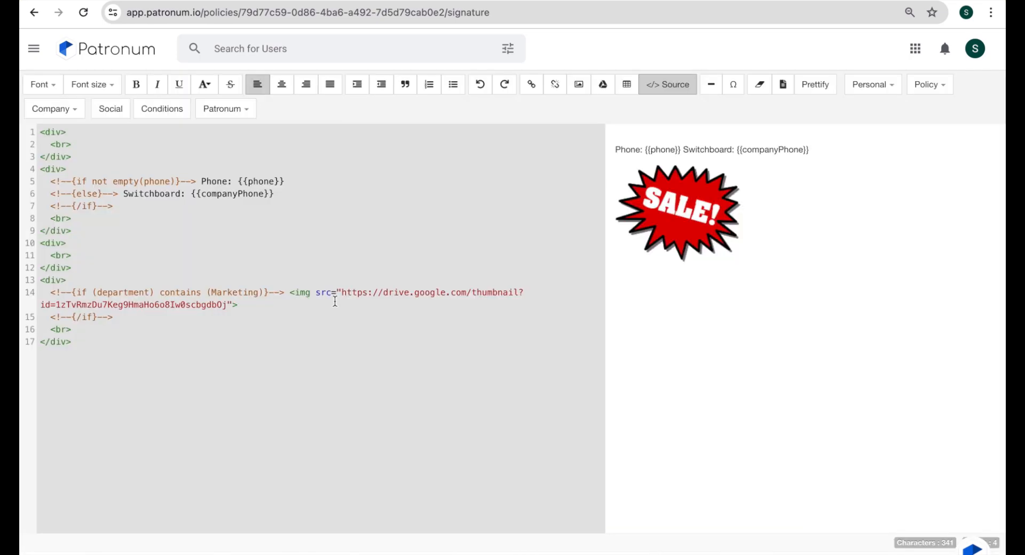
pyautogui.click(814, 84)
pyautogui.write('&sz=w')
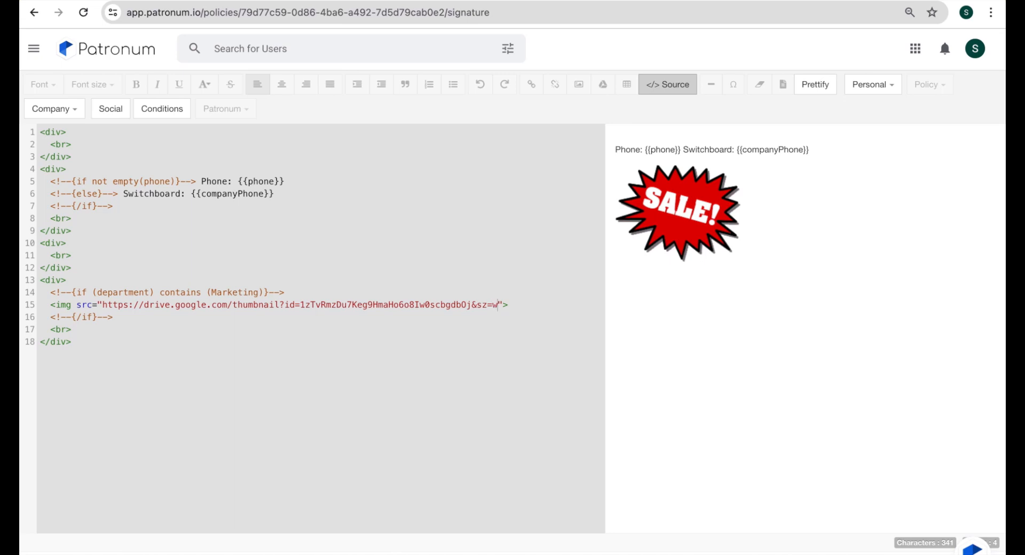
pyautogui.write('10')
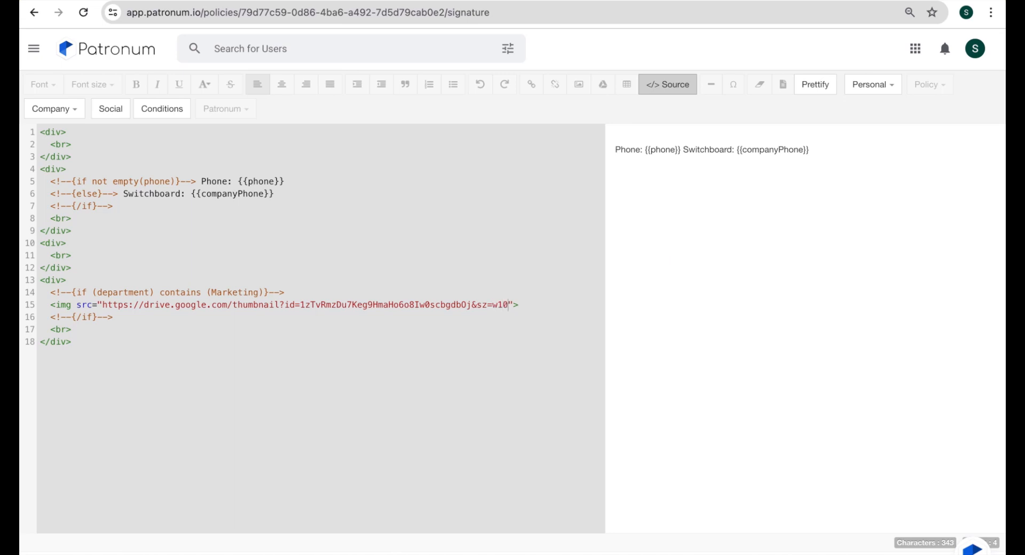
pyautogui.write('0')
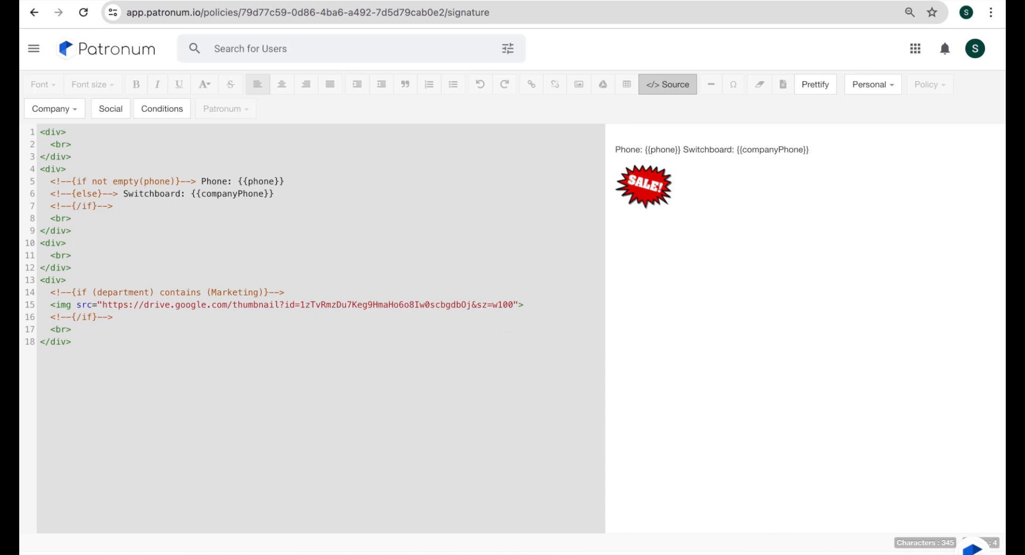
pyautogui.moveTo(672, 419)
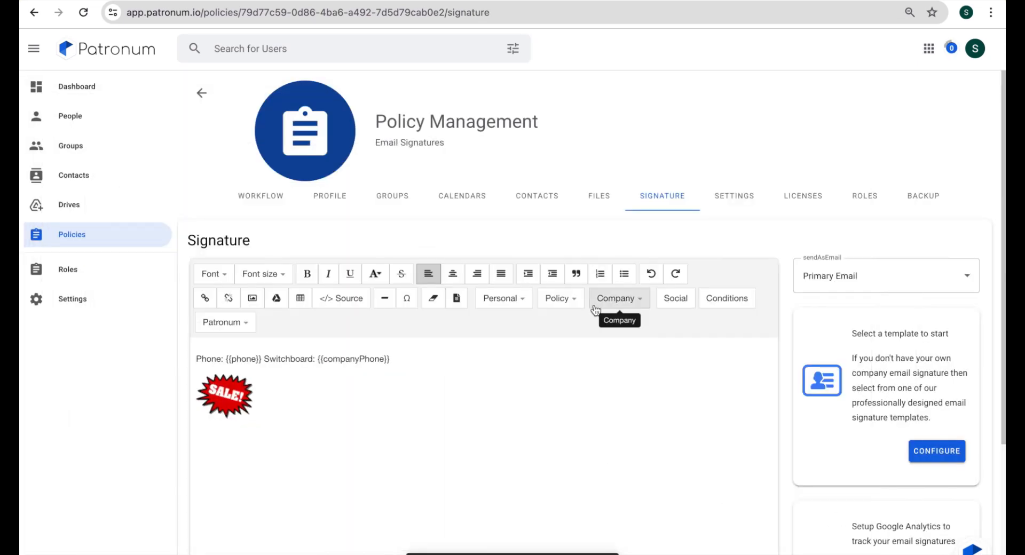
pyautogui.moveTo(566, 327)
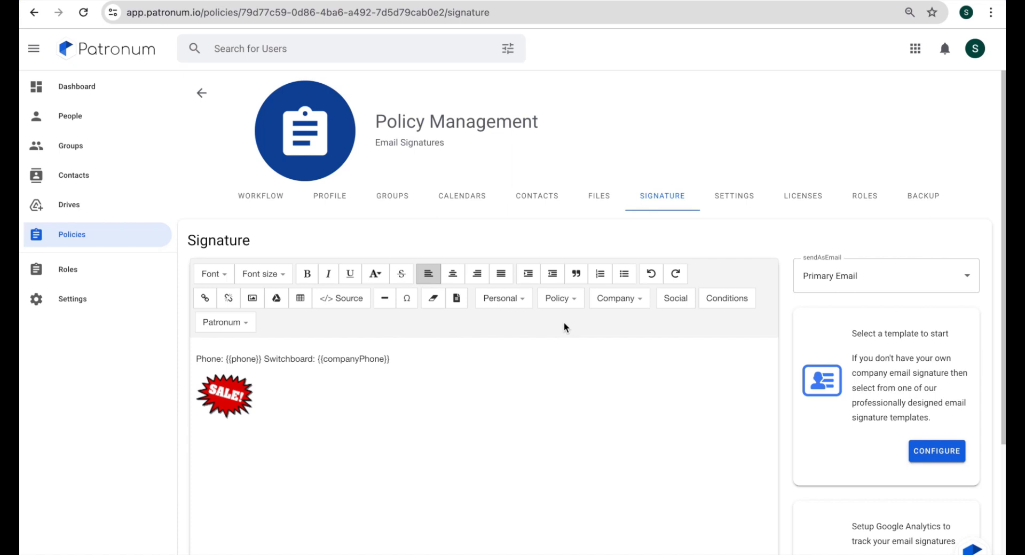
pyautogui.moveTo(771, 96)
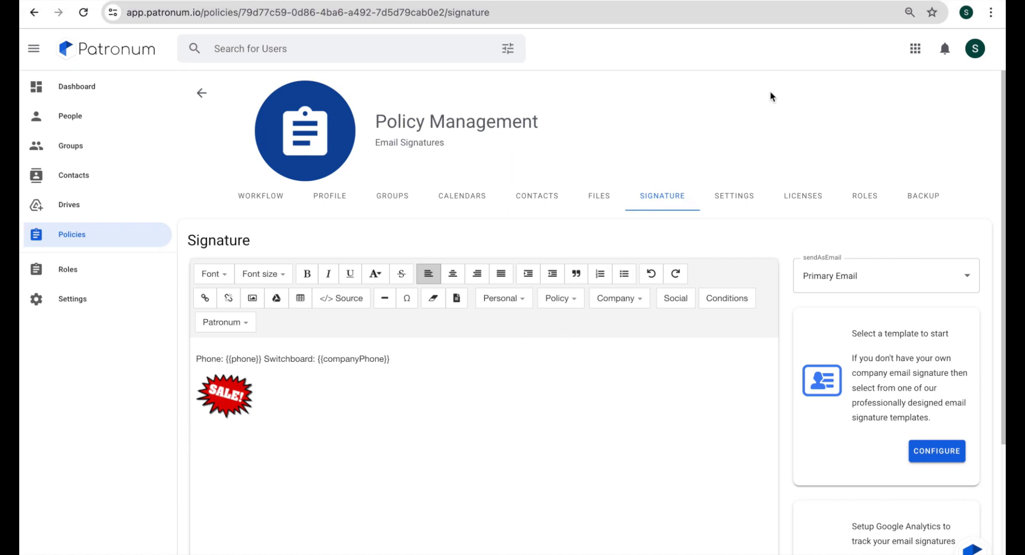